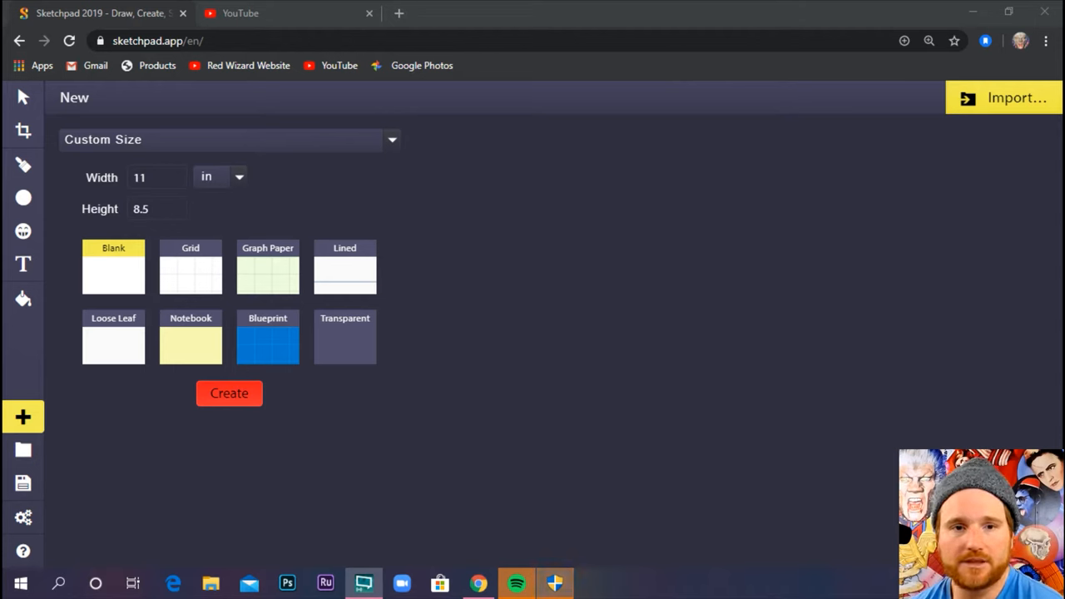
Step: Create a blank 11 by 8.5 inch canvas and select the Paintbrush tool
left_click(239, 176)
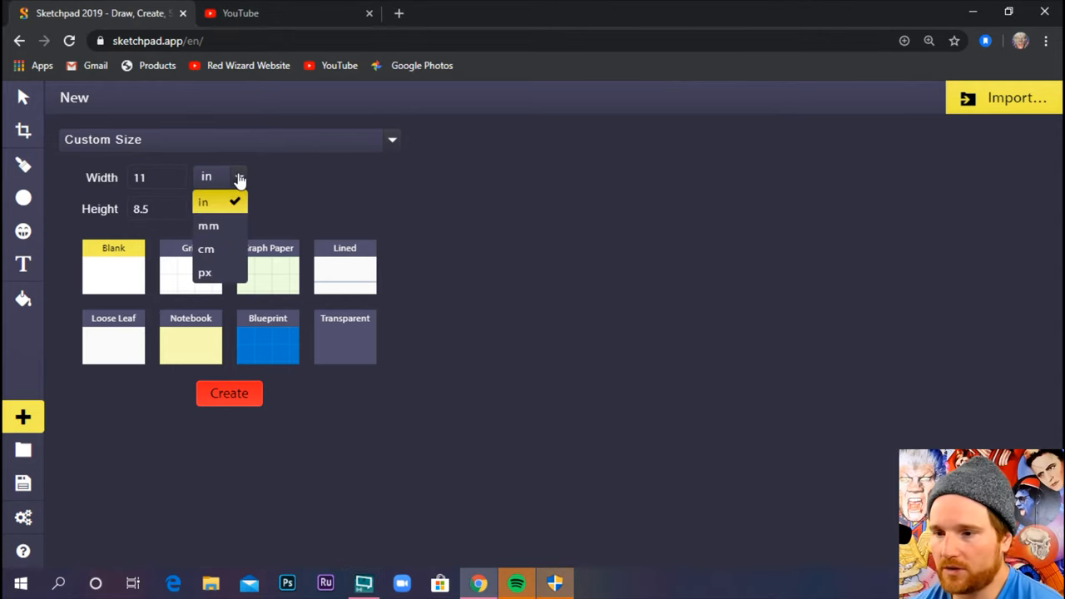
left_click(203, 202)
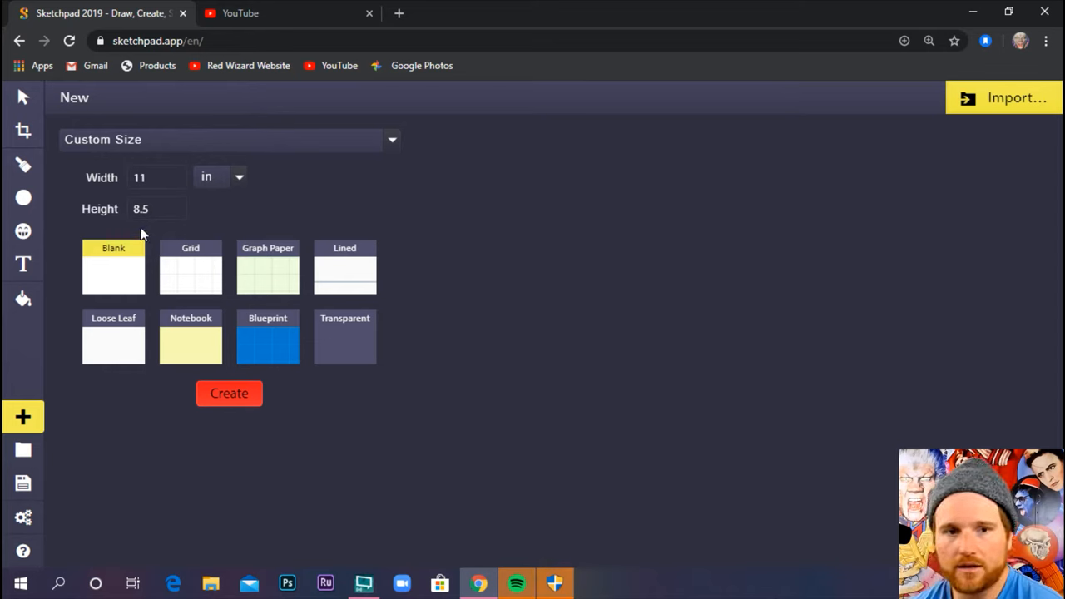
left_click(153, 210)
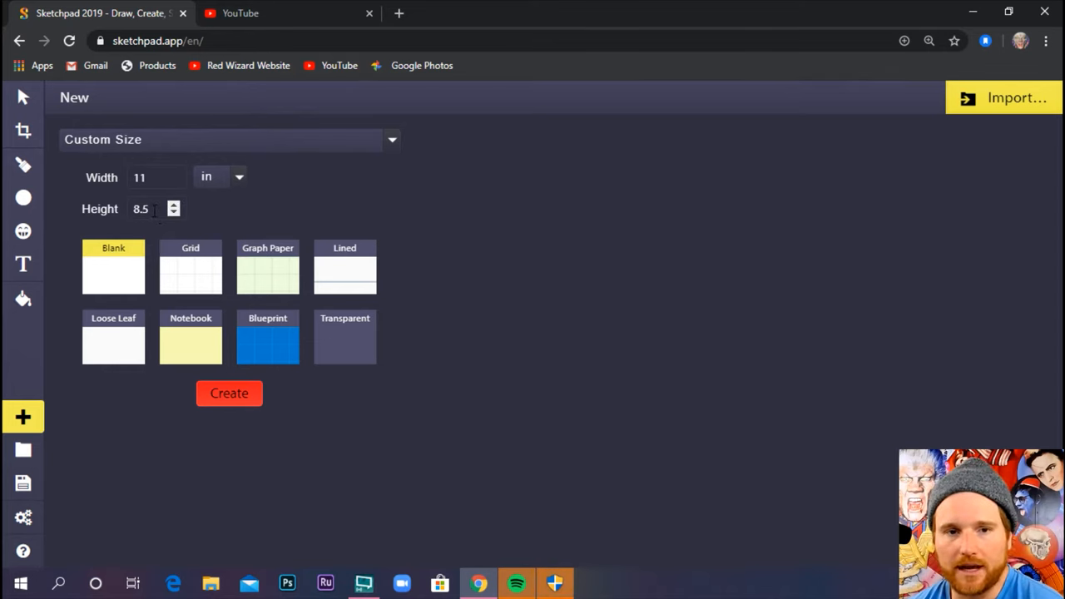
mouse_move(309, 206)
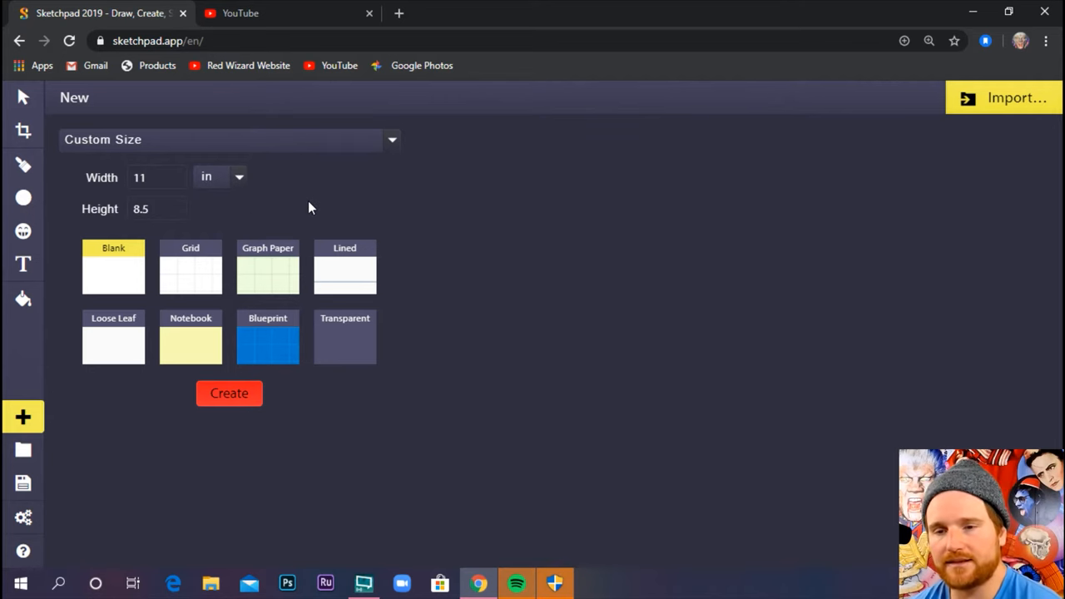
mouse_move(363, 236)
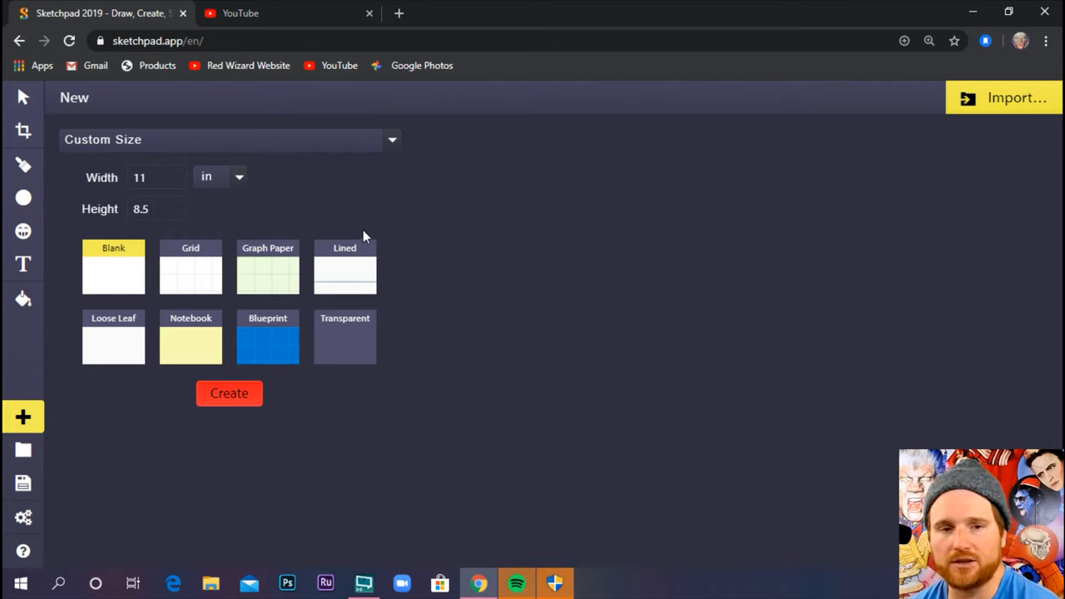
mouse_move(342, 204)
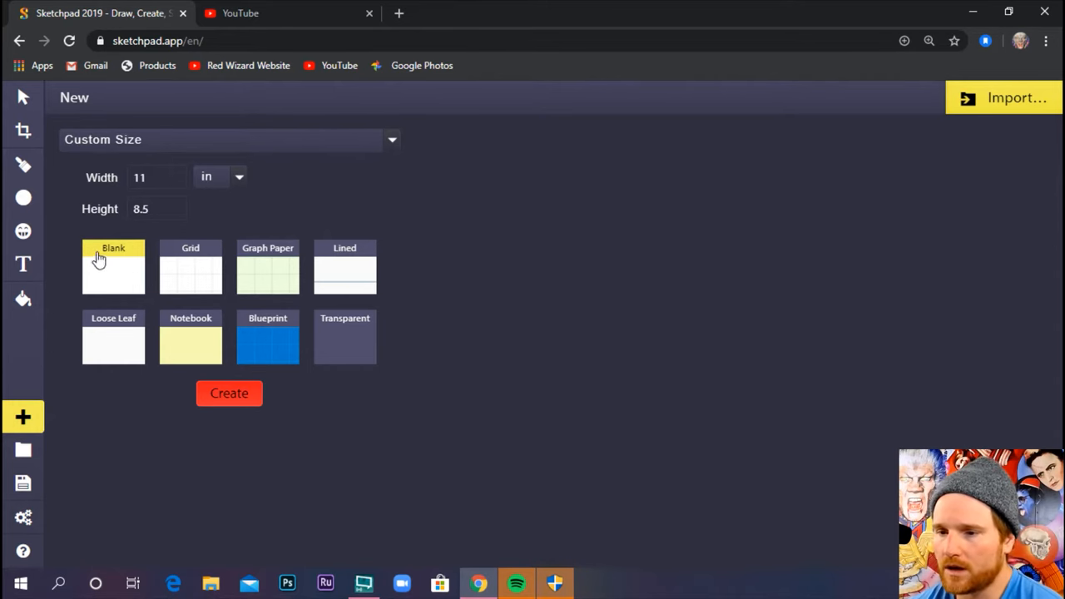
left_click(229, 393)
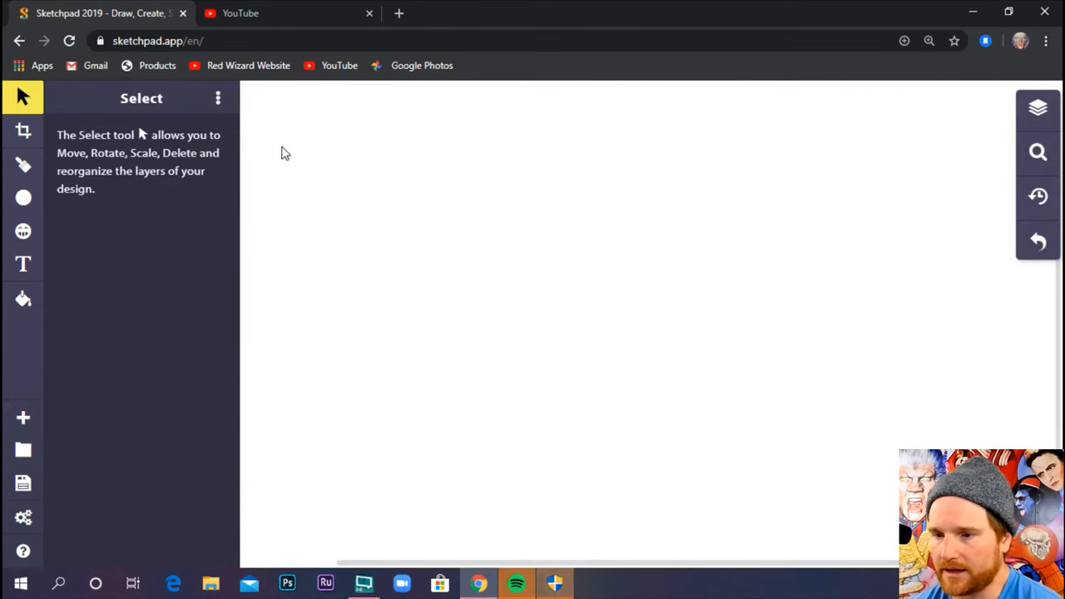
mouse_move(101, 240)
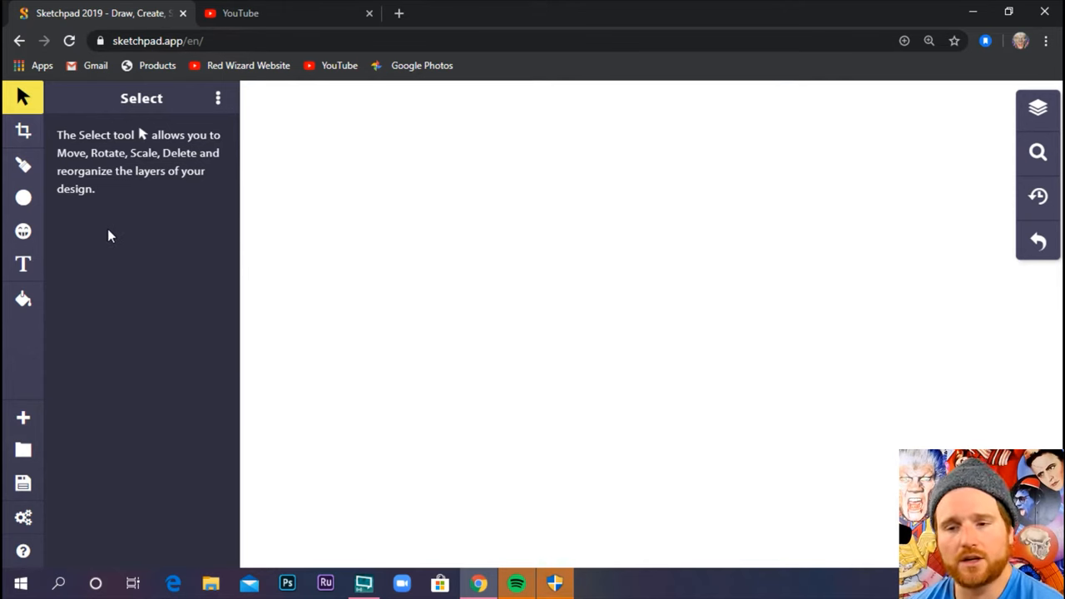
mouse_move(23, 165)
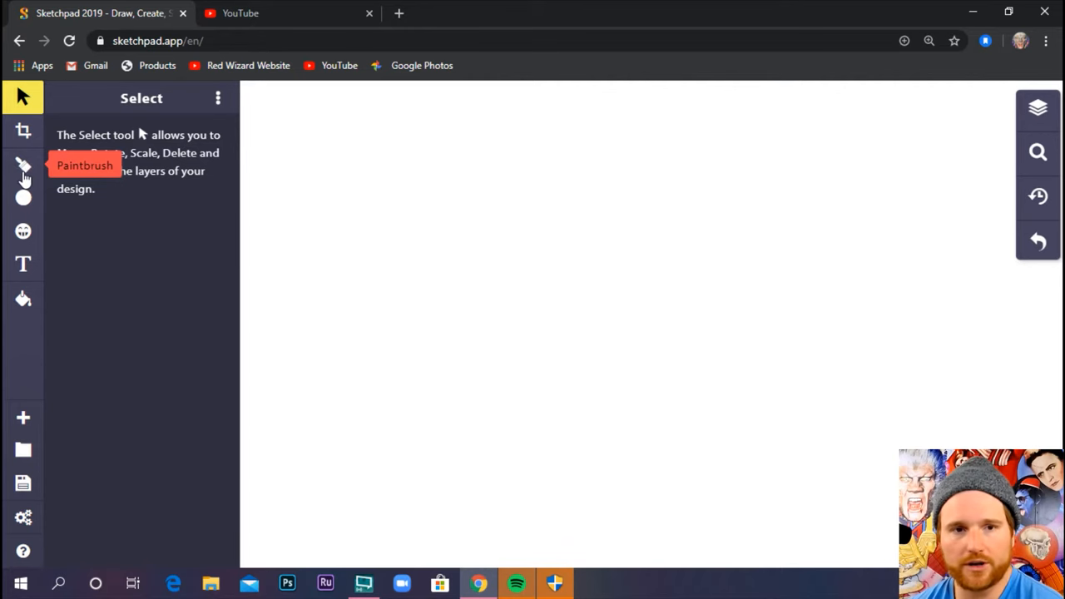
left_click(23, 165)
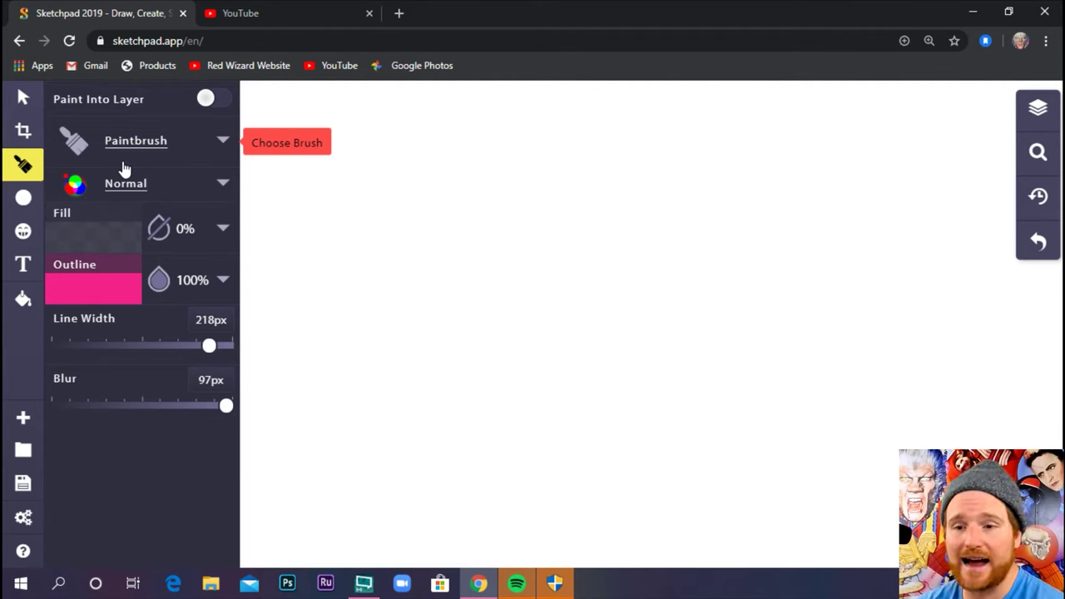
mouse_move(153, 124)
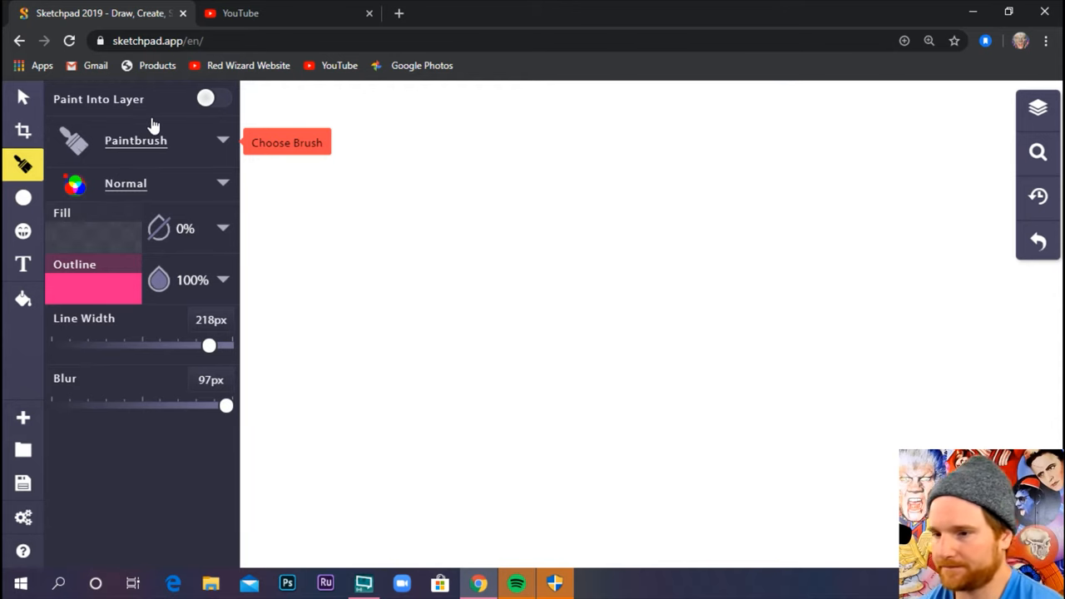
mouse_move(125, 187)
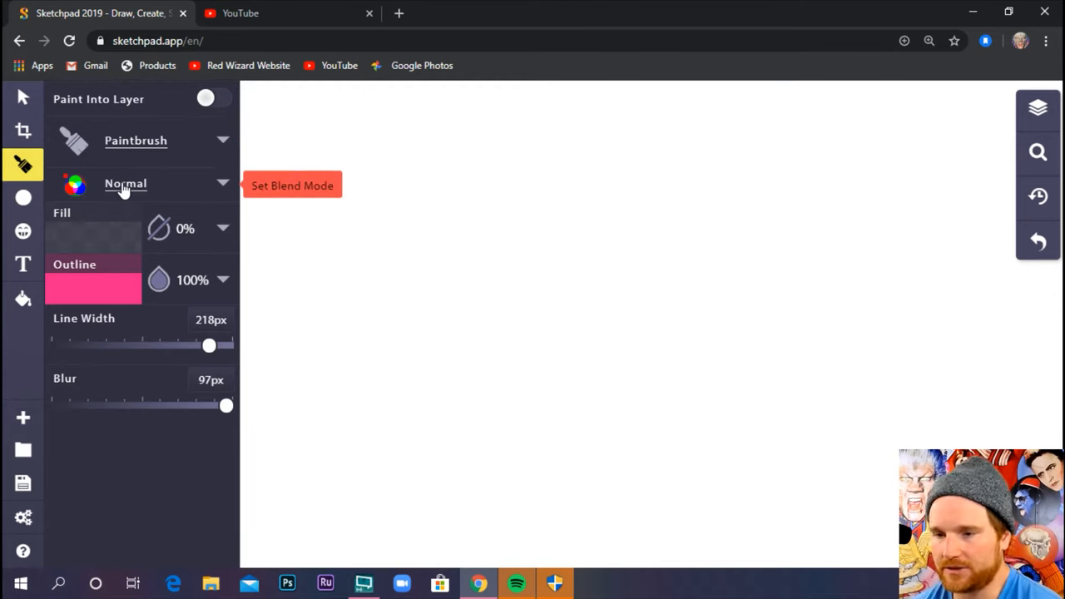
mouse_move(146, 190)
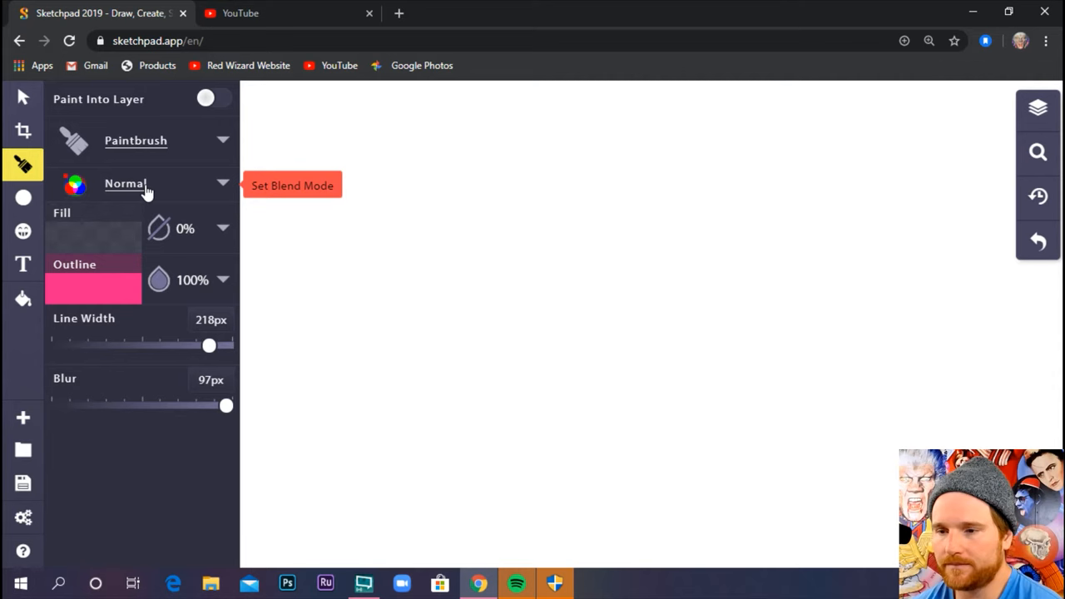
mouse_move(64, 219)
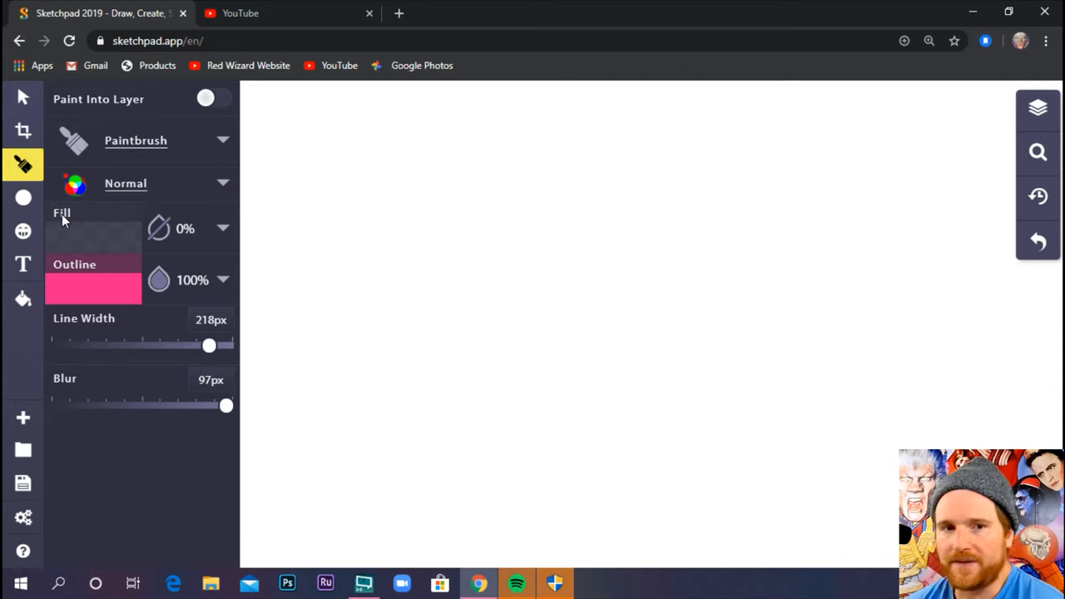
mouse_move(158, 228)
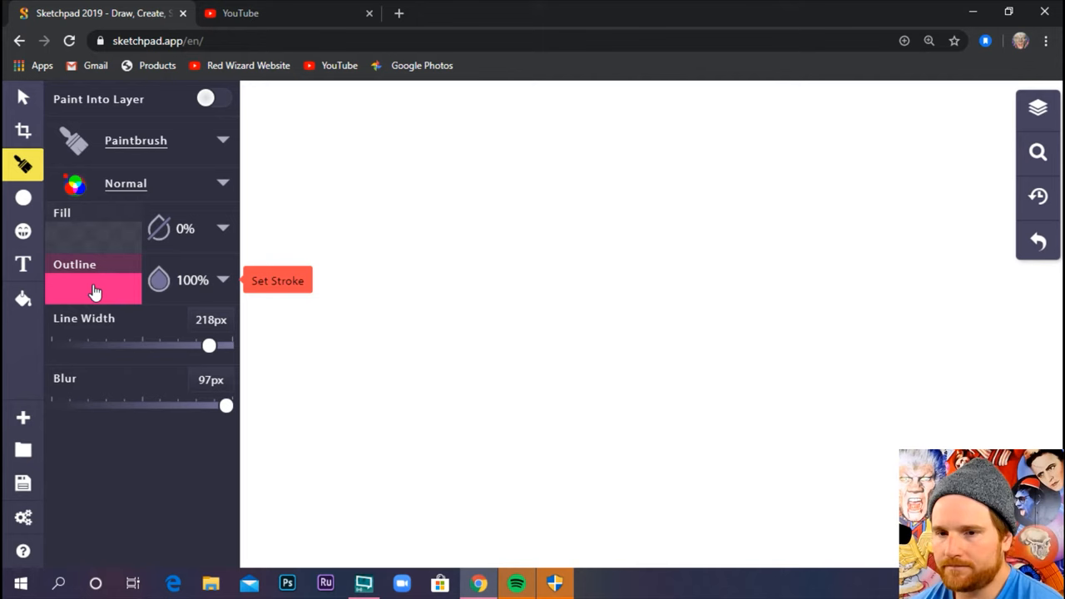
Step: Bring up the Outline colour picker to change the brush colour from pink
left_click(93, 290)
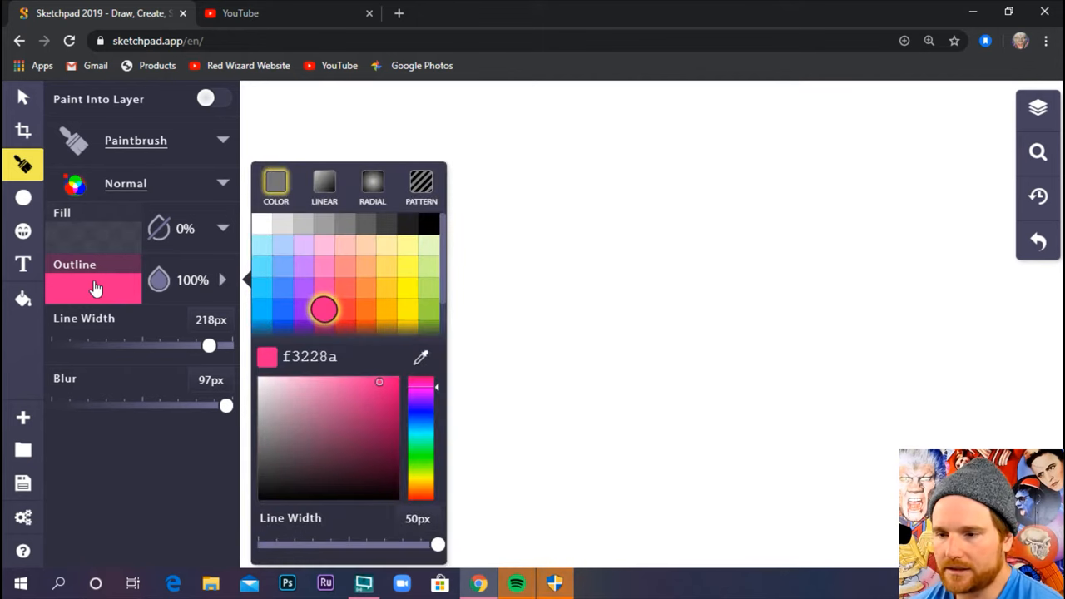
mouse_move(263, 291)
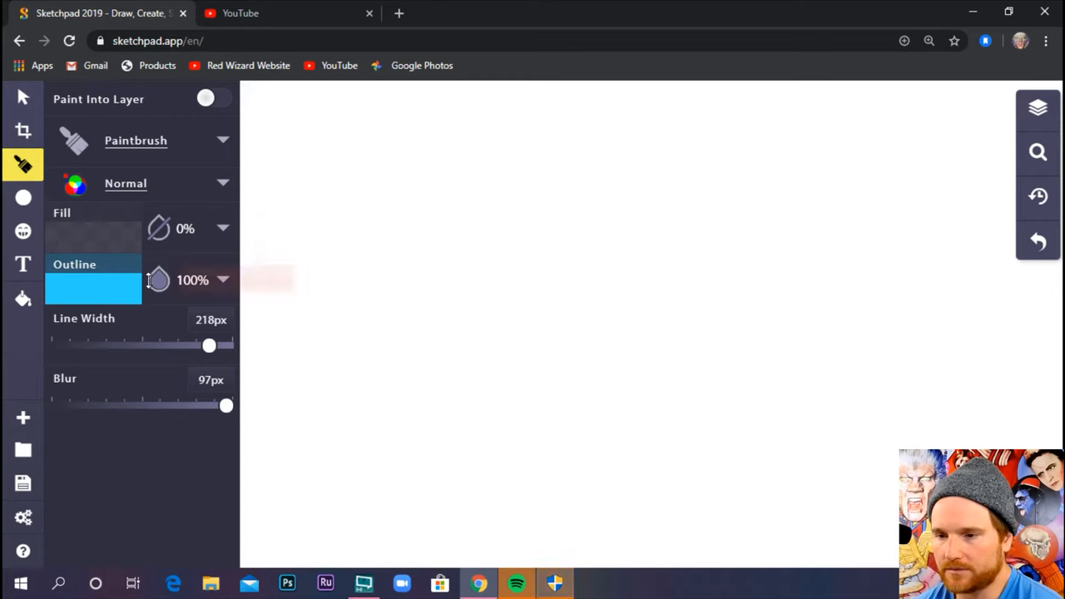
mouse_move(107, 327)
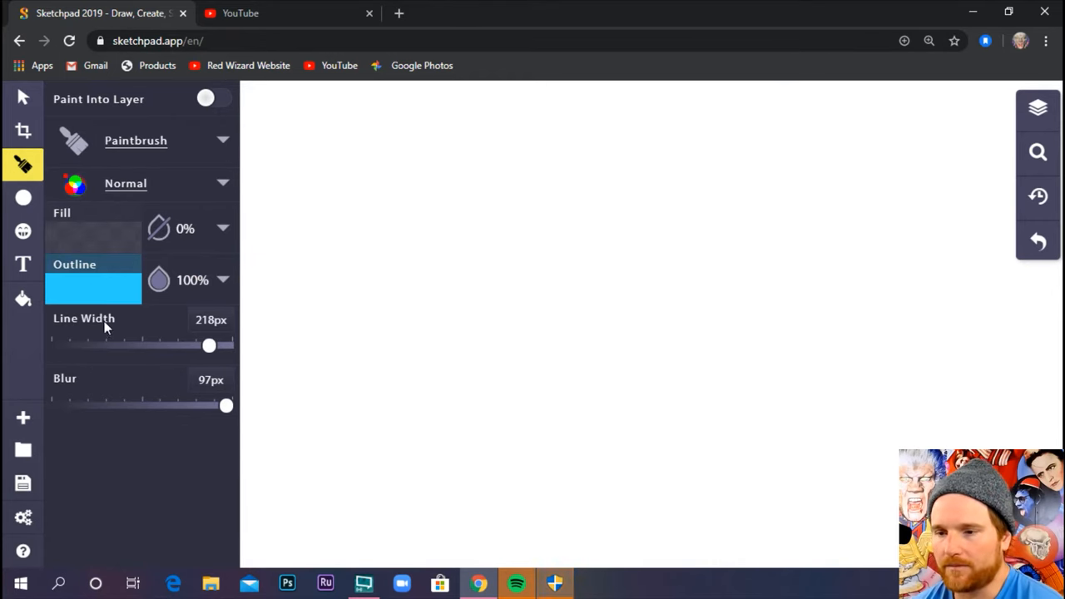
mouse_move(83, 330)
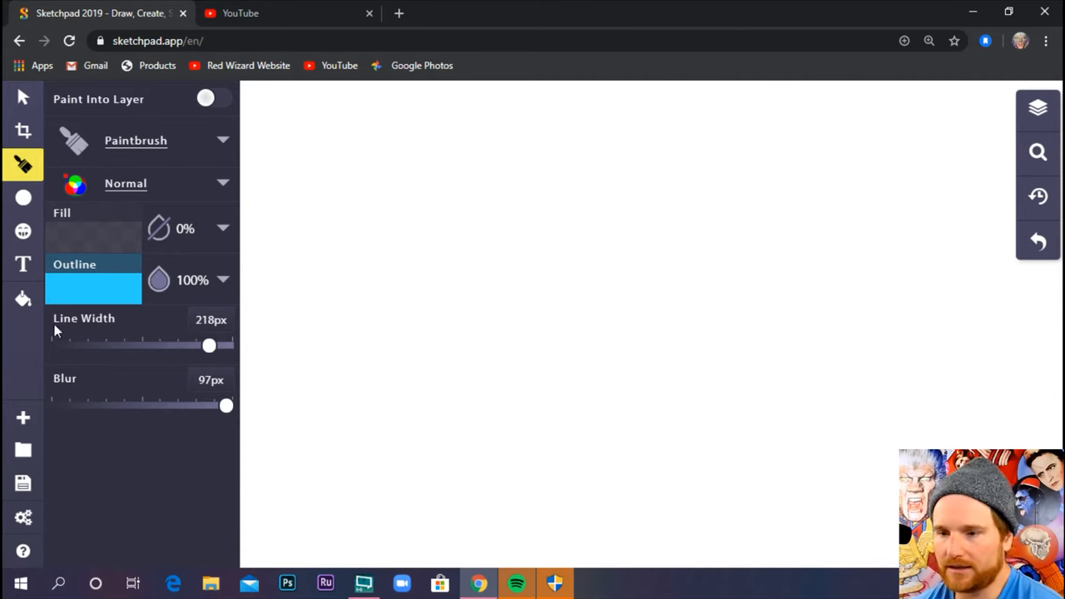
mouse_move(153, 349)
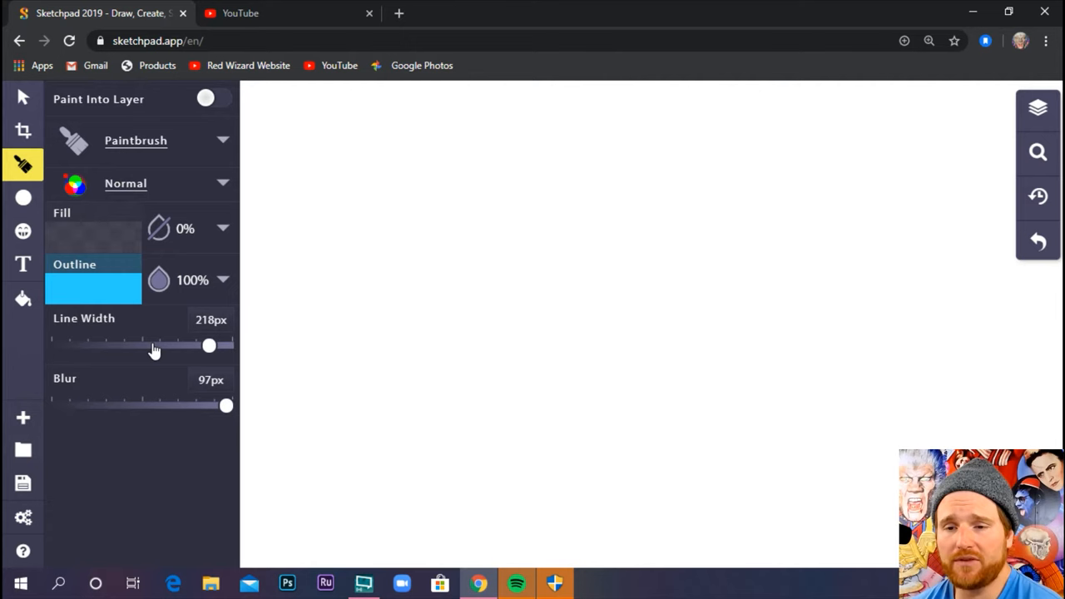
mouse_move(142, 333)
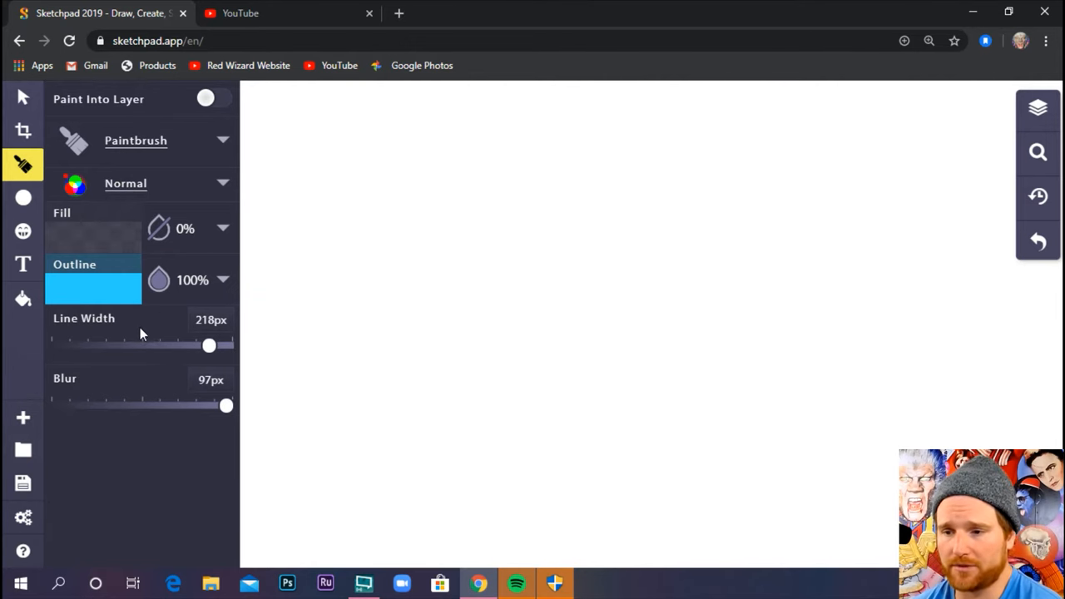
mouse_move(103, 333)
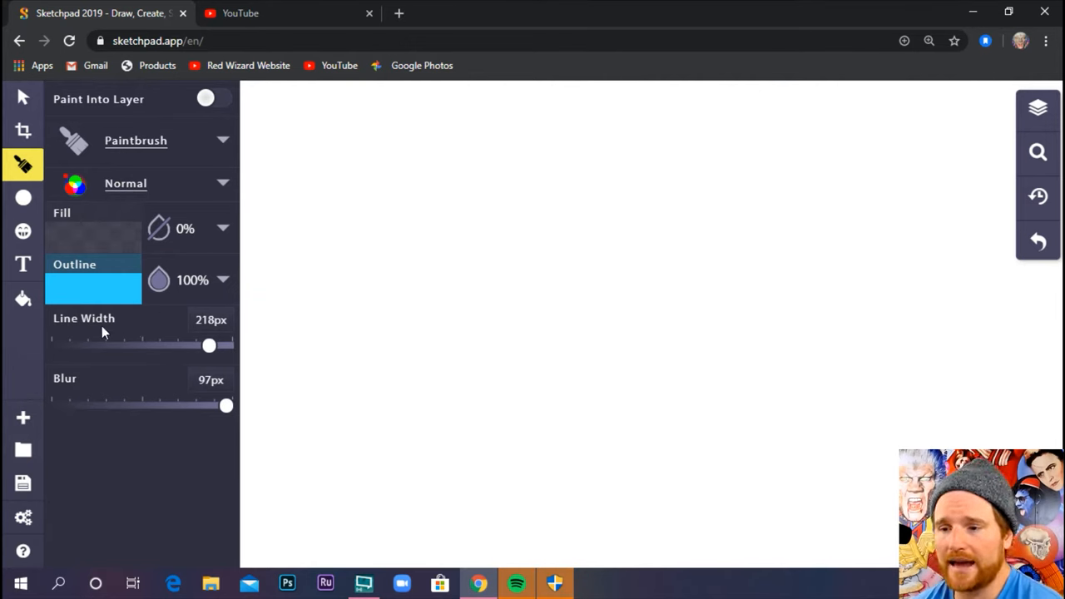
mouse_move(119, 321)
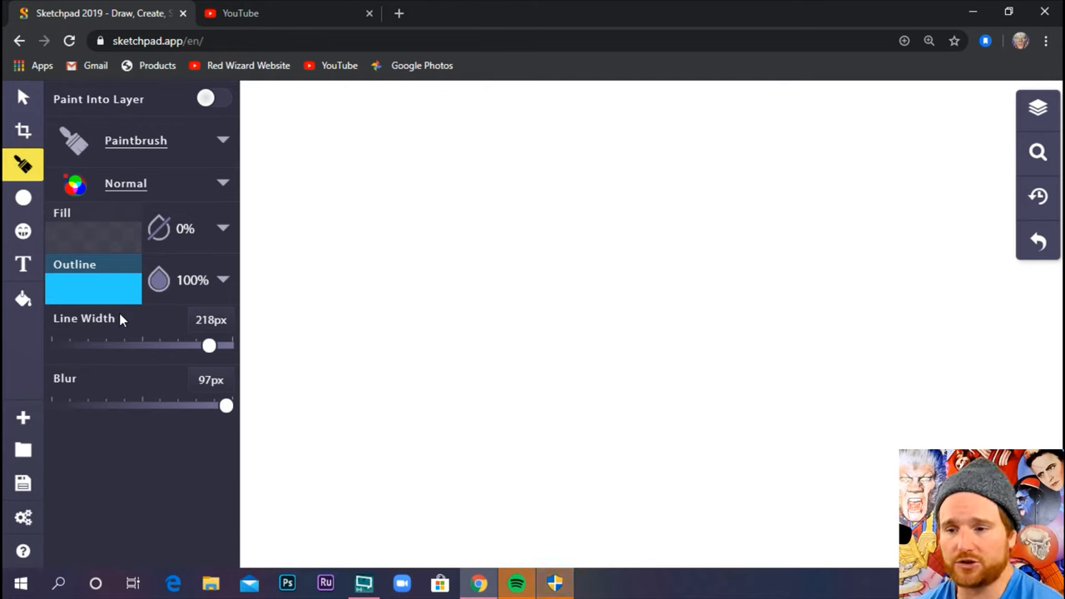
mouse_move(208, 348)
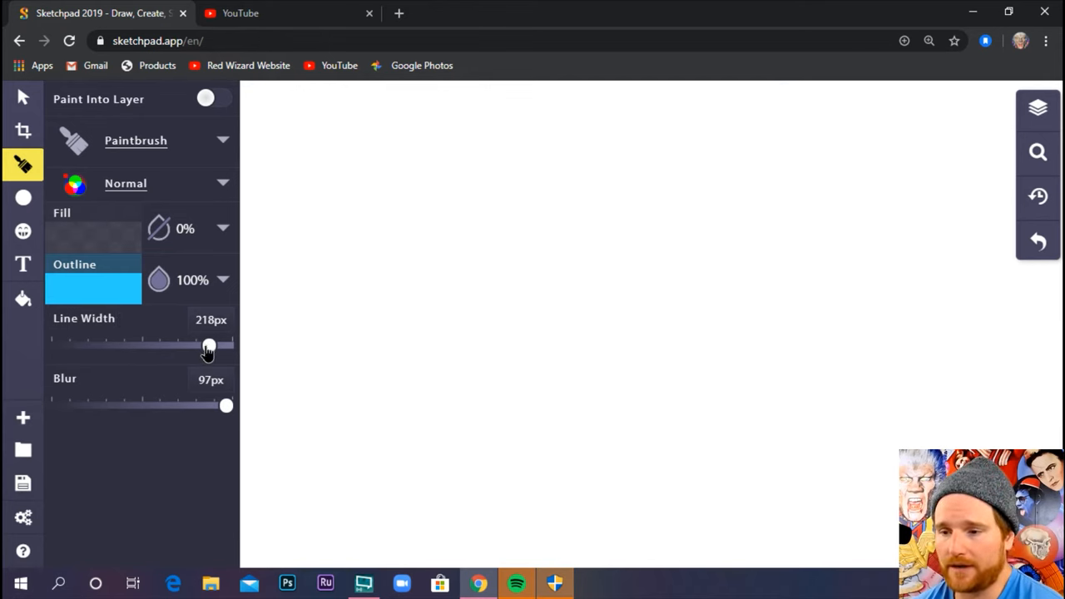
Step: Remove the brush blur and adjust Line Width, settling at about 176px
left_click_drag(208, 344, 170, 344)
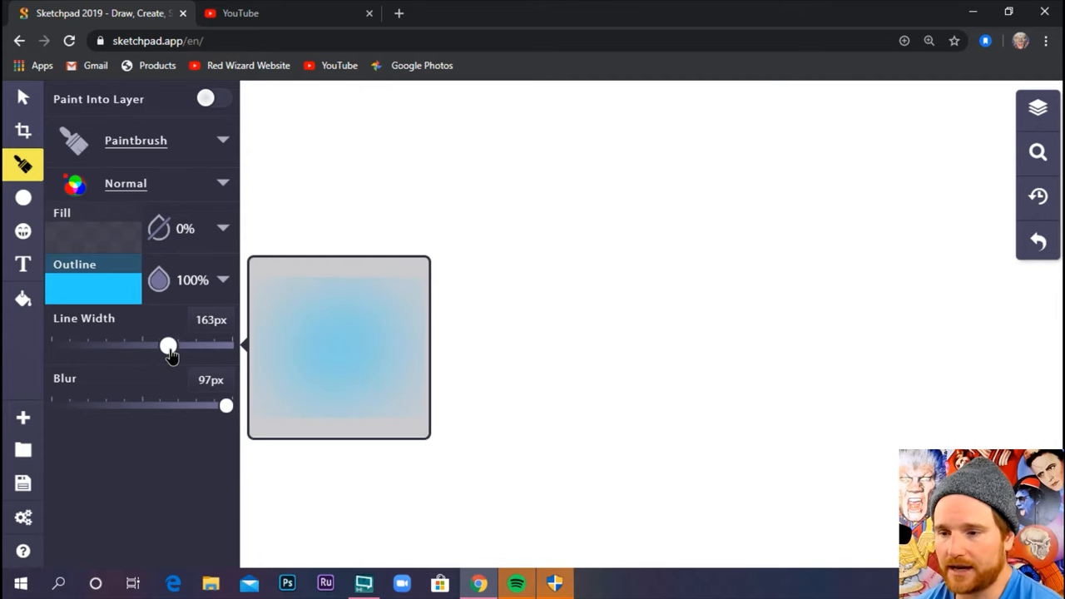
left_click_drag(226, 406, 56, 406)
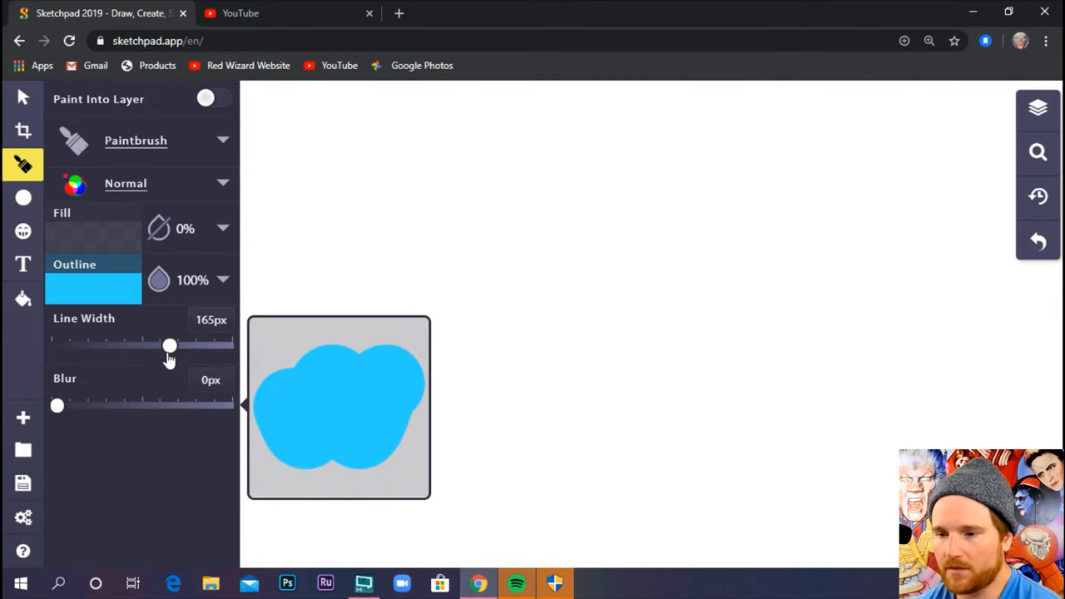
left_click_drag(170, 345, 77, 344)
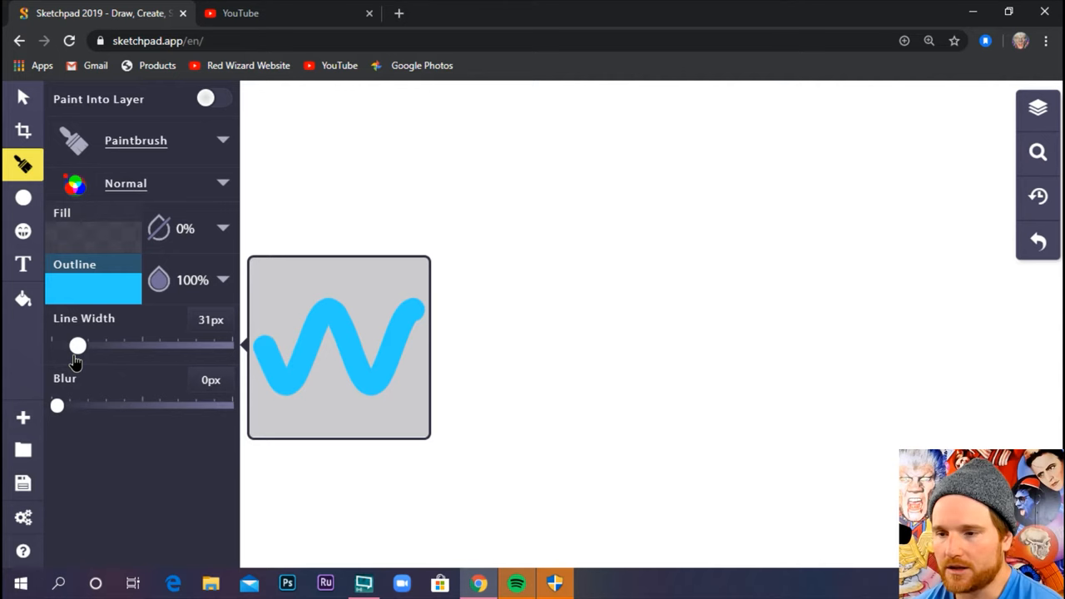
left_click_drag(77, 344, 88, 345)
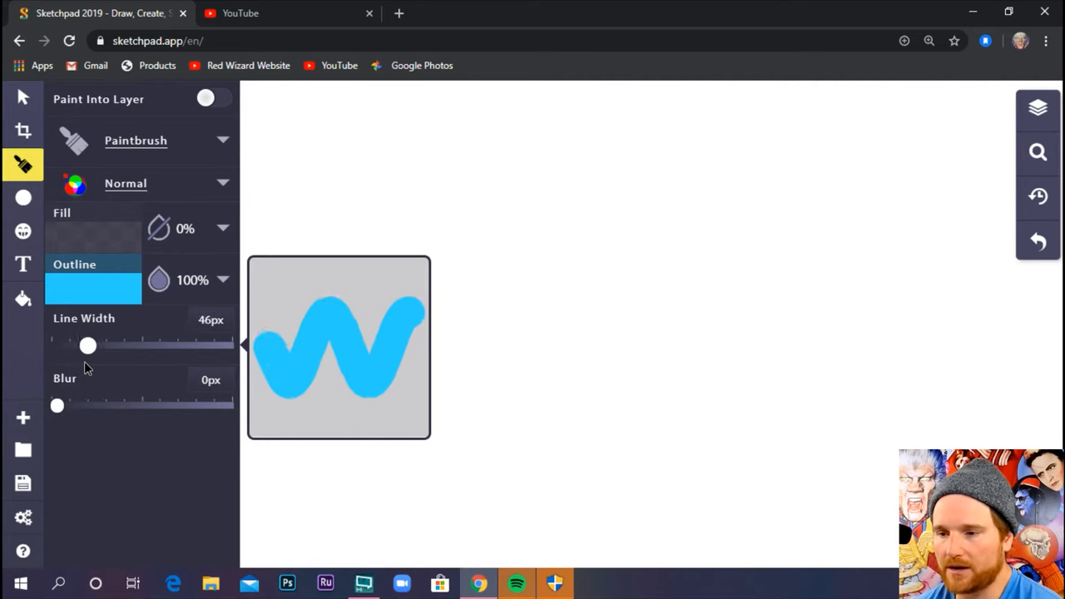
left_click_drag(87, 344, 103, 345)
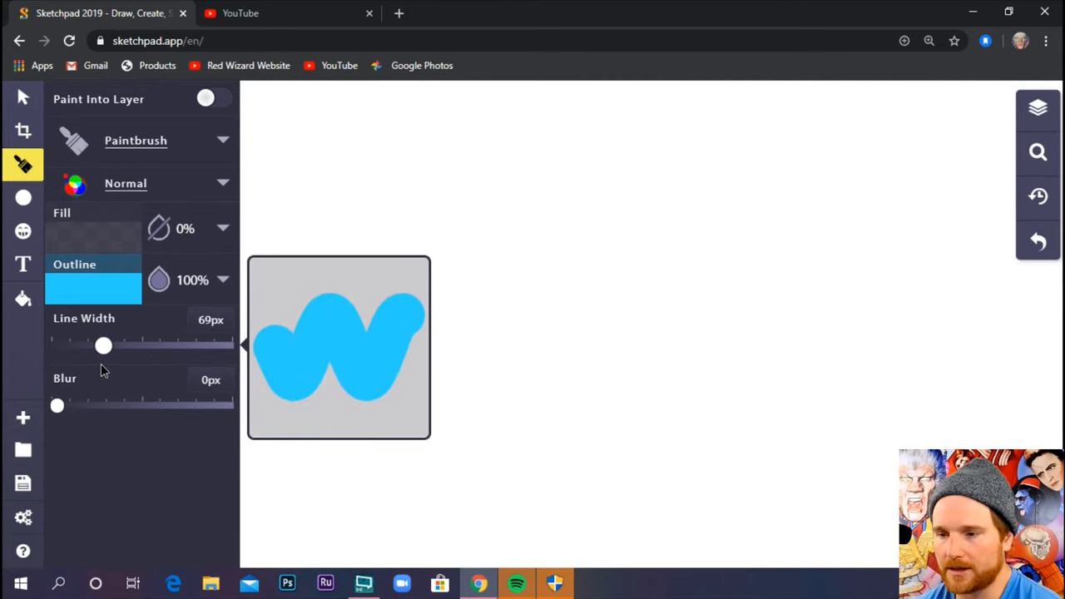
left_click_drag(103, 344, 86, 344)
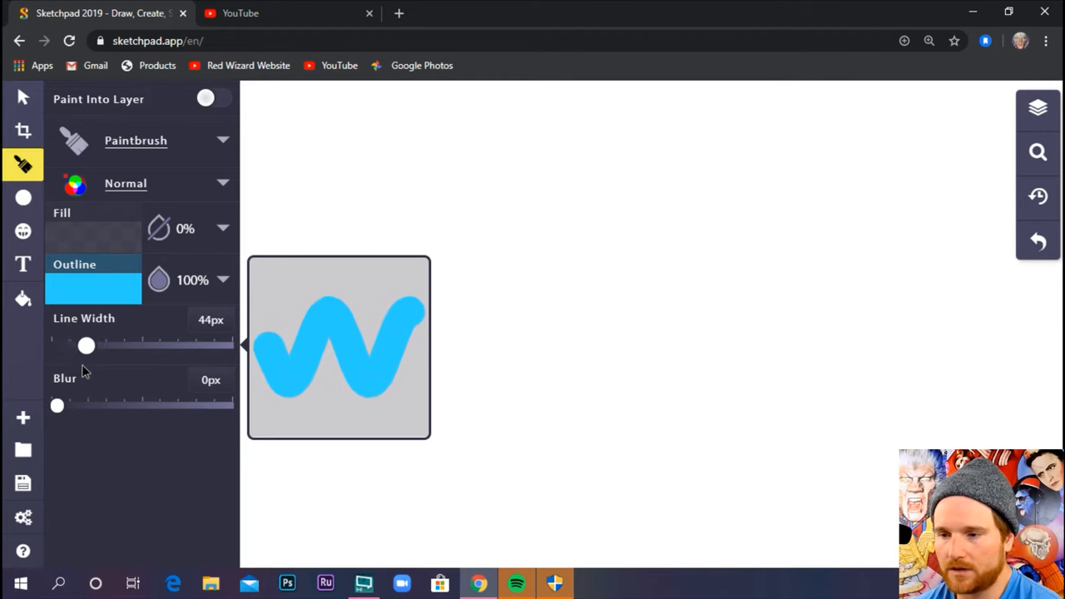
left_click_drag(86, 344, 76, 345)
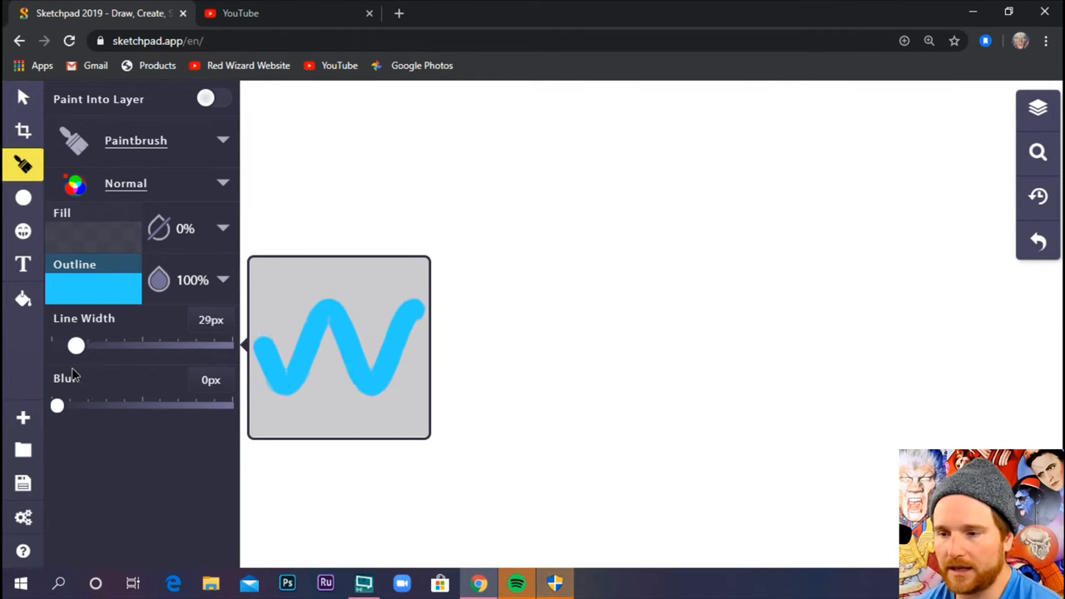
left_click_drag(76, 345, 93, 344)
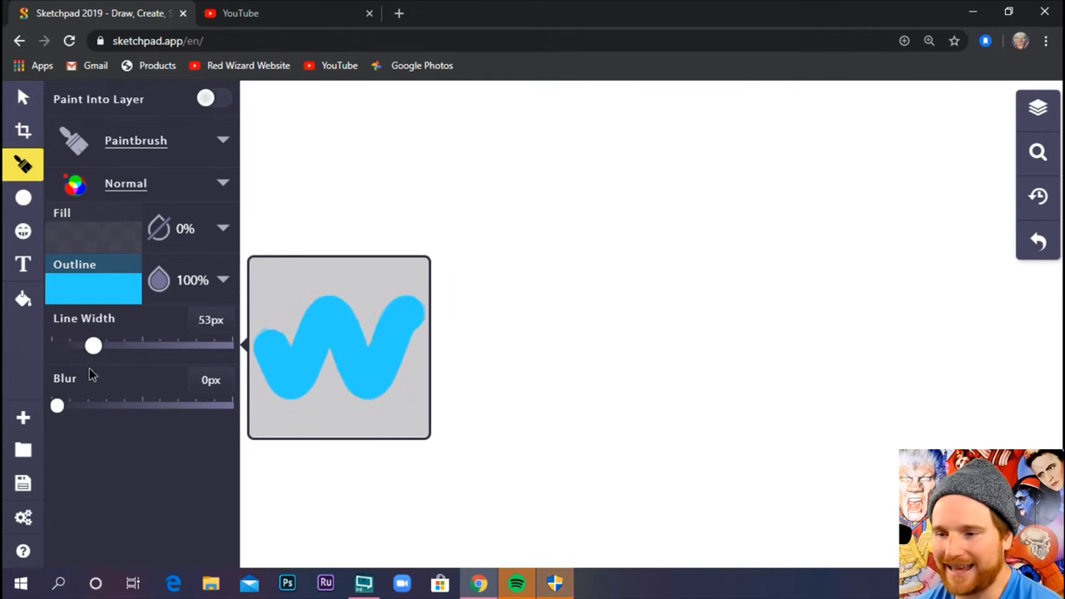
left_click_drag(93, 344, 70, 345)
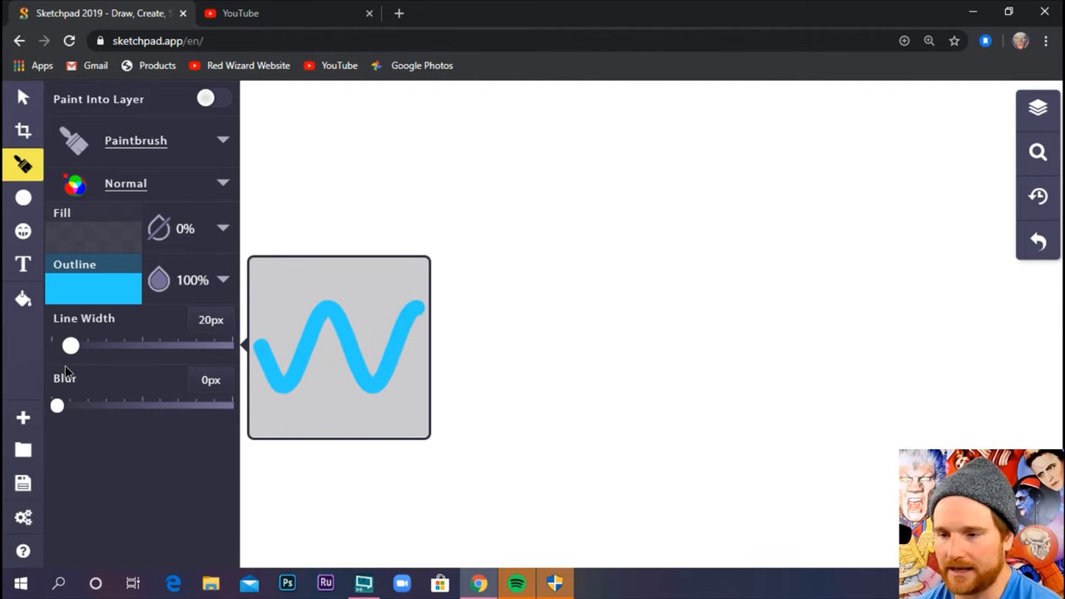
left_click_drag(70, 345, 63, 345)
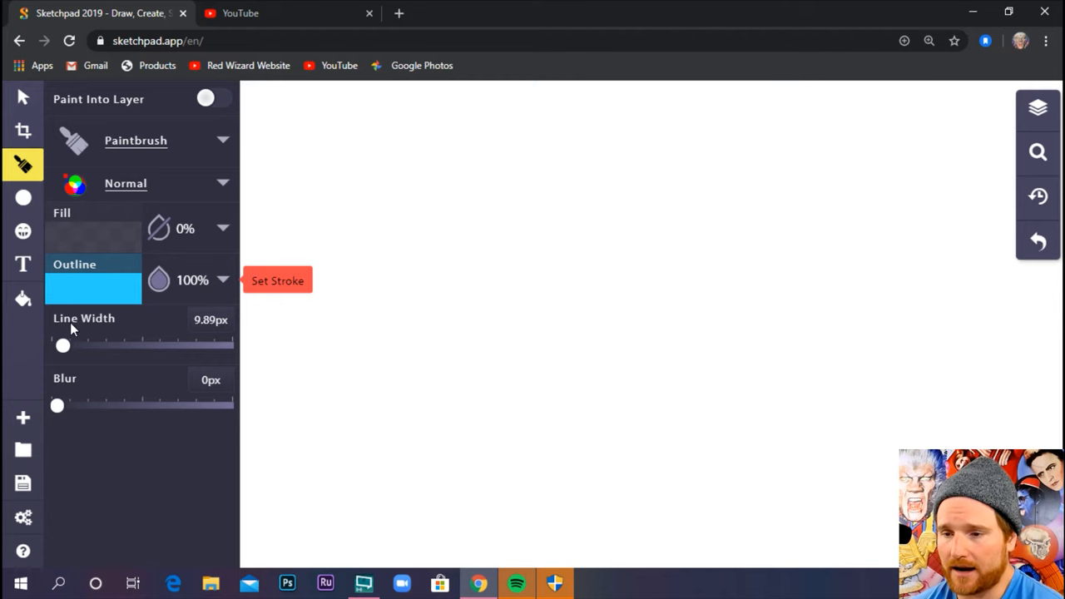
mouse_move(64, 348)
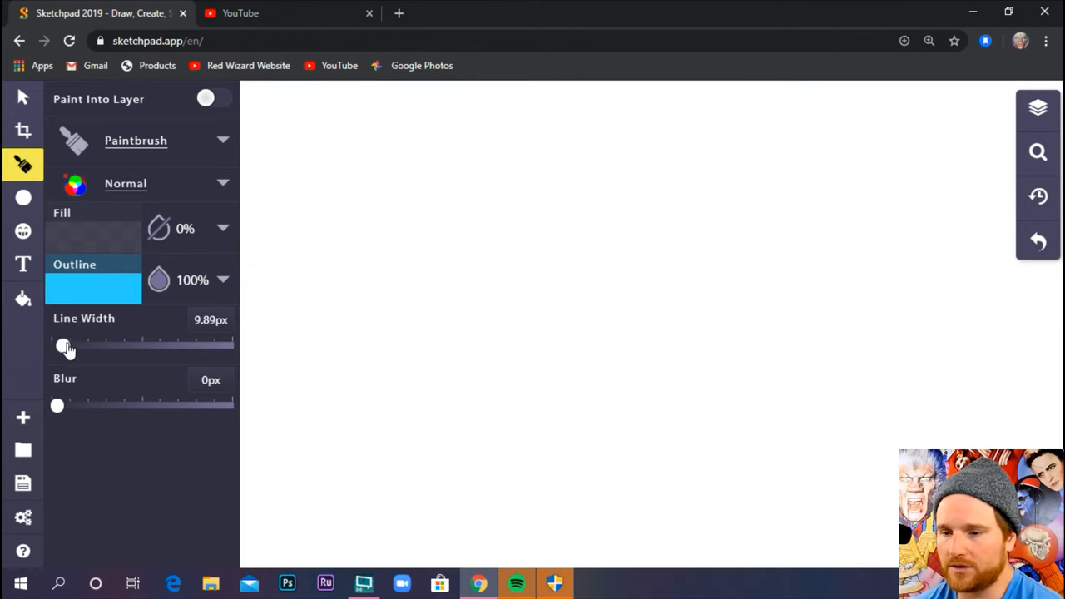
left_click_drag(64, 345, 150, 344)
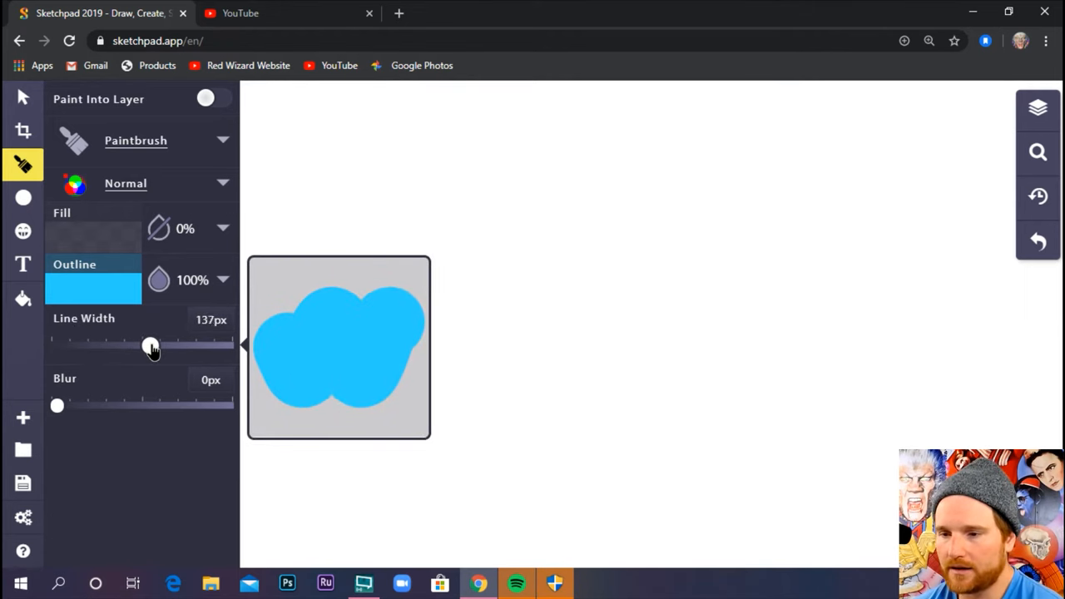
left_click_drag(150, 345, 185, 344)
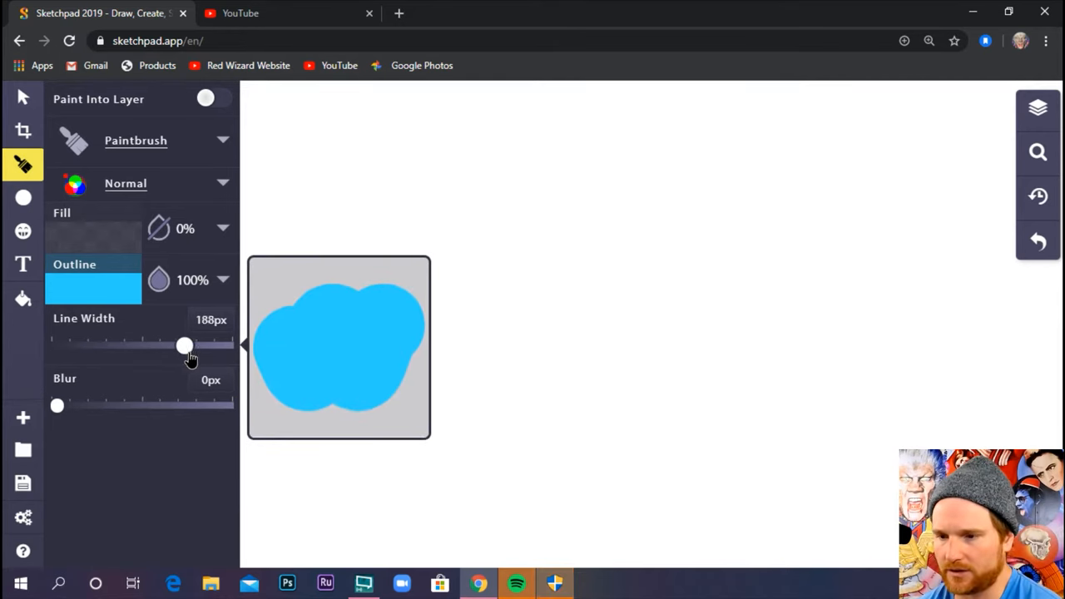
left_click_drag(183, 344, 177, 345)
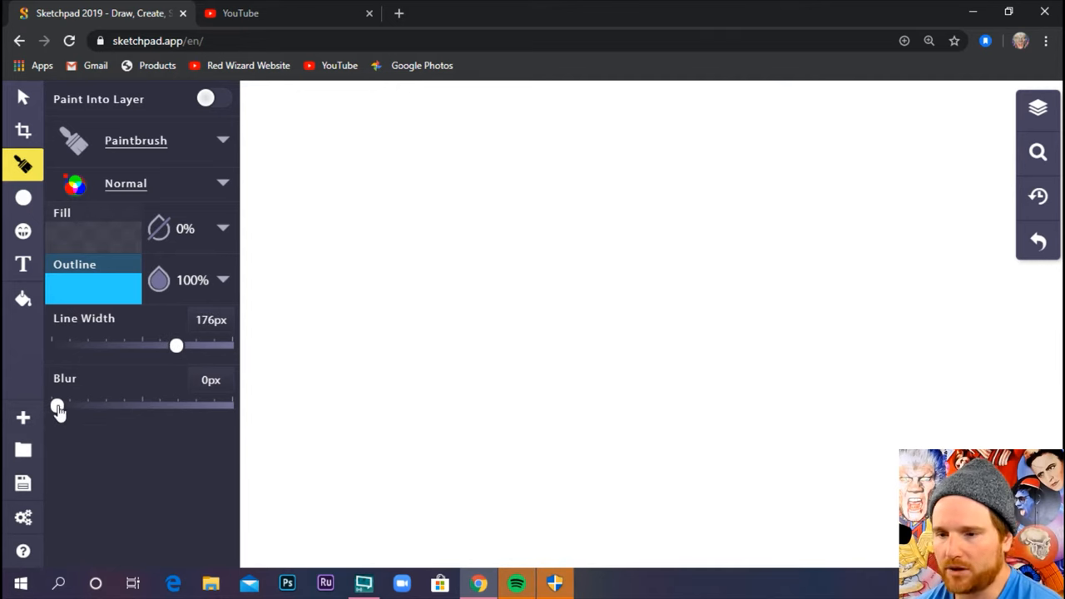
Step: Adjust the brush Blur slider through several values, settling around 60px
left_click_drag(56, 406, 133, 406)
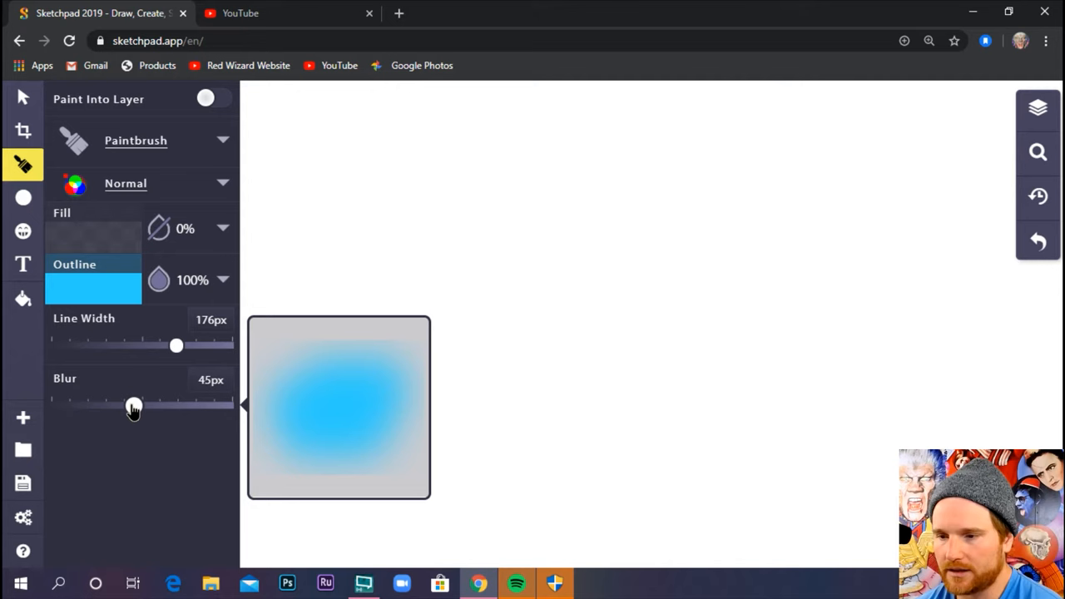
left_click_drag(135, 406, 150, 406)
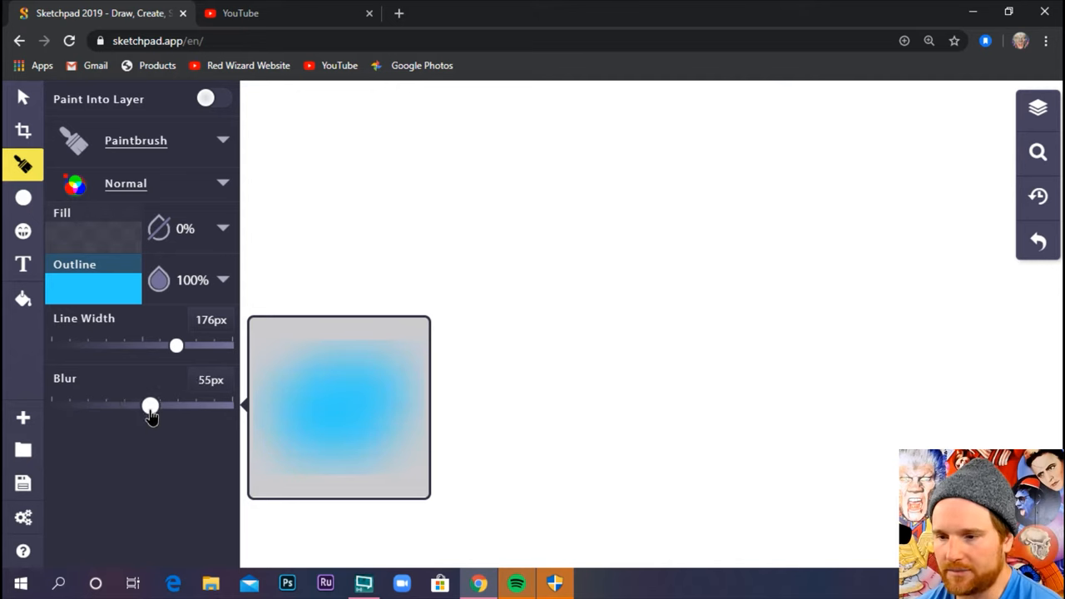
left_click_drag(150, 406, 90, 406)
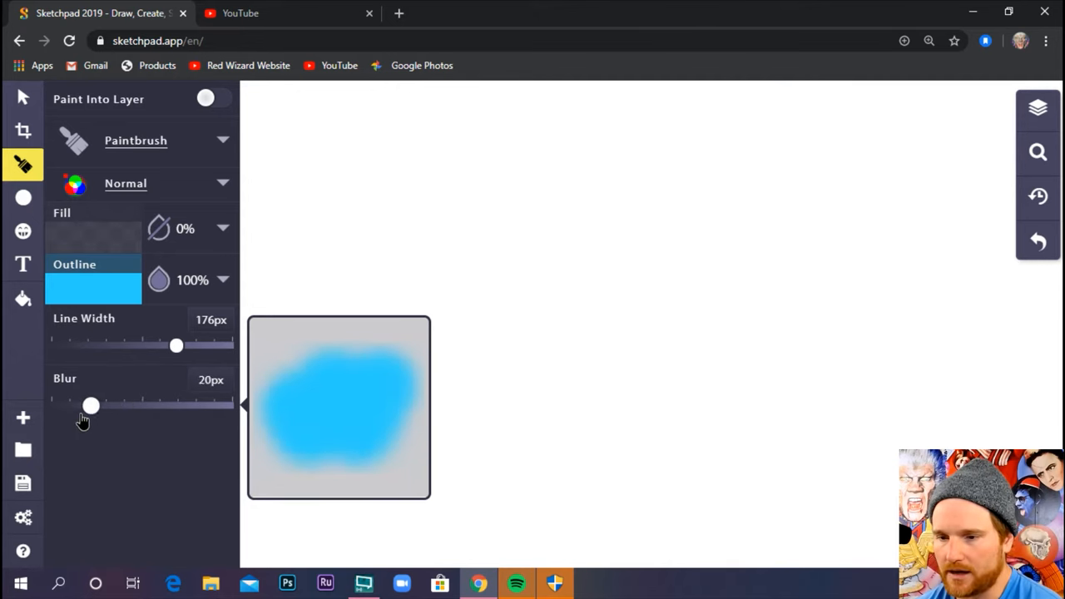
left_click_drag(90, 406, 137, 406)
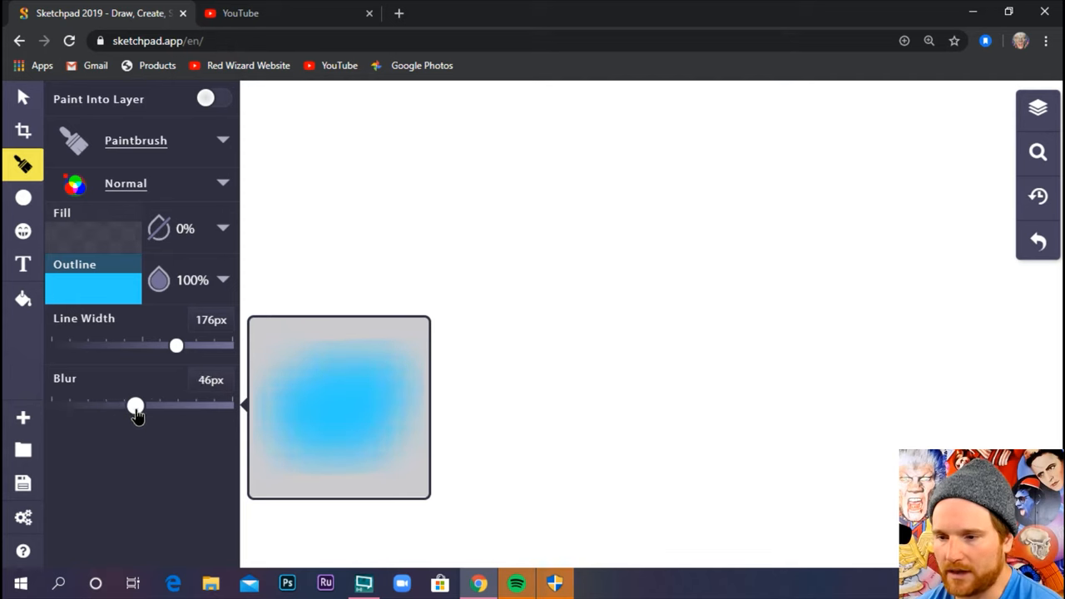
left_click_drag(137, 406, 150, 406)
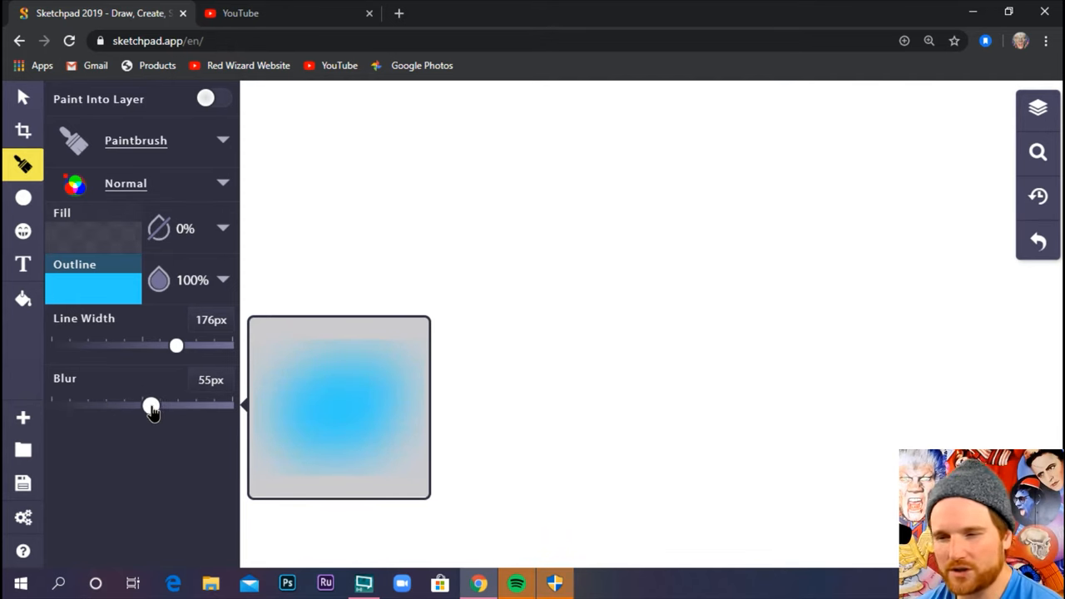
left_click_drag(149, 406, 130, 406)
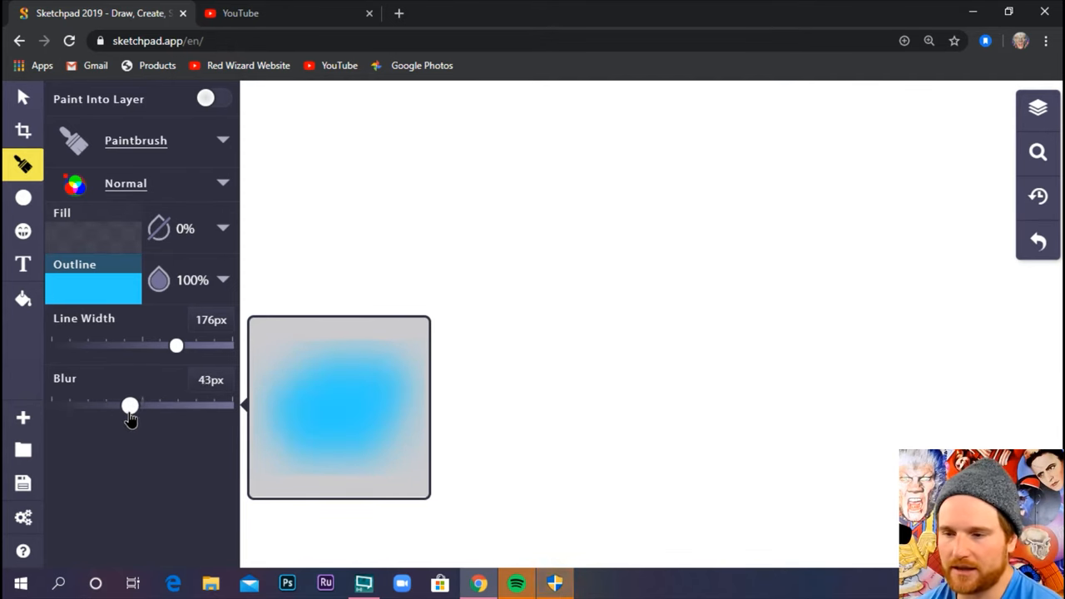
left_click_drag(129, 406, 123, 406)
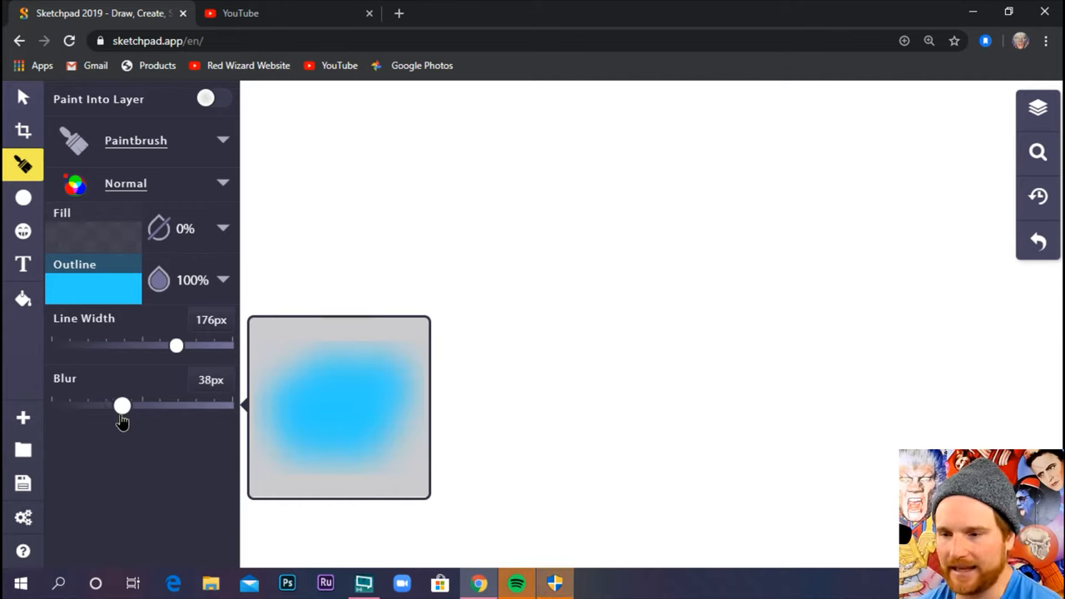
left_click_drag(123, 406, 163, 407)
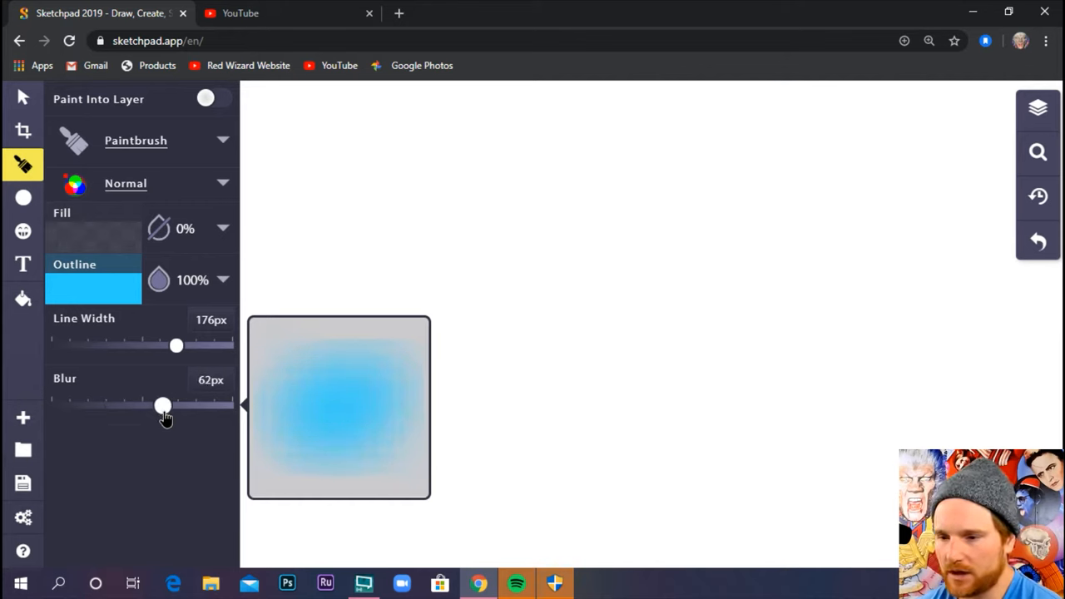
left_click_drag(177, 406, 160, 406)
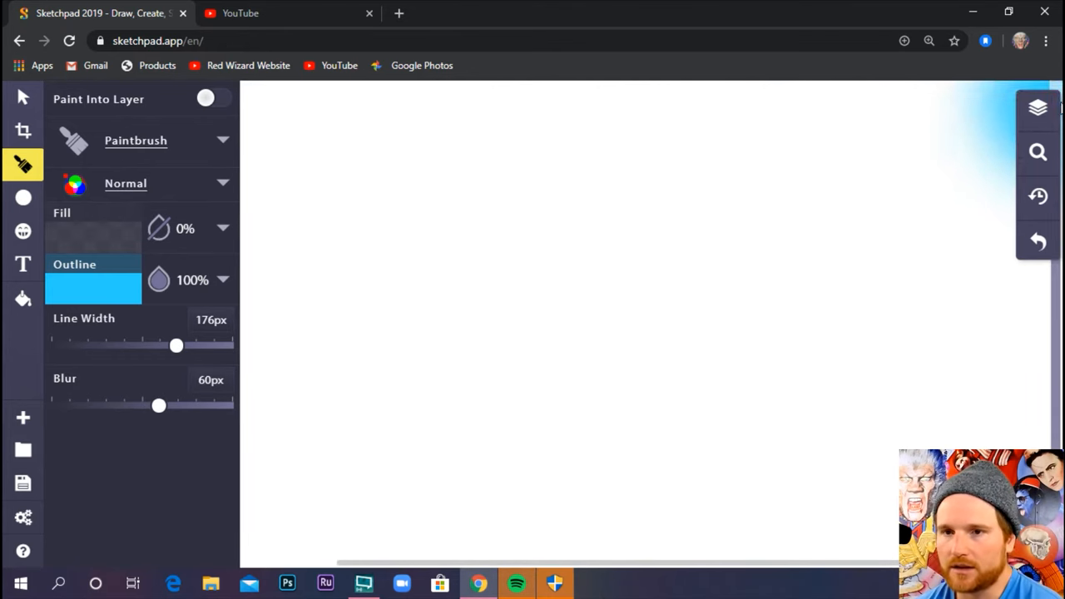
mouse_move(1038, 153)
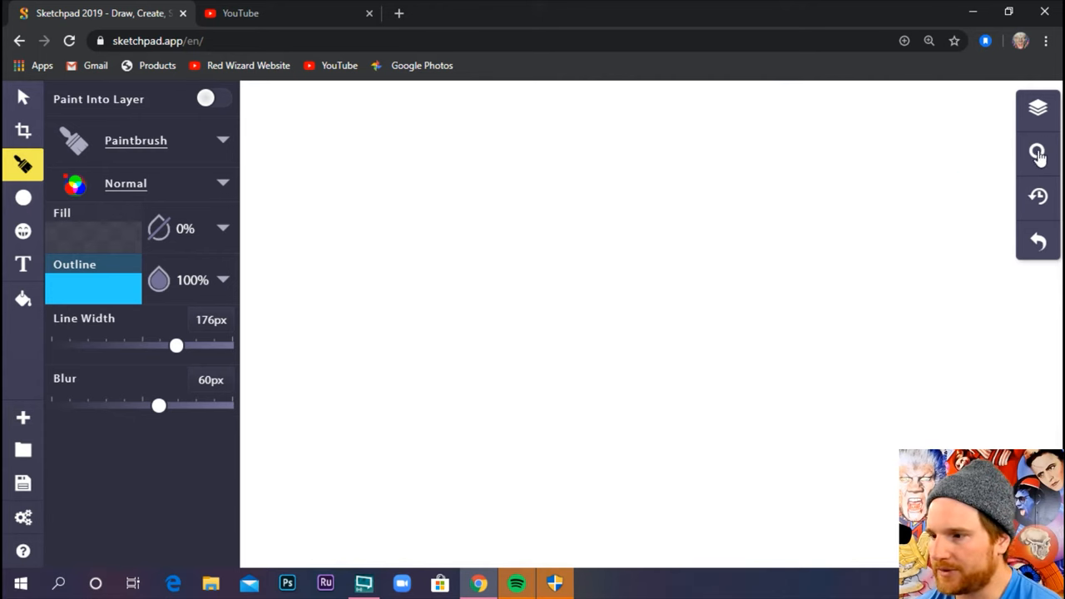
Step: Zoom to fit so the whole blank canvas is in view
left_click(1038, 155)
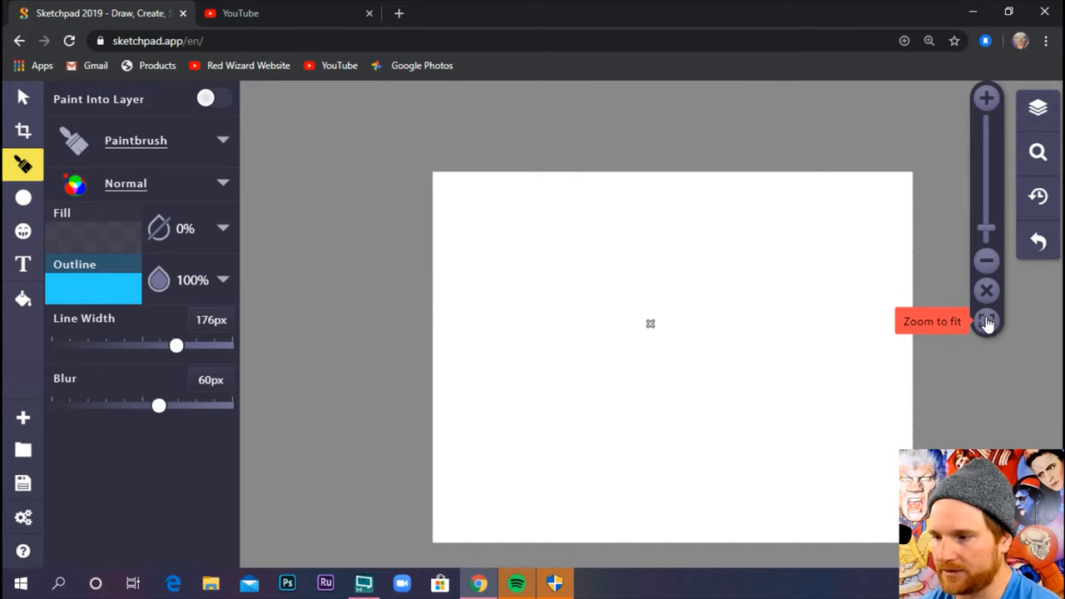
left_click(985, 322)
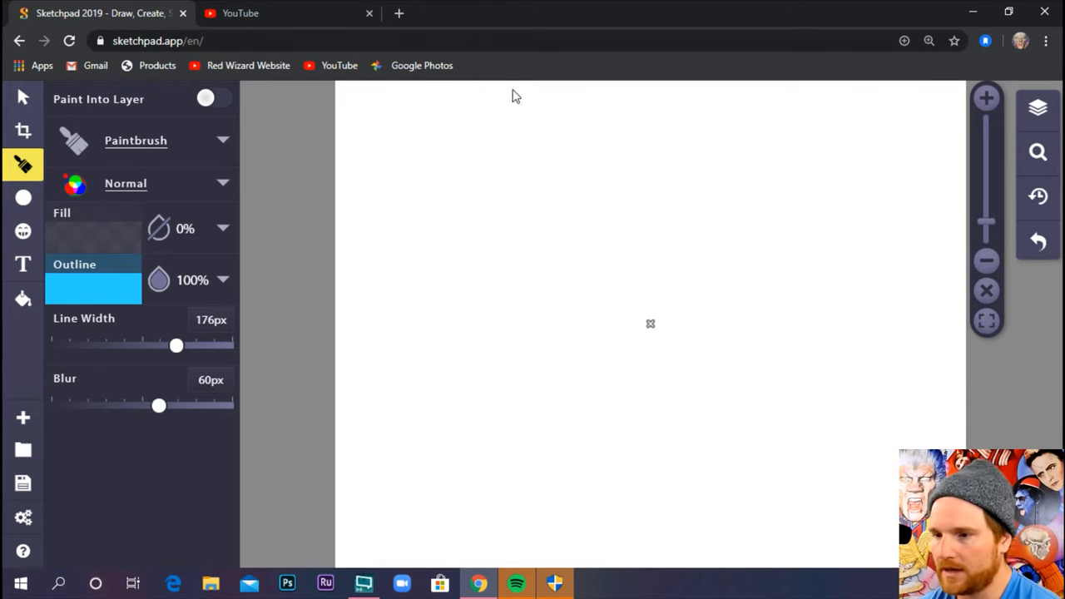
mouse_move(213, 220)
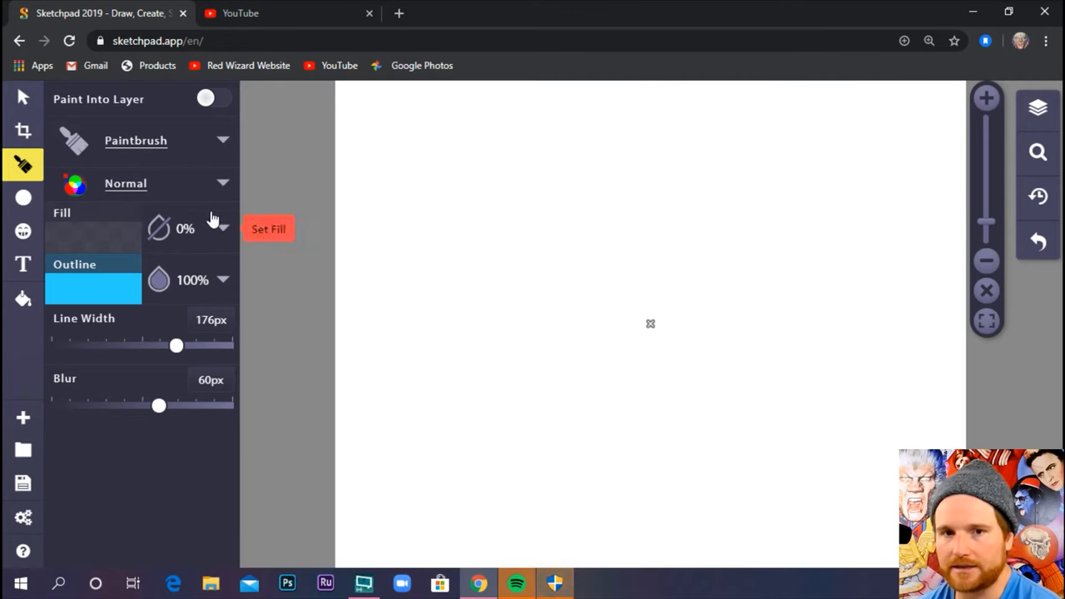
mouse_move(1002, 276)
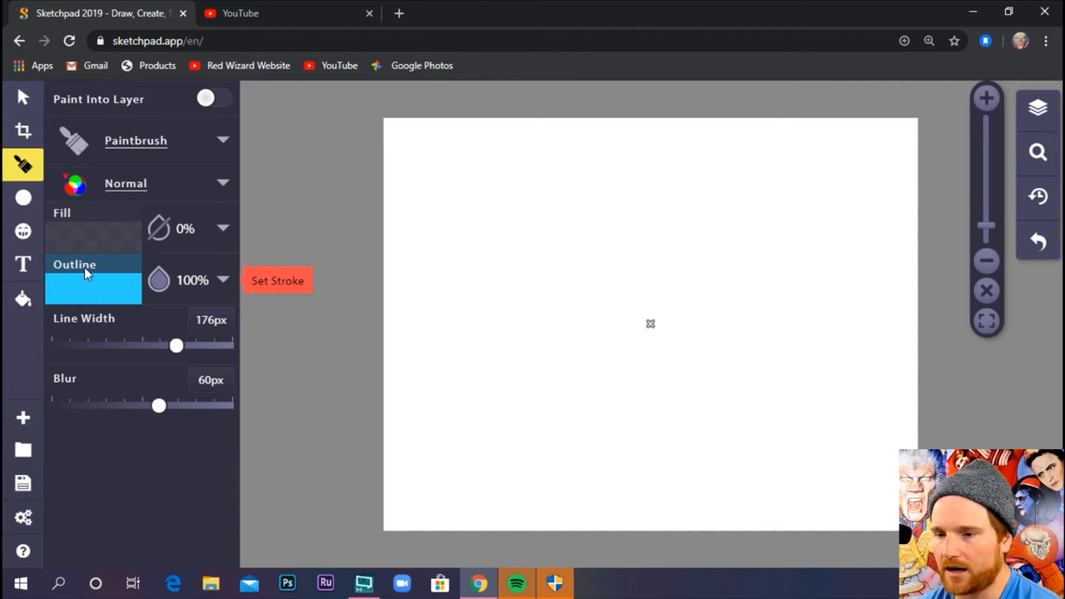
left_click(276, 280)
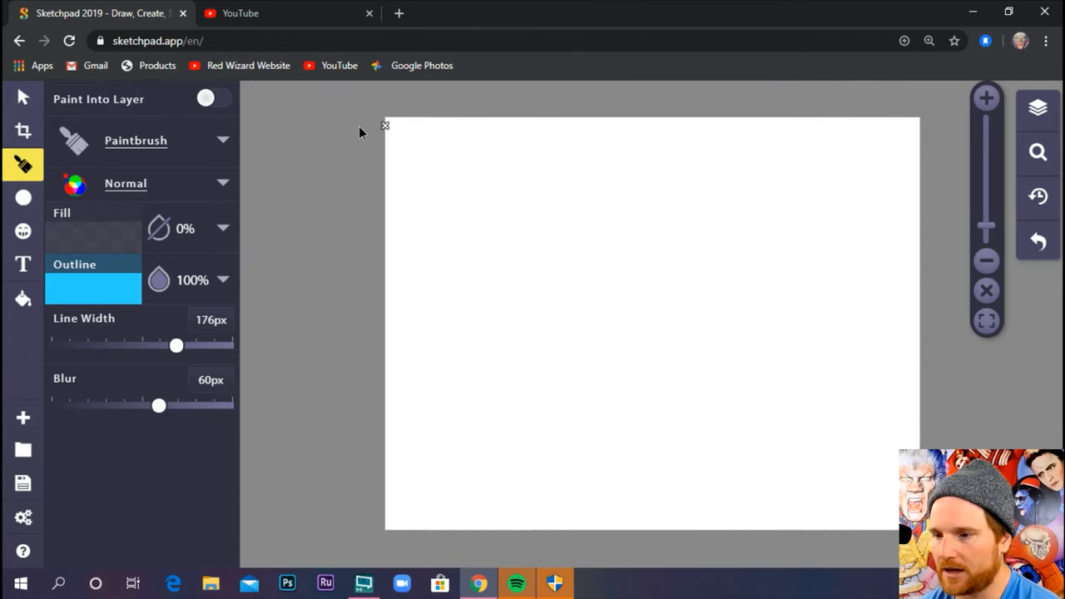
Step: Choose the Paintbrush and cover the canvas with broad soft blue strokes
left_click(137, 140)
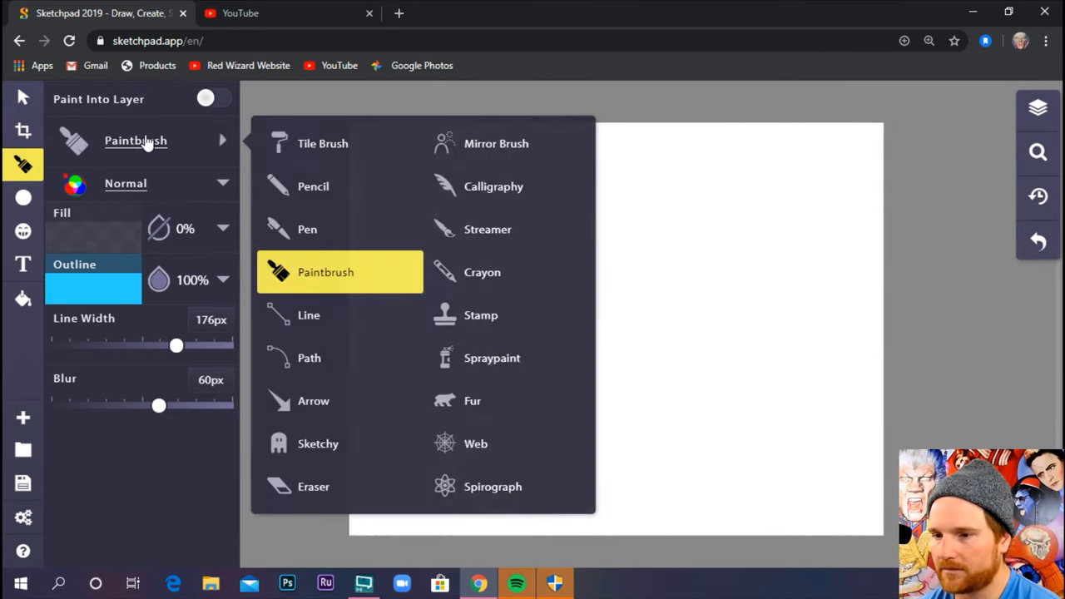
left_click(326, 273)
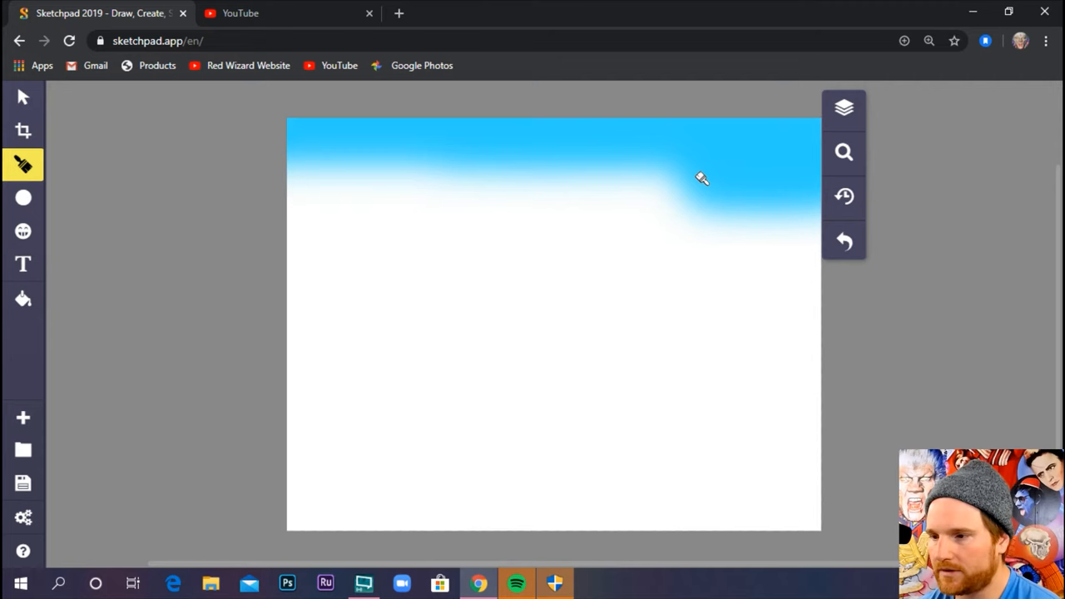
left_click_drag(703, 177, 663, 233)
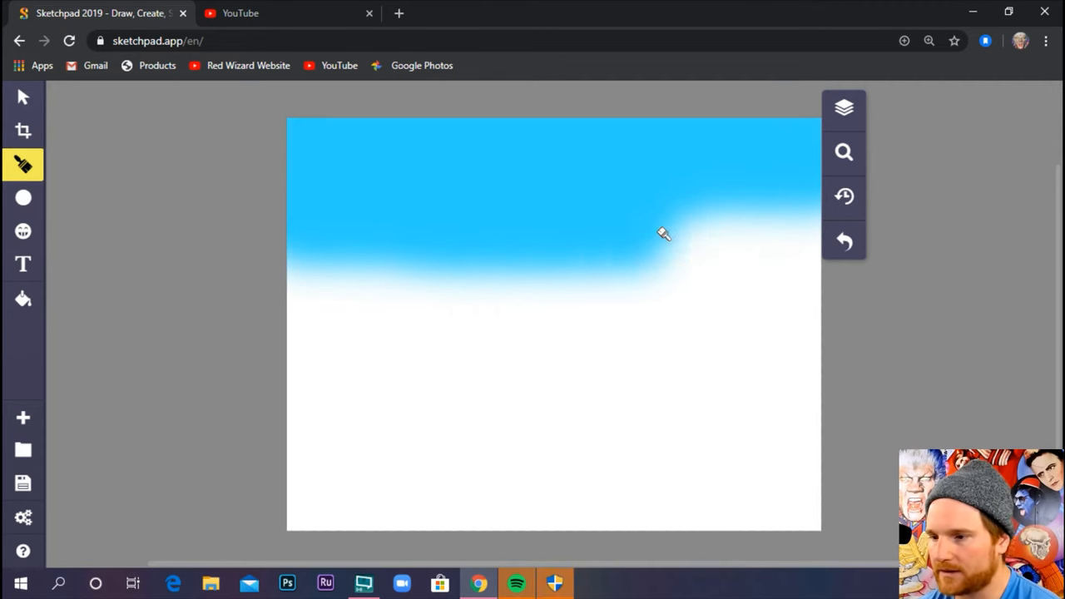
left_click_drag(663, 235, 236, 281)
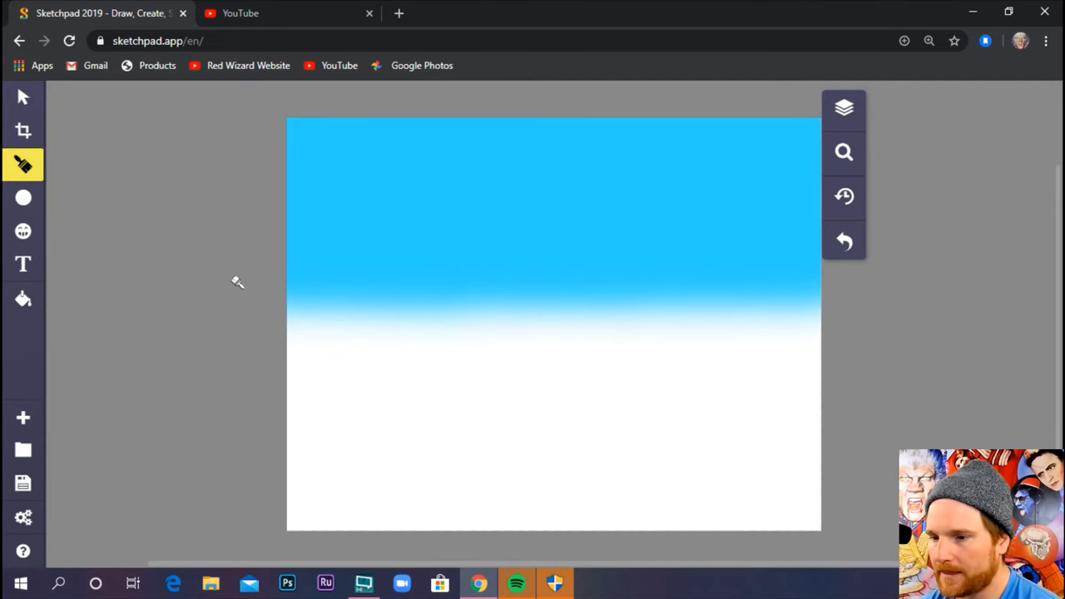
left_click_drag(237, 279, 795, 381)
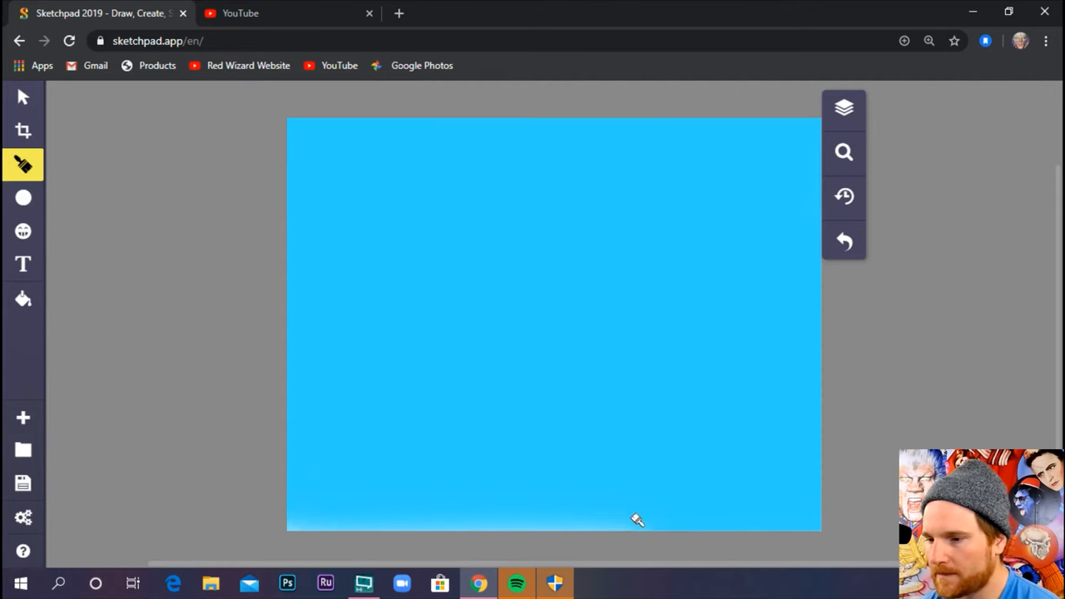
mouse_move(501, 543)
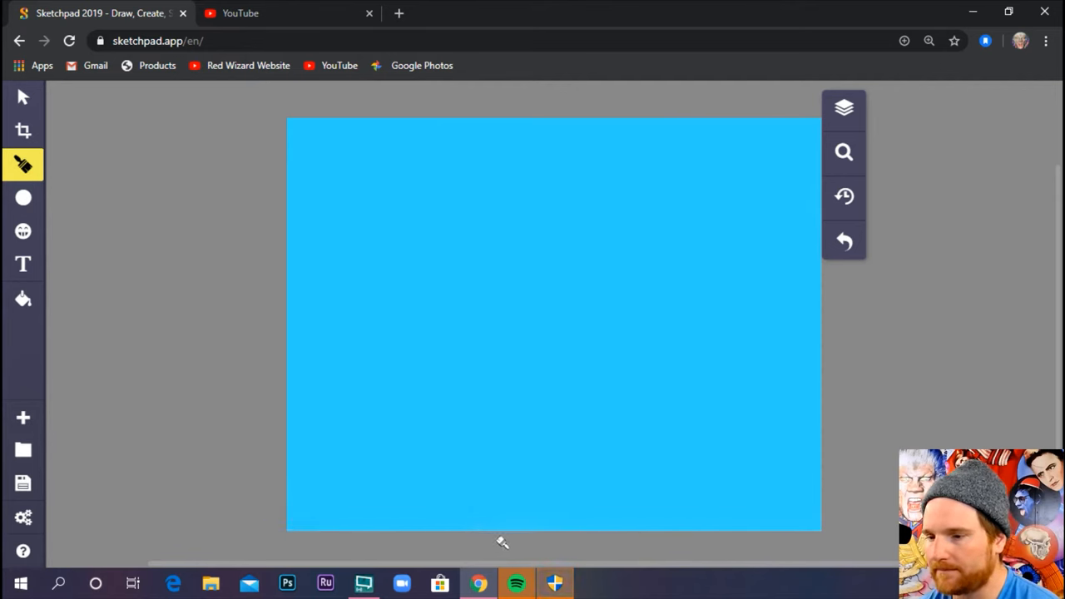
Step: Switch the brush to pink, paint a band across the canvas top, and widen the brush to 209px
left_click(24, 165)
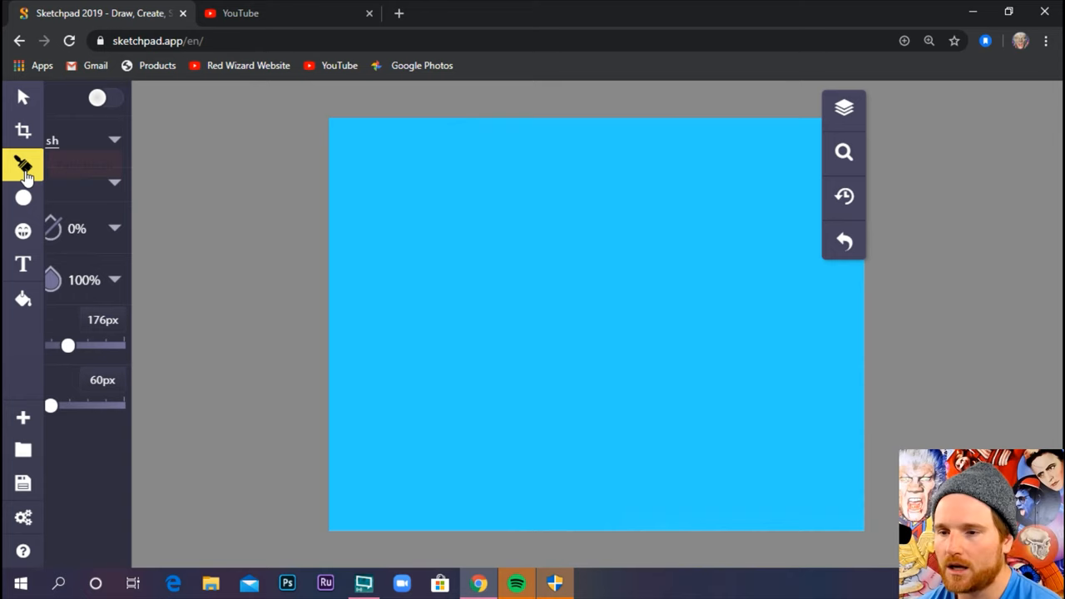
left_click(23, 165)
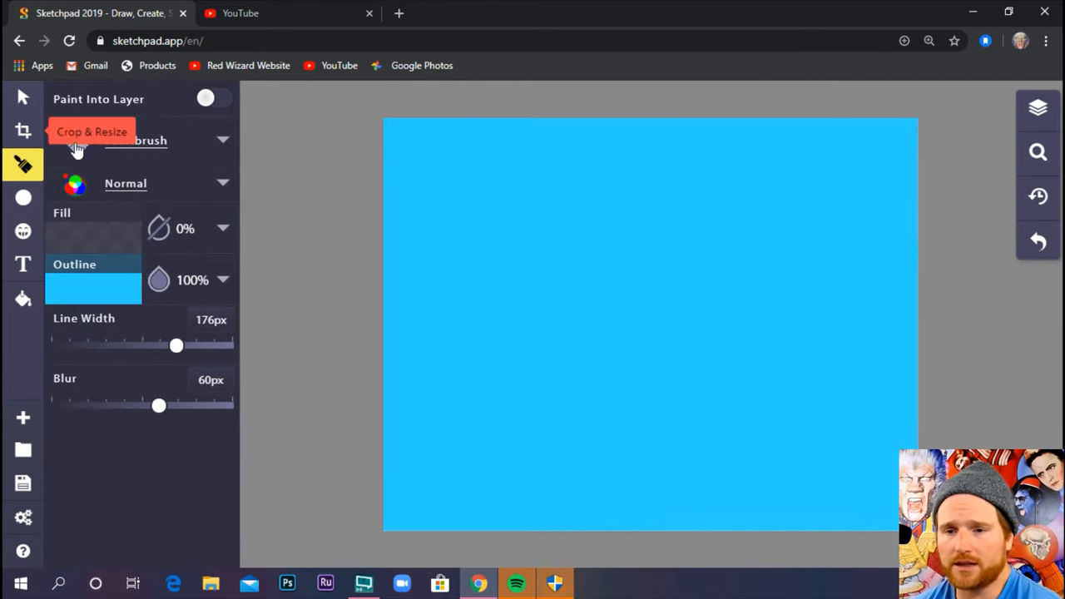
mouse_move(150, 166)
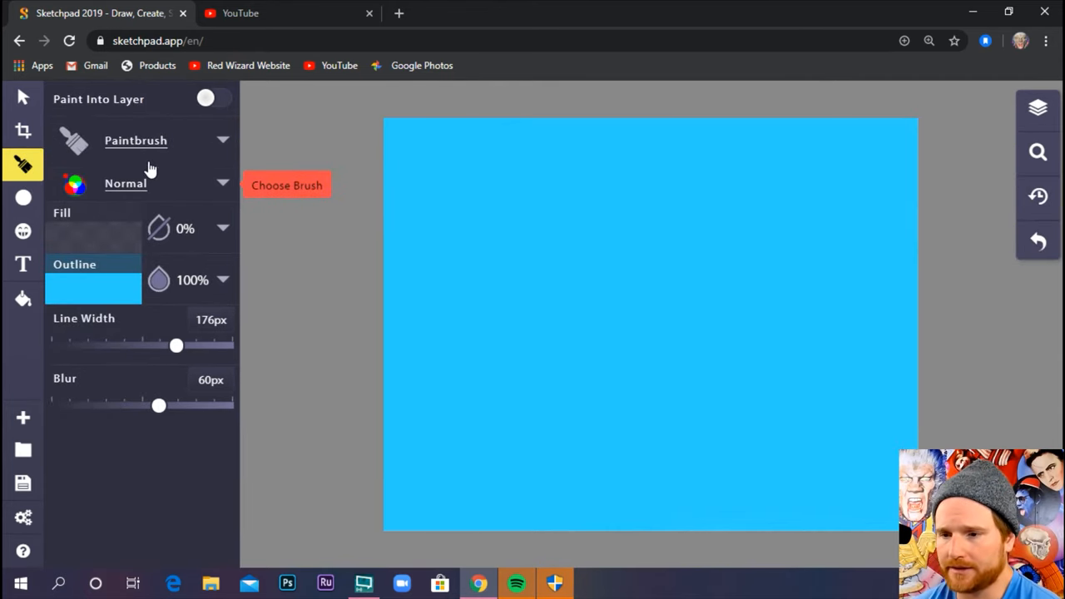
mouse_move(129, 353)
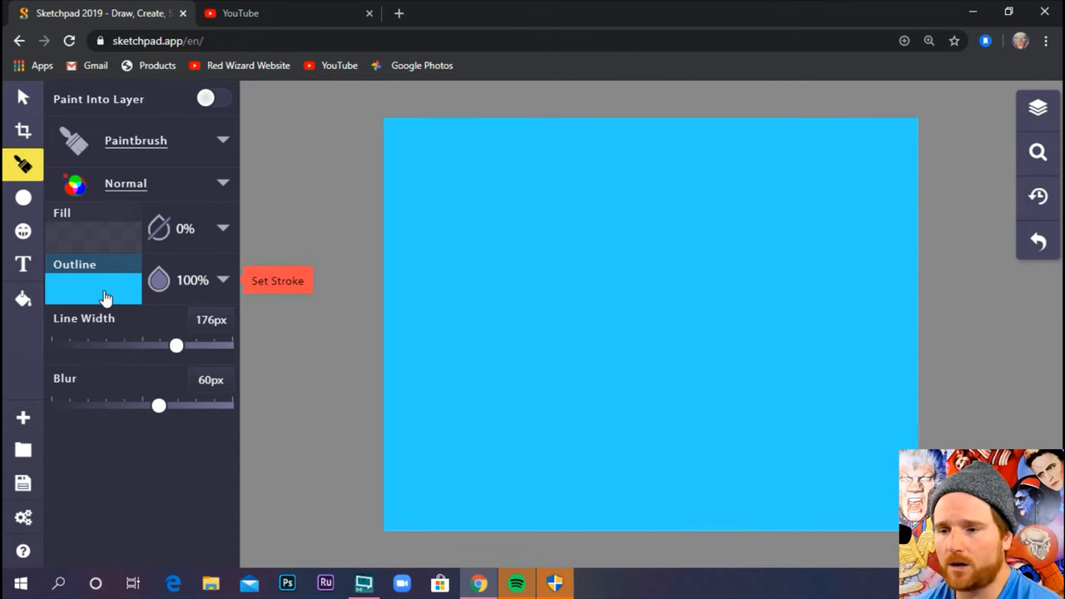
mouse_move(93, 293)
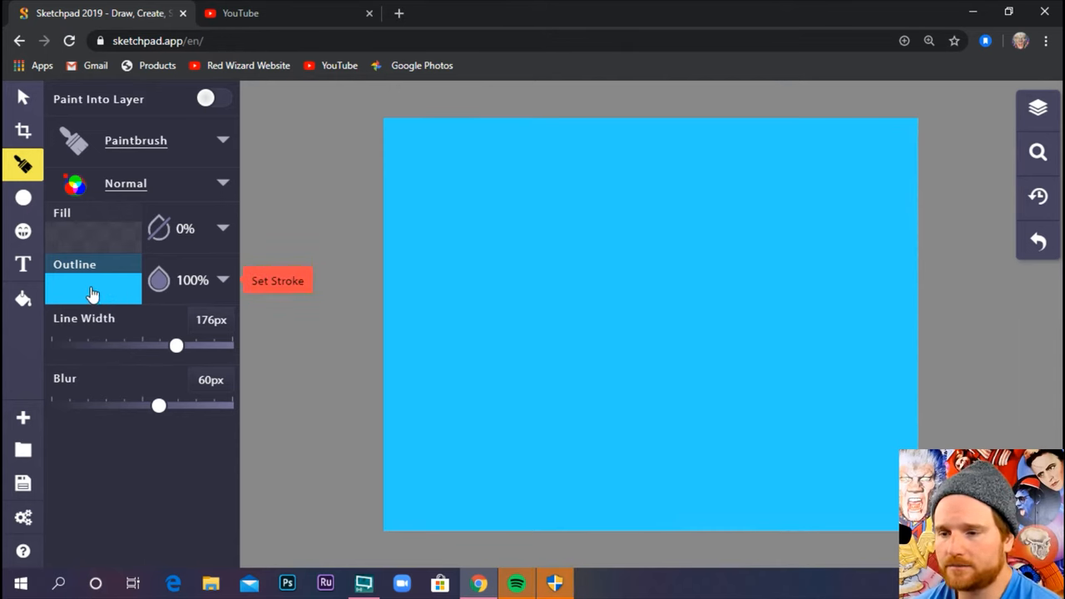
left_click(93, 286)
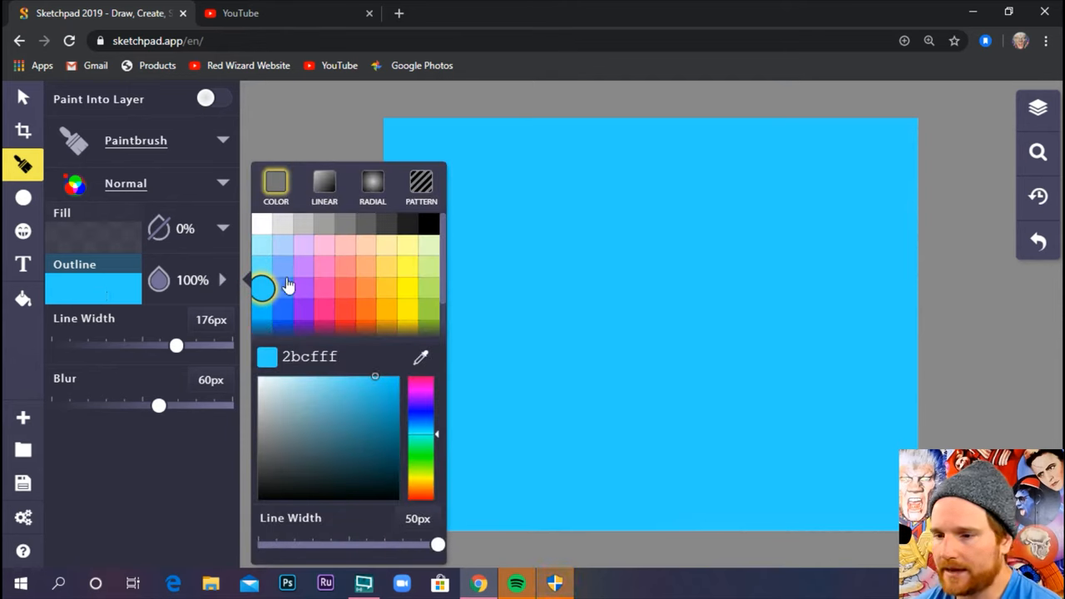
mouse_move(326, 313)
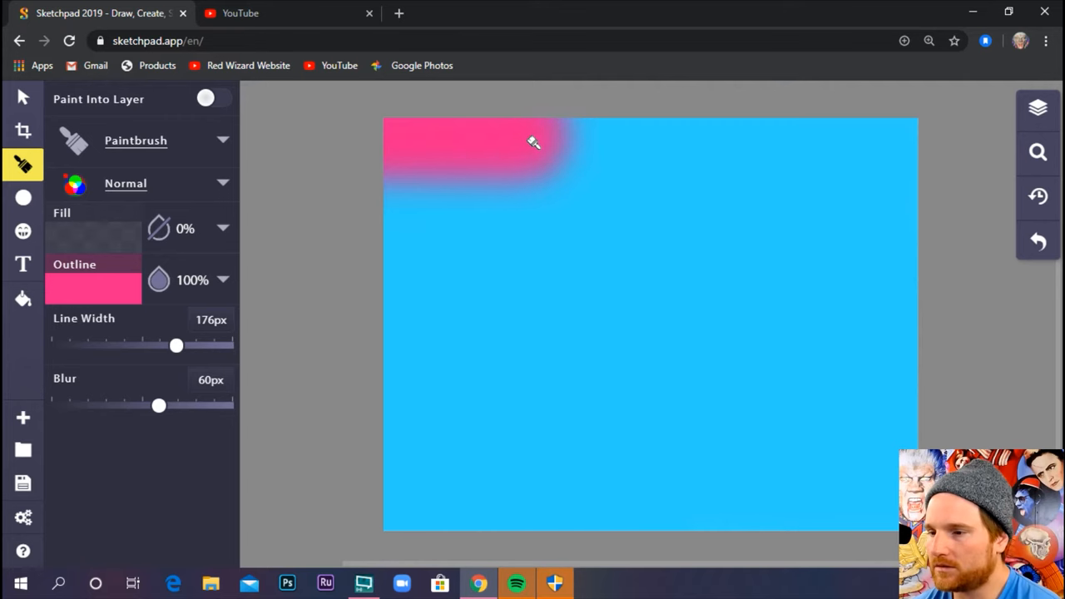
left_click_drag(533, 142, 782, 136)
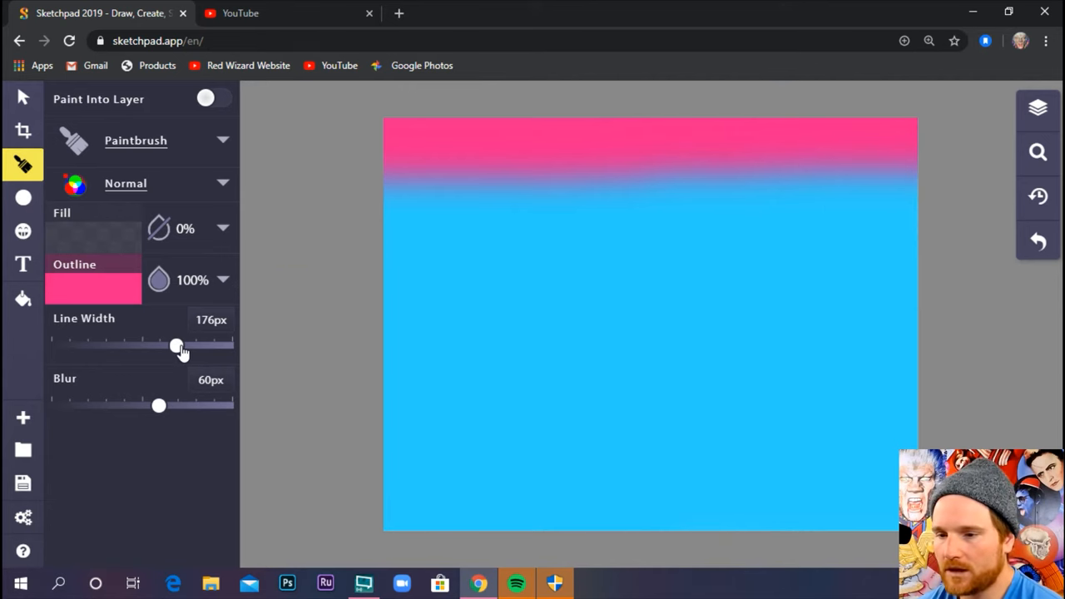
left_click_drag(177, 344, 200, 345)
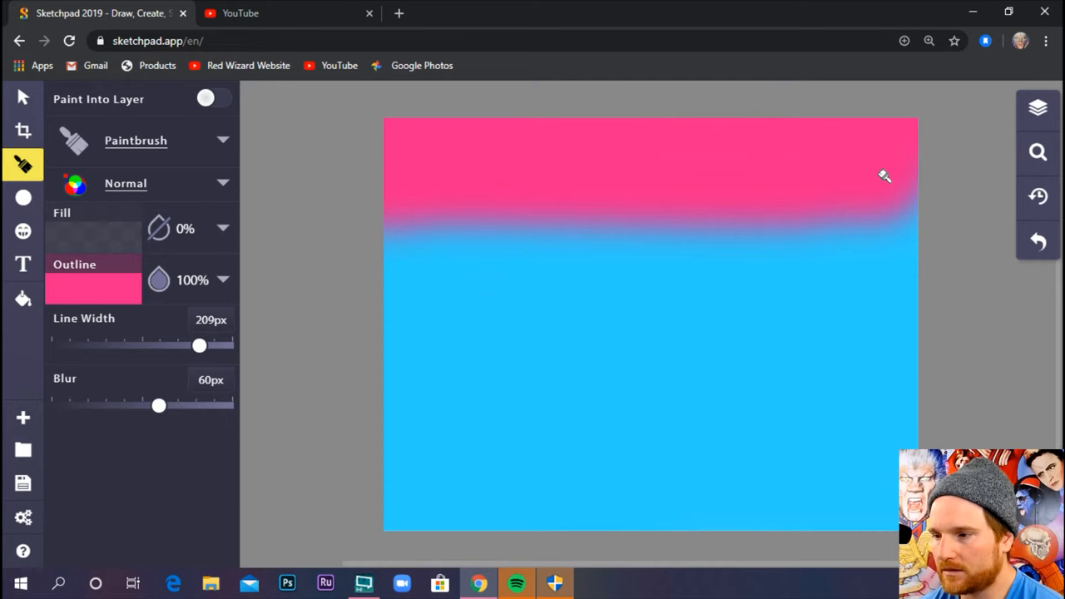
mouse_move(60, 323)
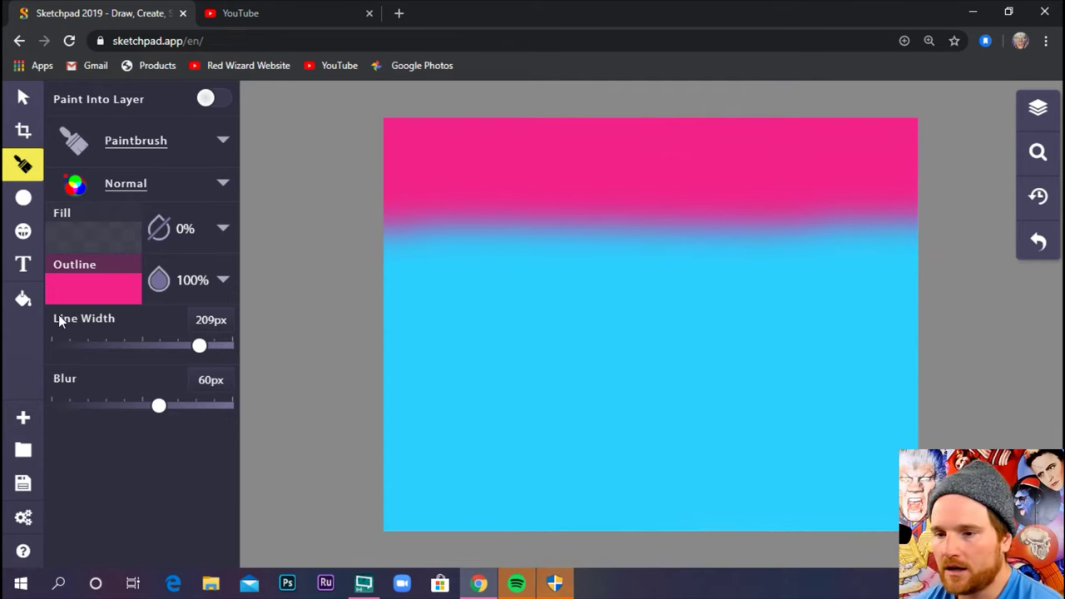
Step: Paint an orange band below the pink, then switch to yellow and start a patch lower left
left_click(93, 288)
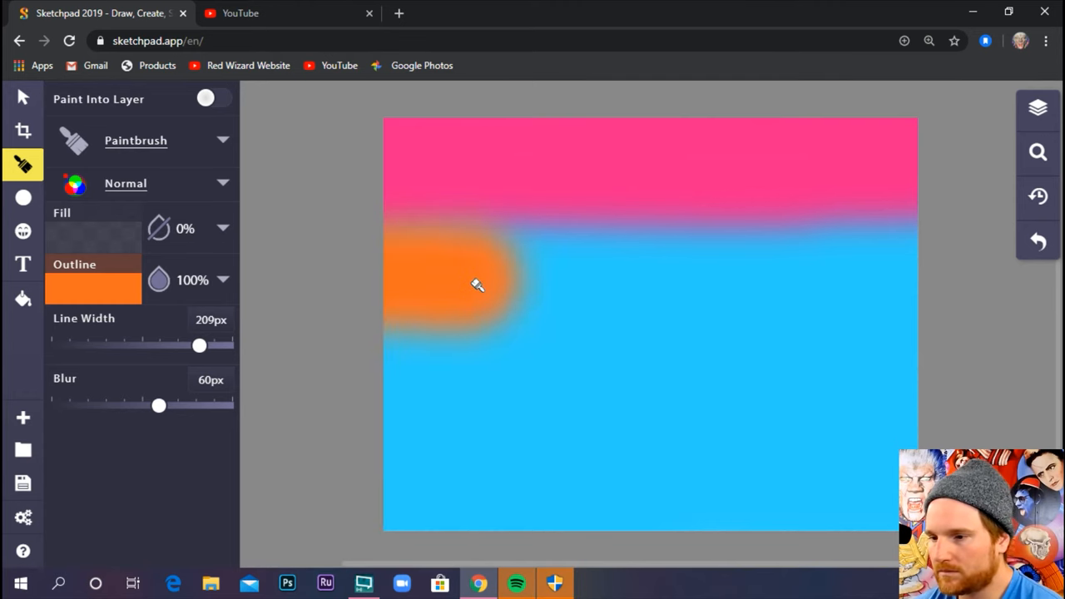
left_click_drag(476, 283, 867, 279)
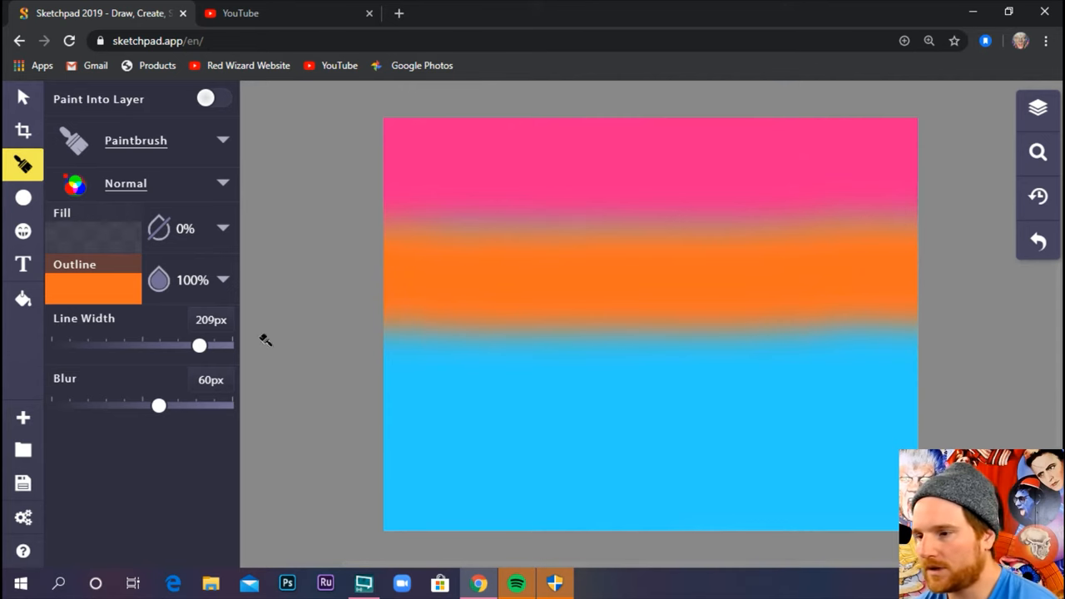
left_click(93, 289)
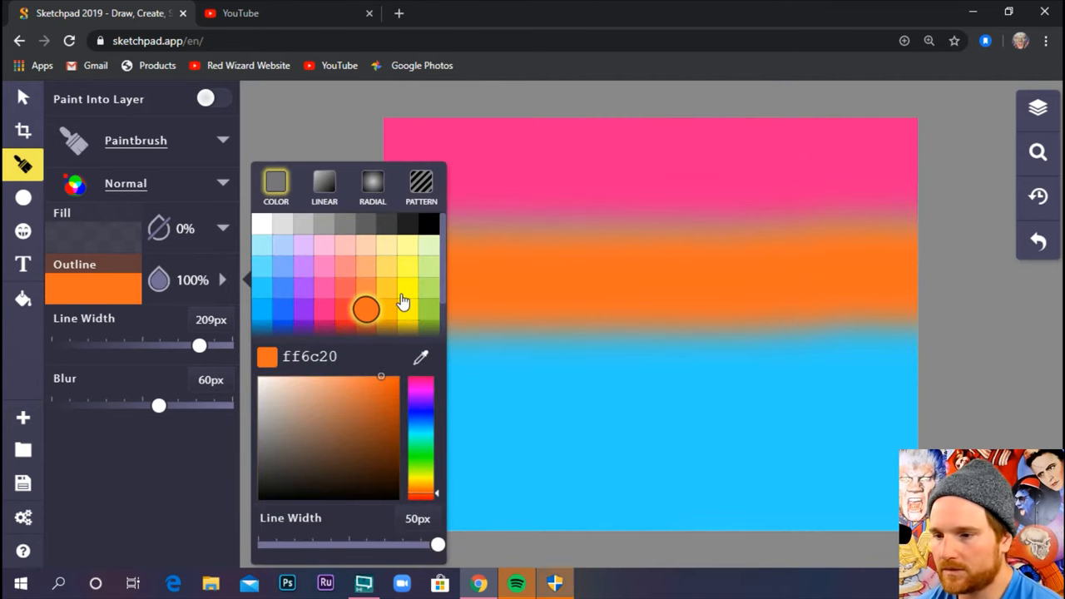
left_click(403, 296)
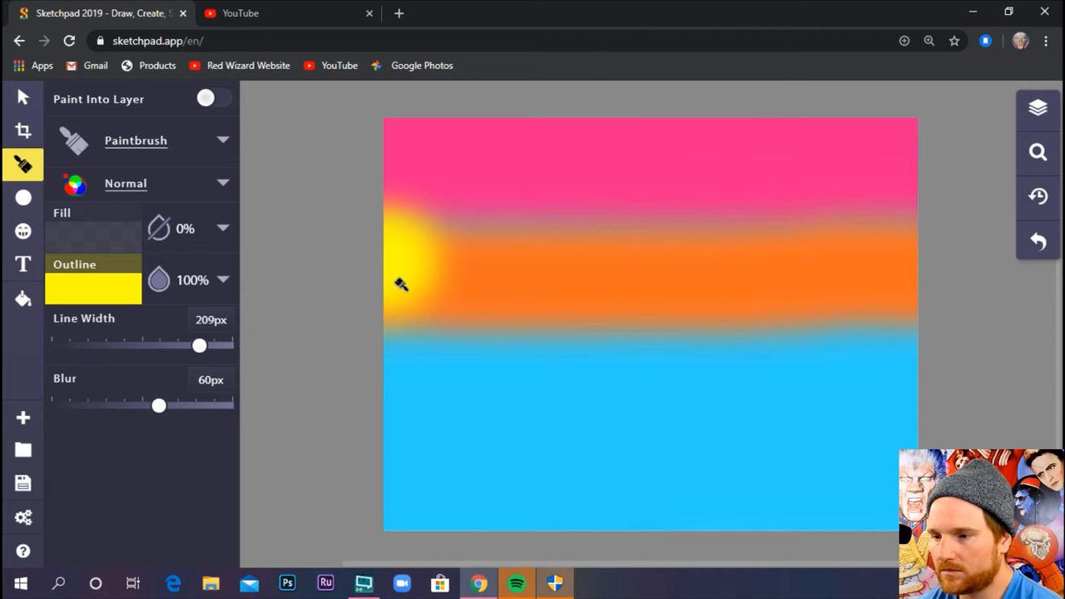
left_click_drag(403, 285, 415, 401)
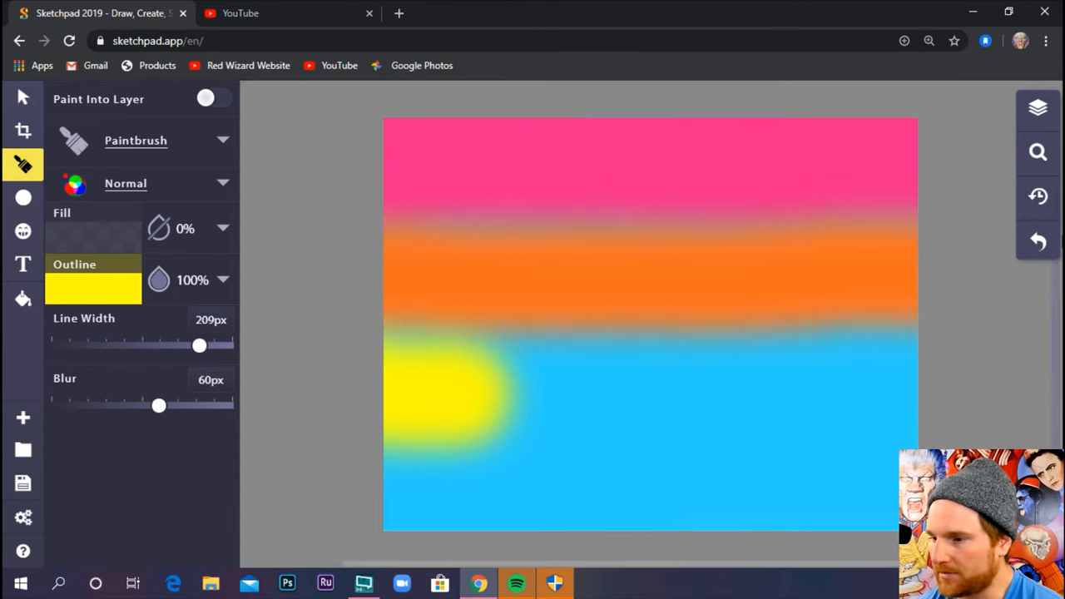
Step: Show and close the Layers panel before continuing the yellow band
left_click(1039, 108)
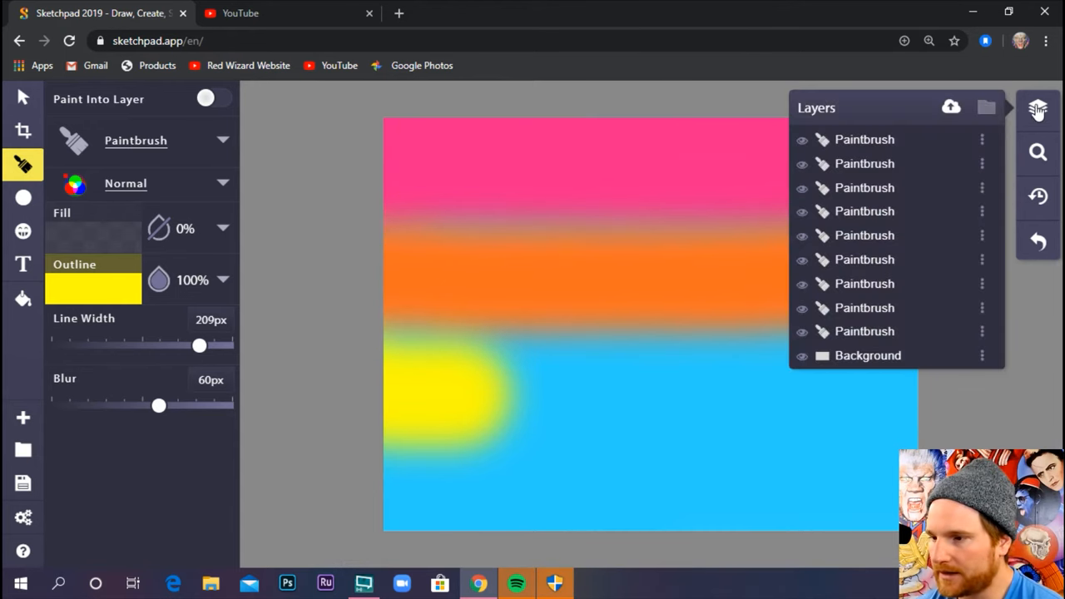
left_click(802, 140)
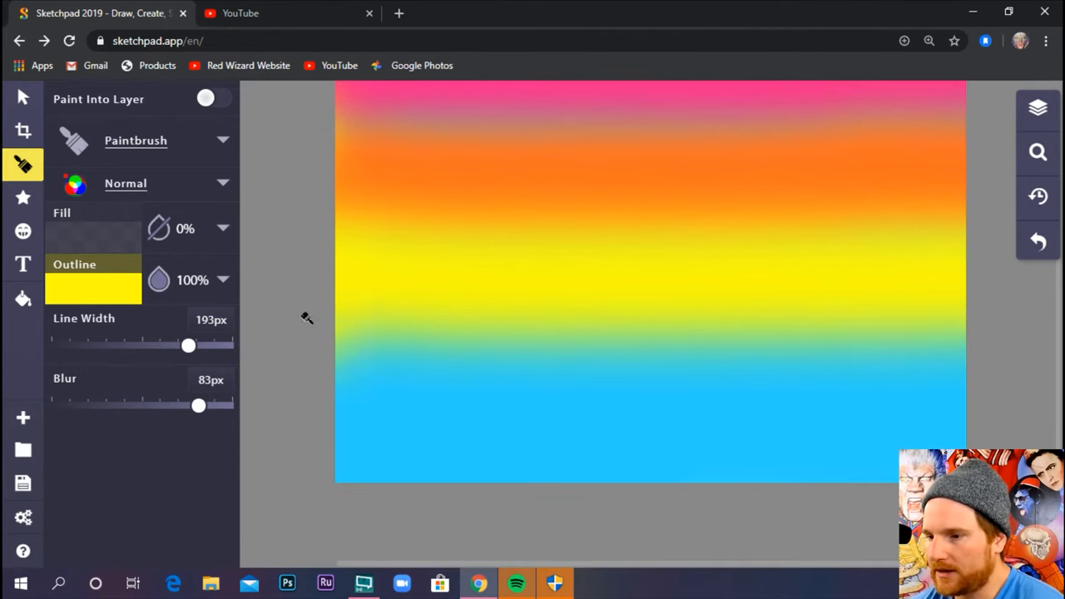
mouse_move(336, 316)
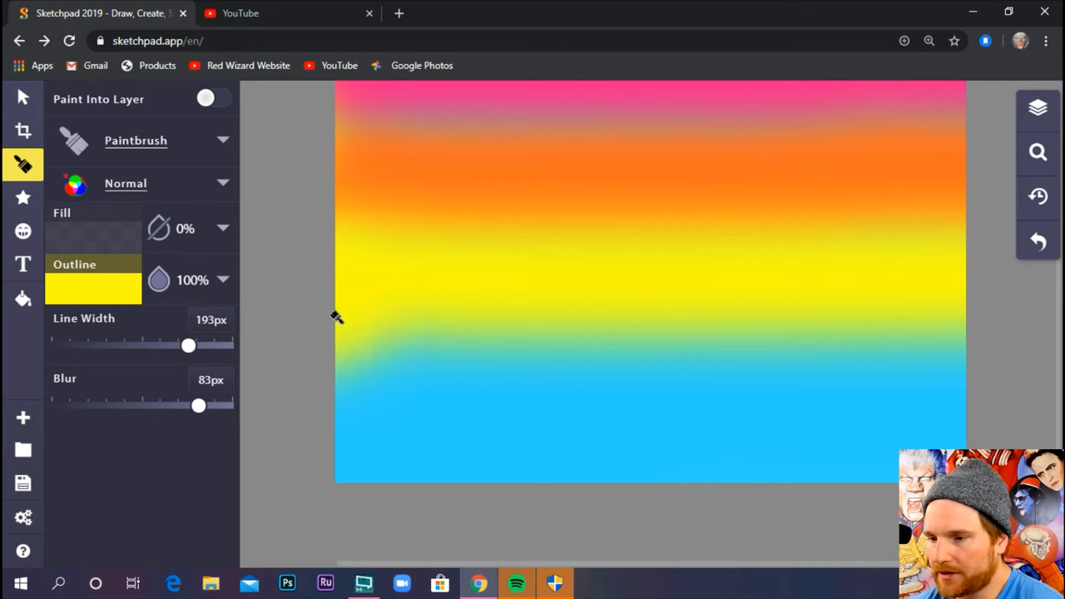
Step: Set the brush colour to purple for the upper sky band
left_click(94, 286)
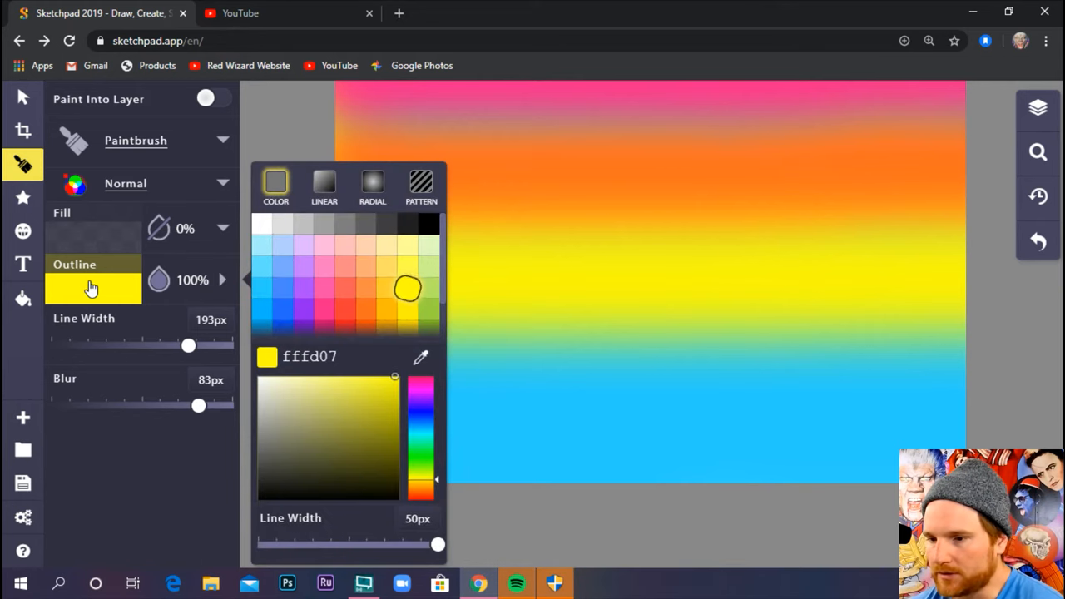
mouse_move(290, 314)
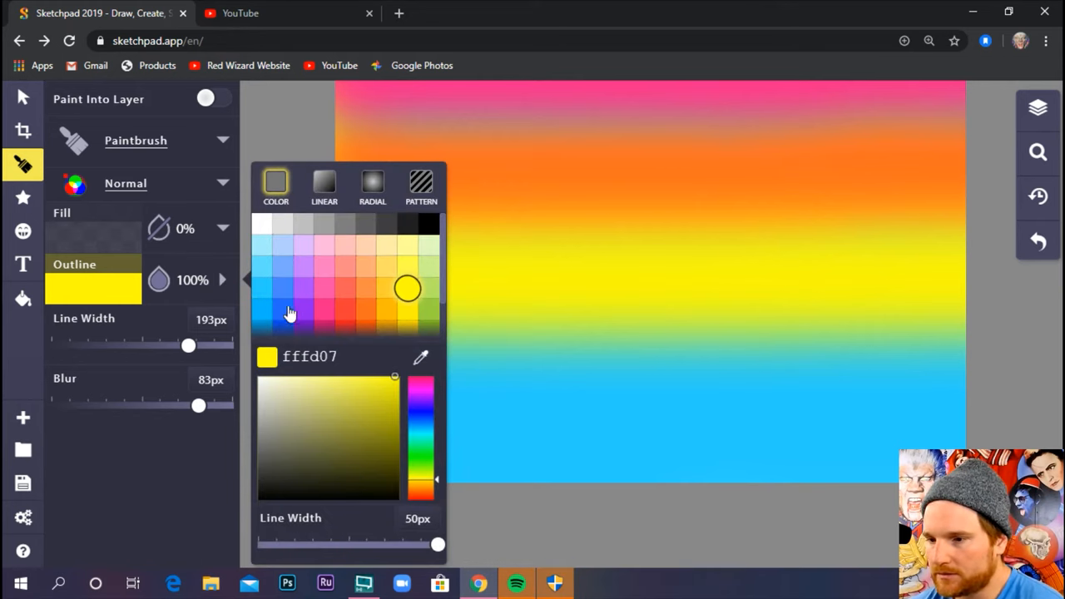
left_click(303, 311)
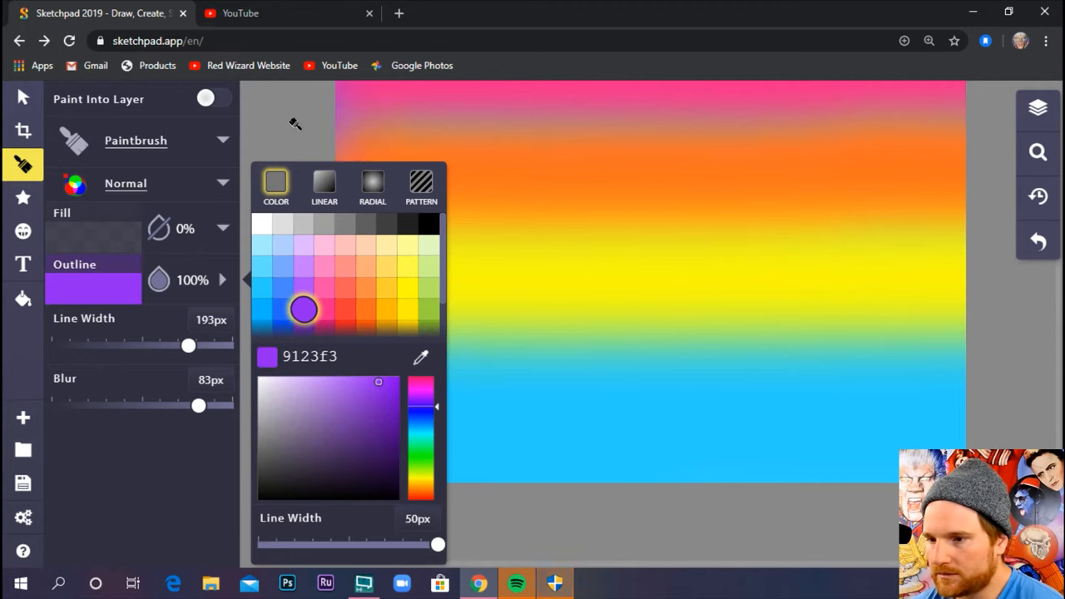
left_click(407, 303)
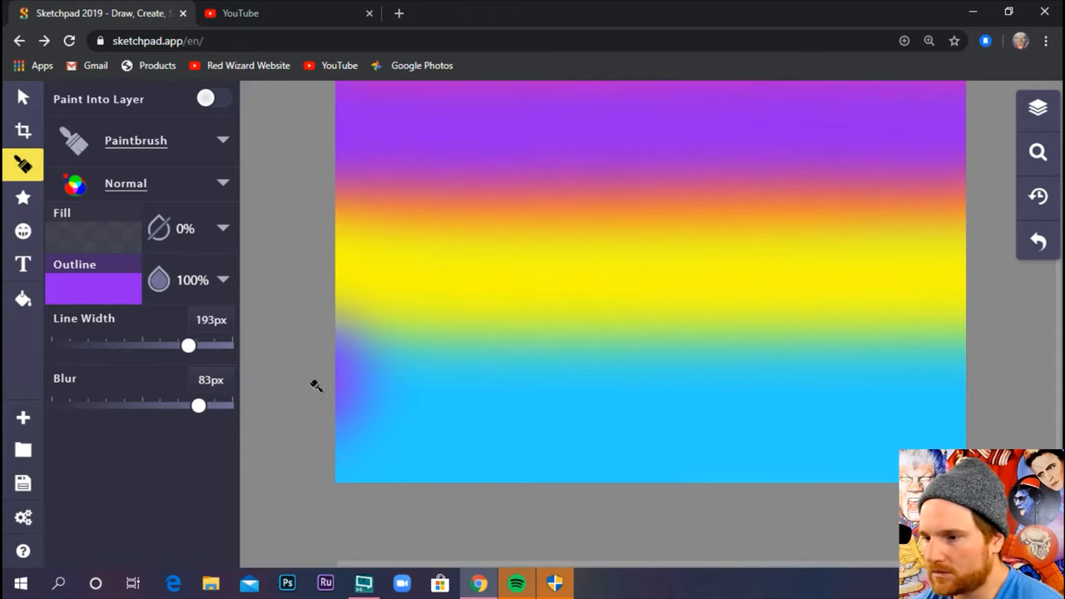
left_click(94, 289)
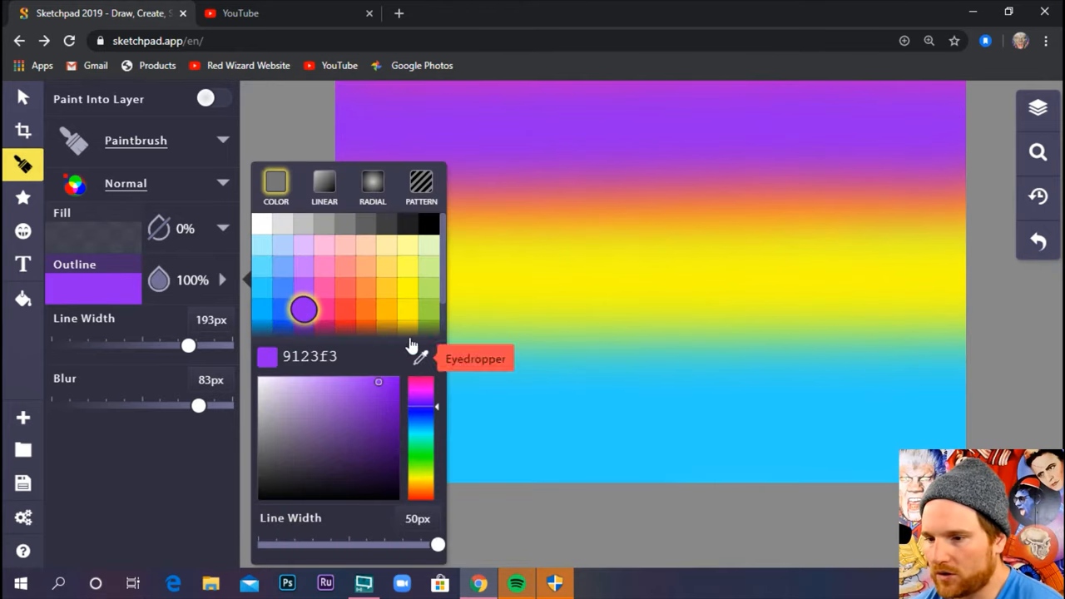
mouse_move(286, 283)
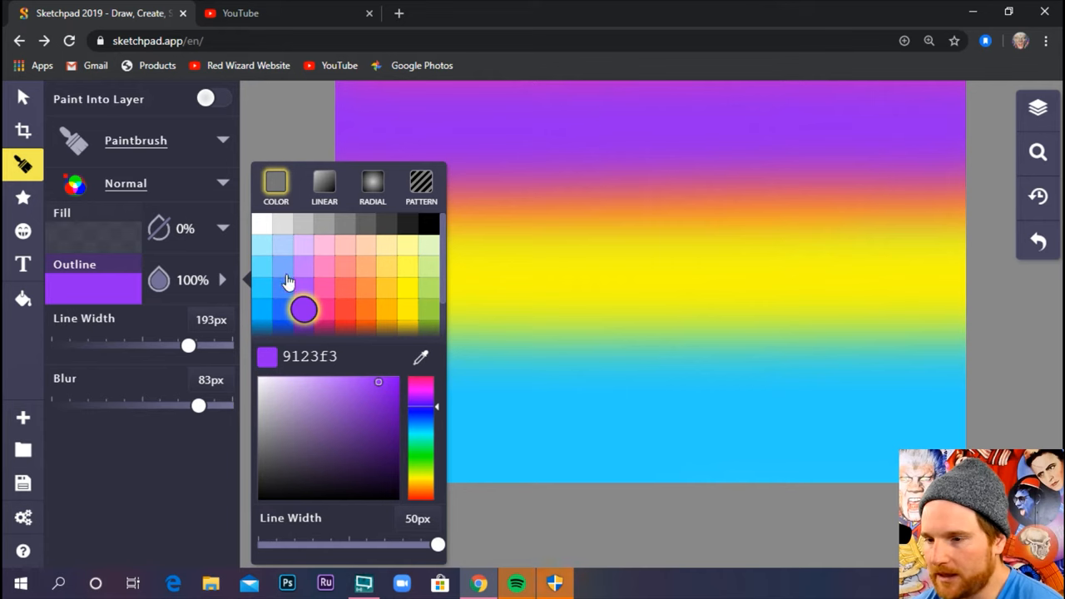
mouse_move(264, 310)
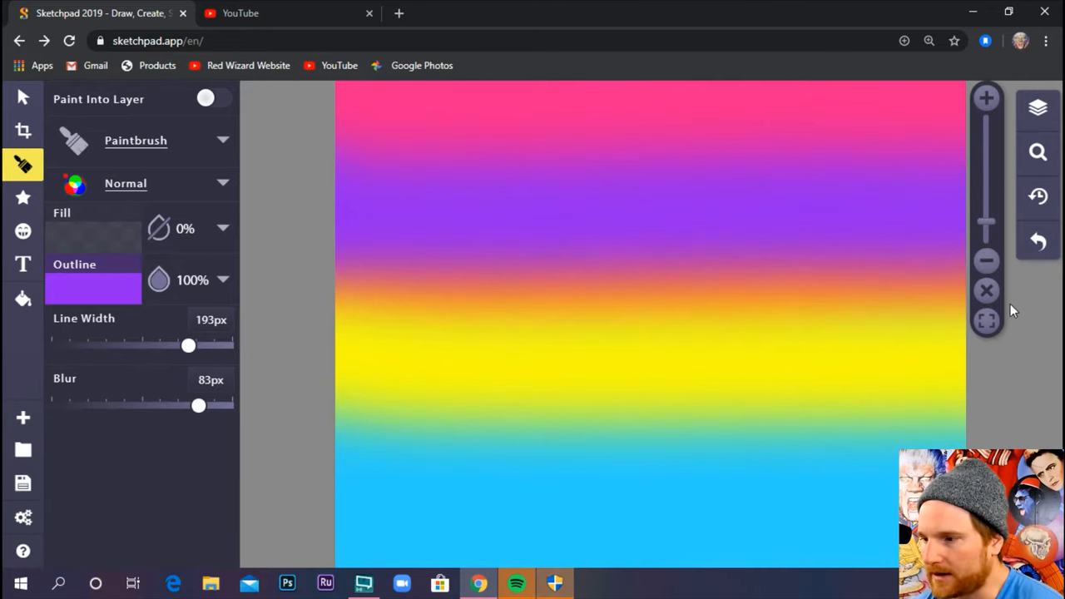
mouse_move(985, 325)
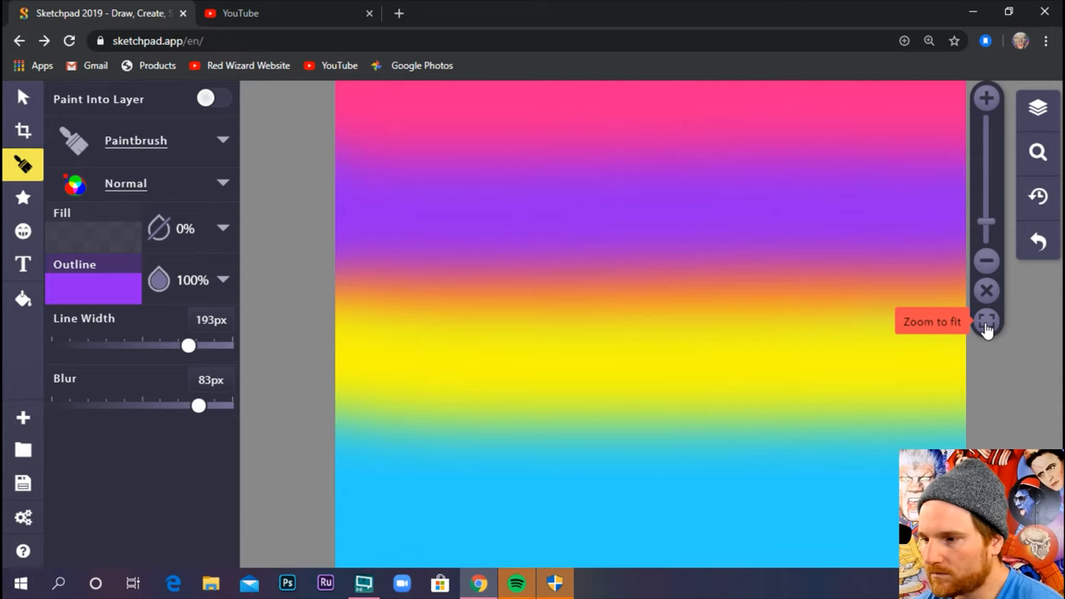
mouse_move(986, 261)
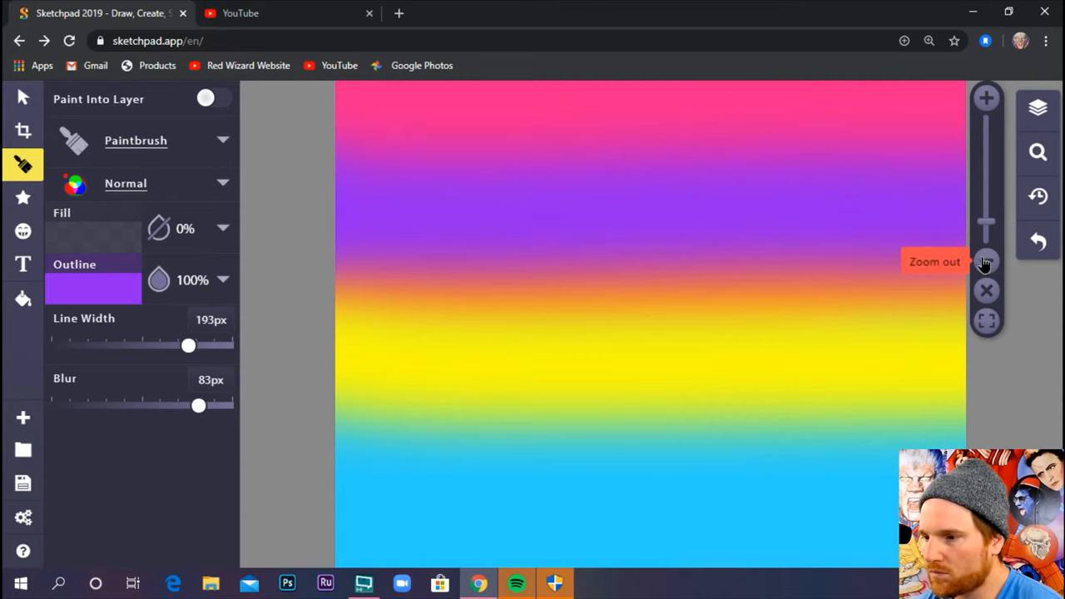
Step: Zoom out to view the whole canvas with its pink, purple, yellow and blue bands
left_click(986, 261)
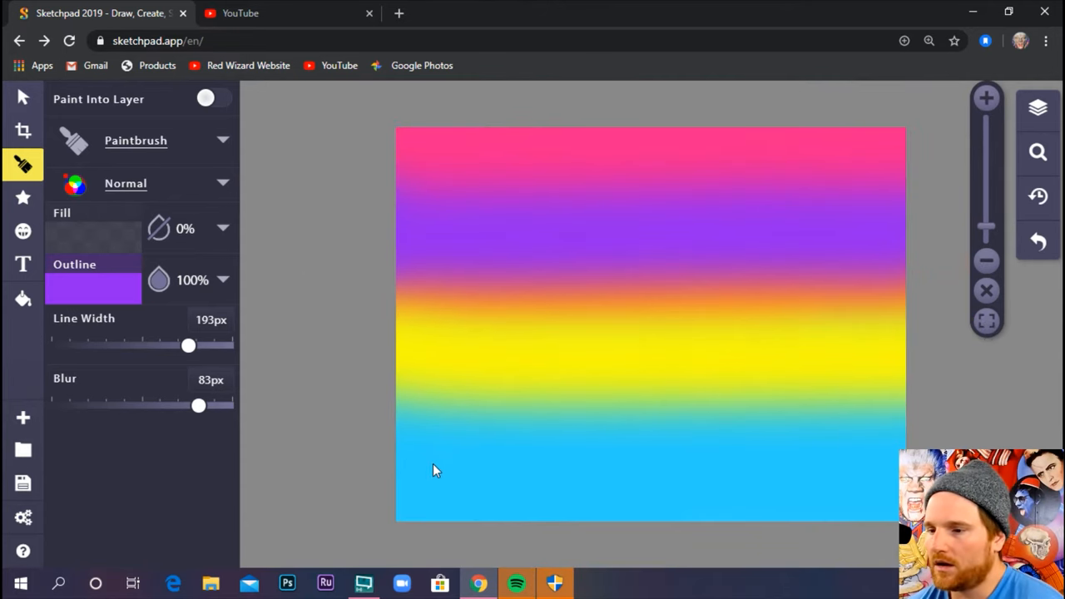
mouse_move(743, 443)
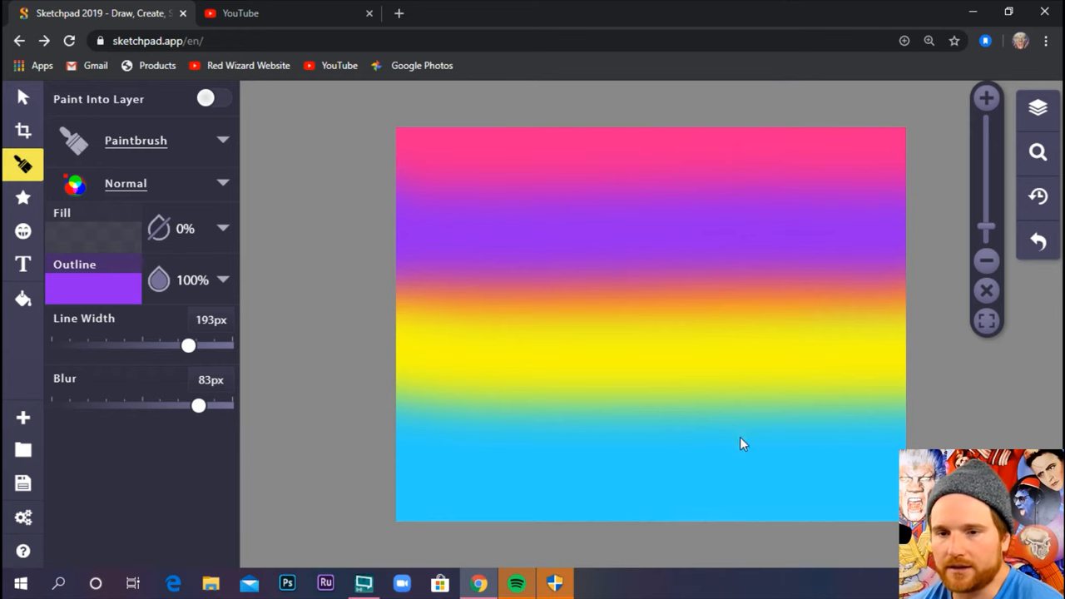
mouse_move(666, 450)
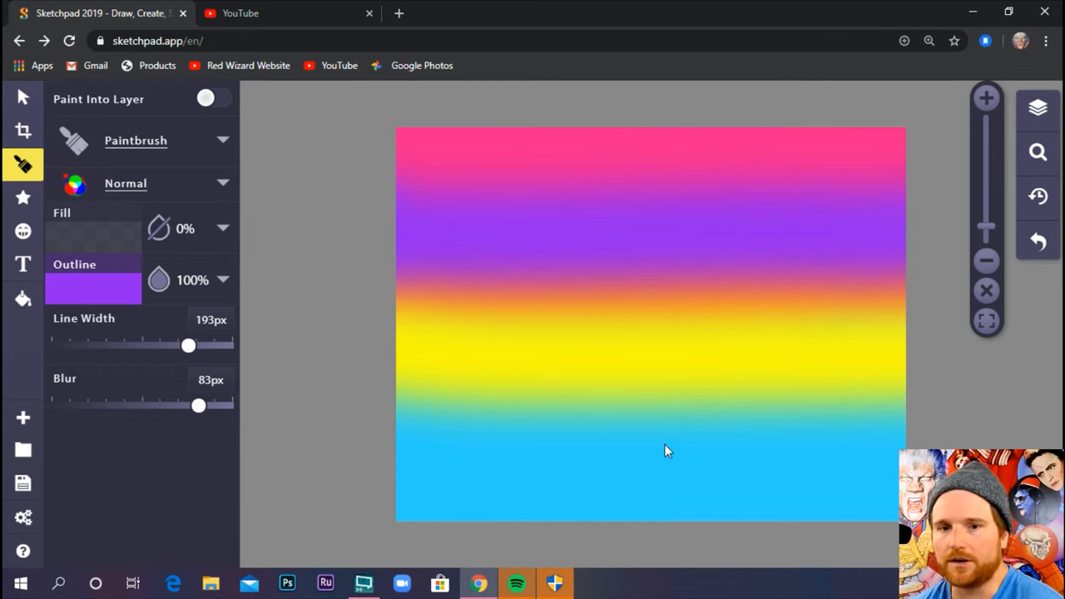
mouse_move(354, 255)
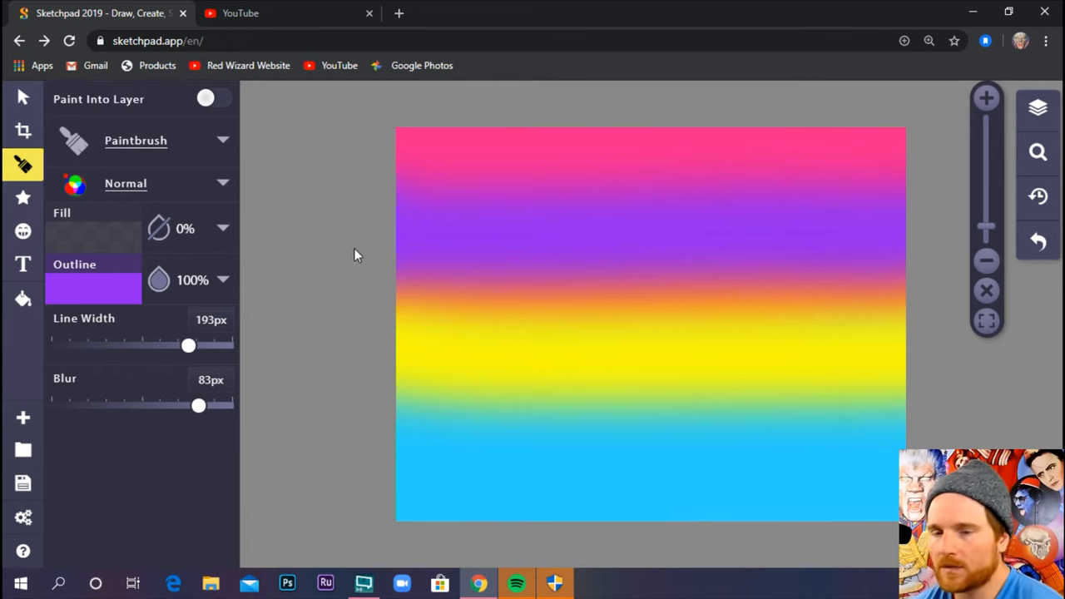
mouse_move(386, 143)
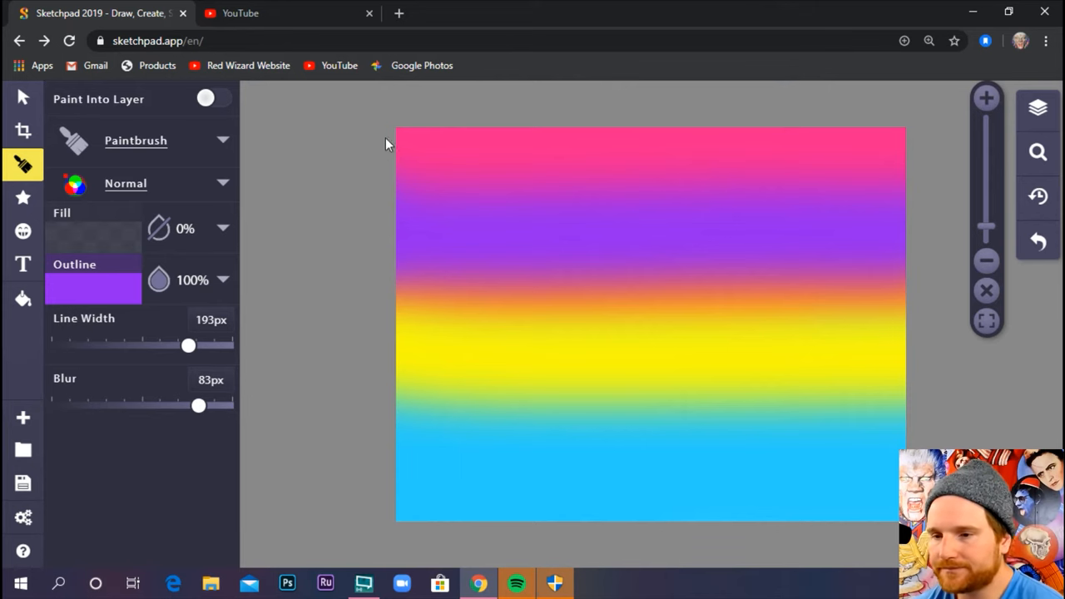
mouse_move(23, 198)
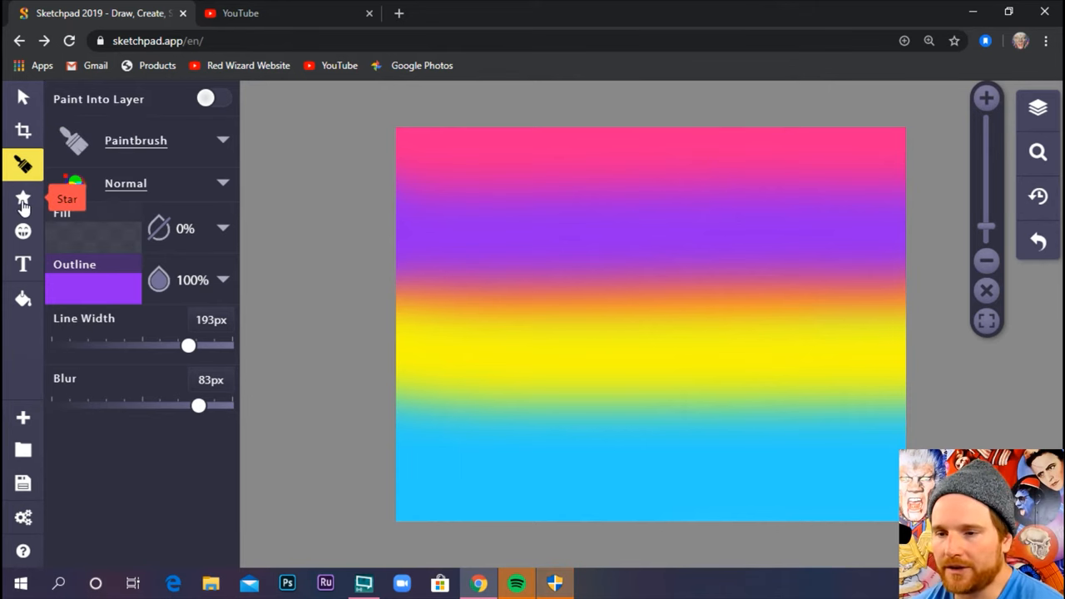
mouse_move(23, 230)
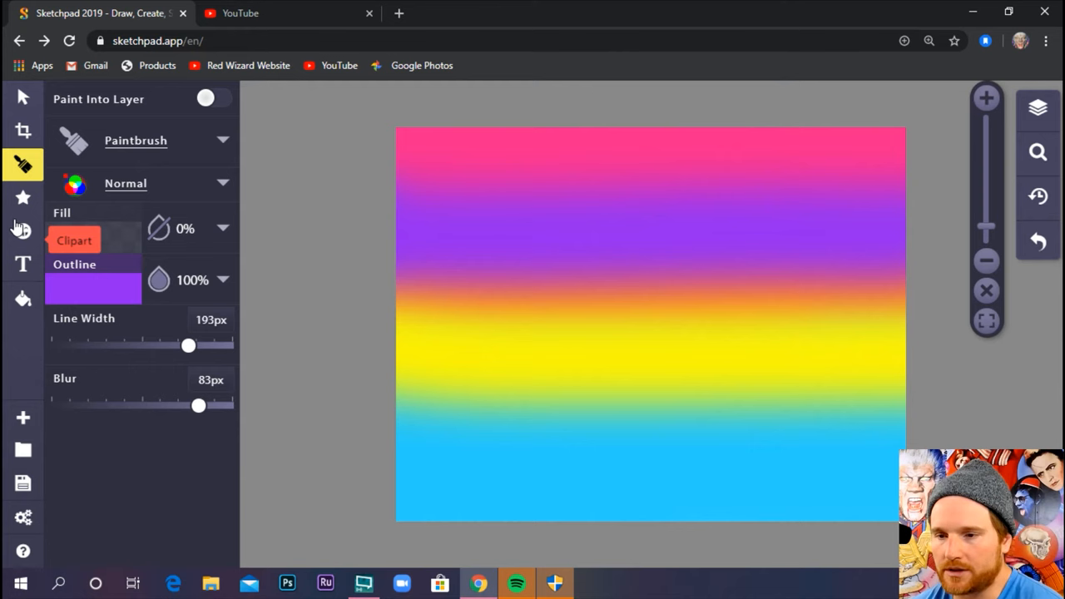
Step: Choose the Circle shape with a solid orange fill from the colour swatches
left_click(23, 198)
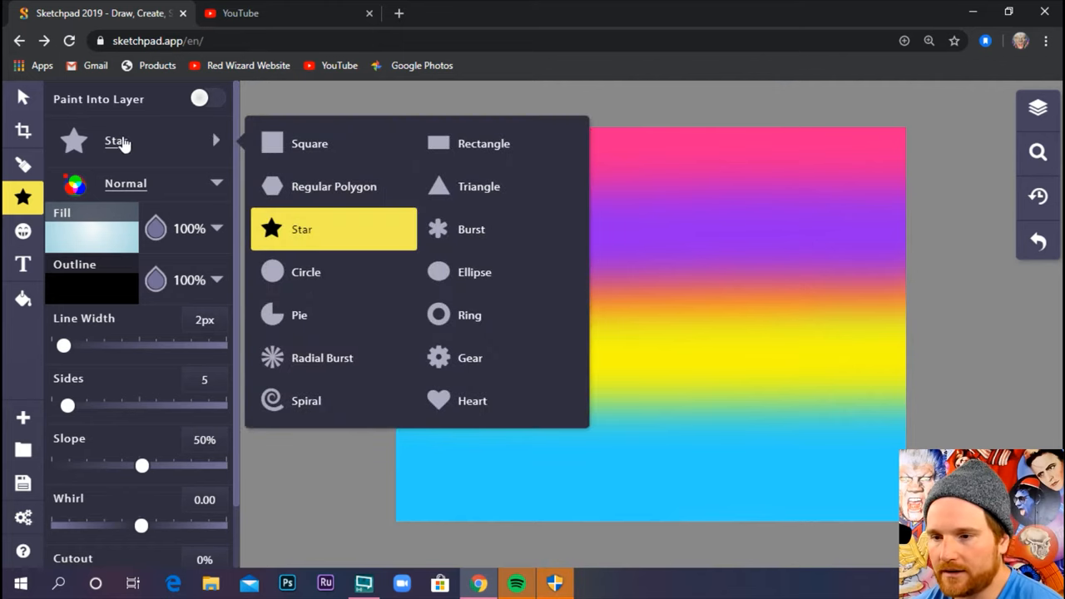
mouse_move(130, 133)
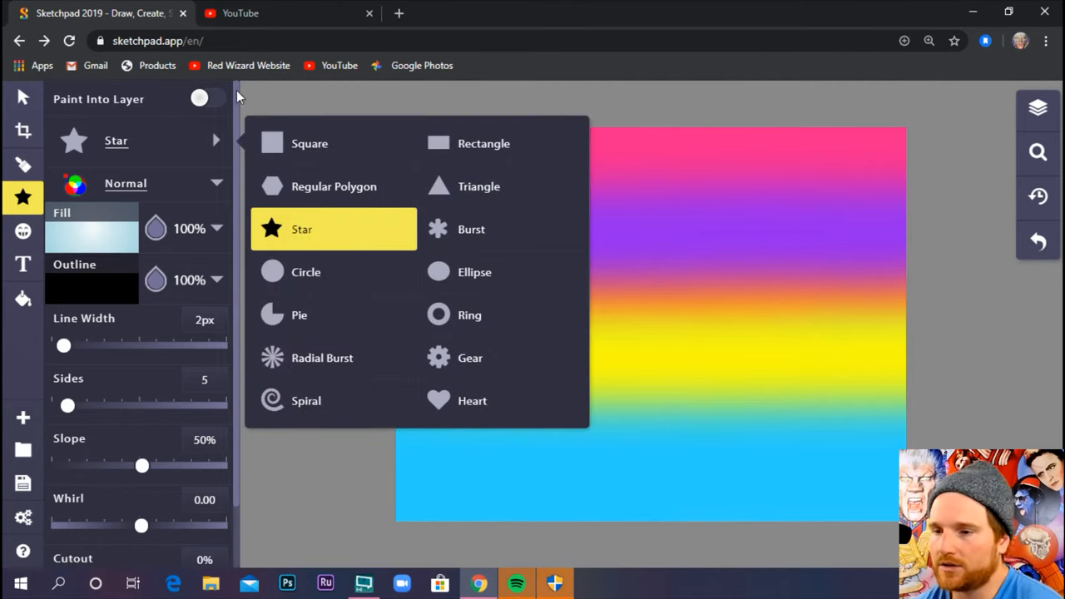
mouse_move(298, 273)
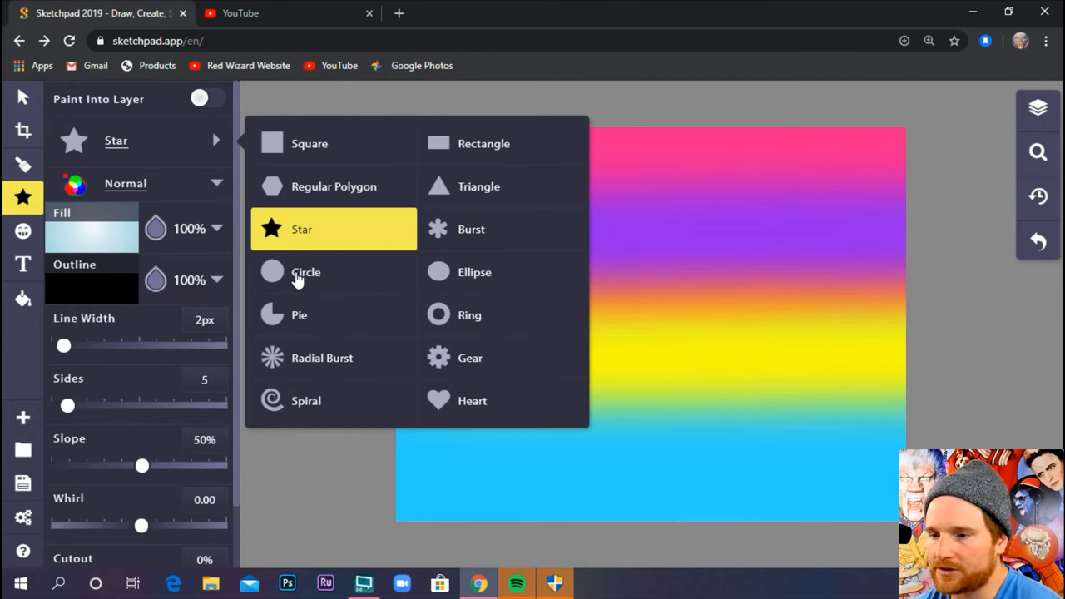
left_click(306, 273)
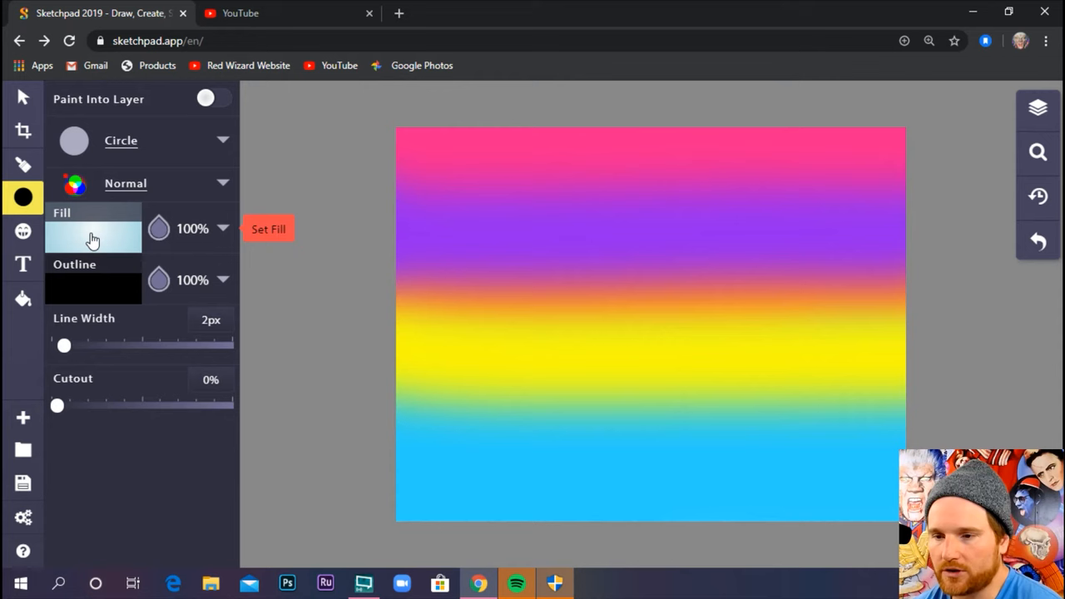
left_click(93, 233)
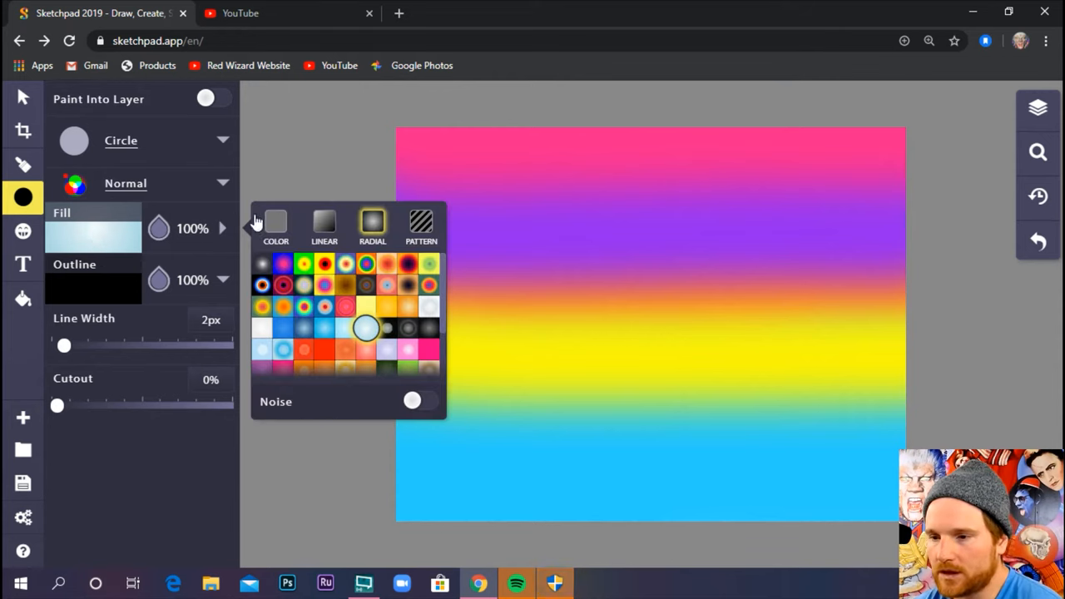
left_click(276, 225)
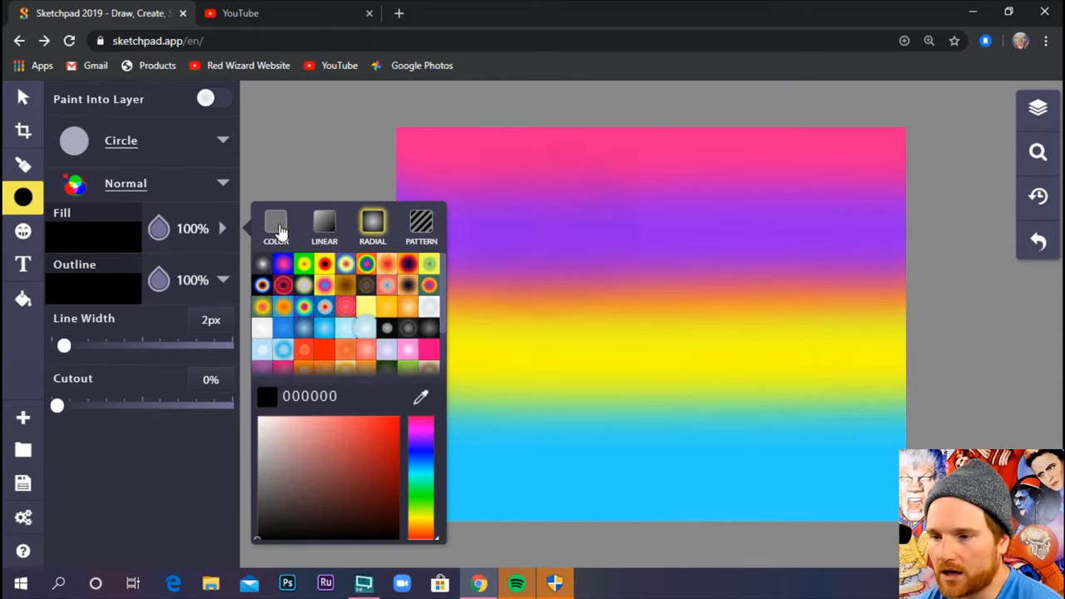
left_click(276, 225)
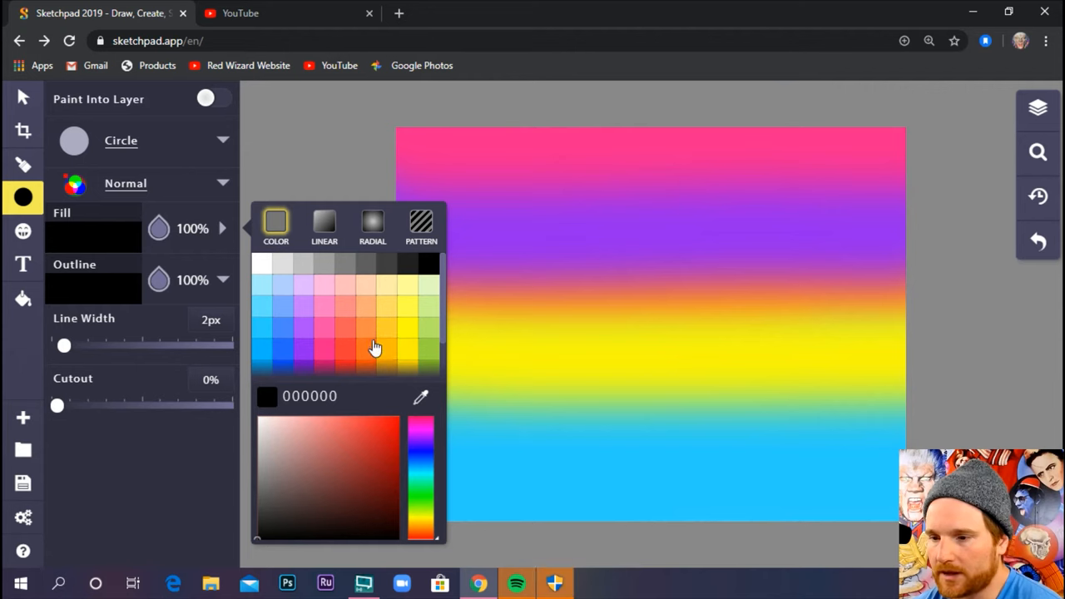
mouse_move(377, 370)
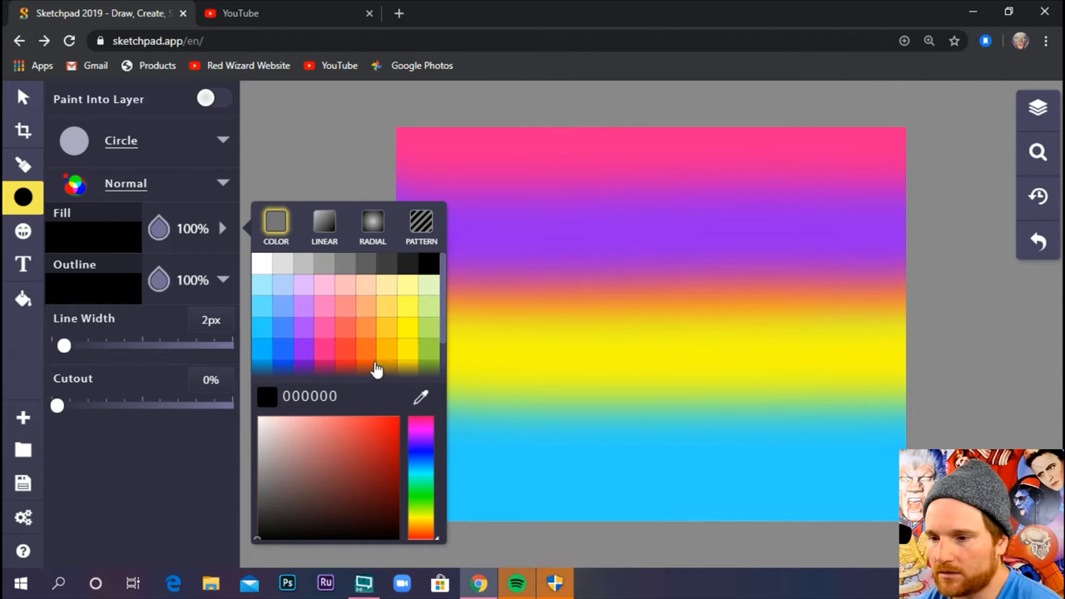
left_click(366, 350)
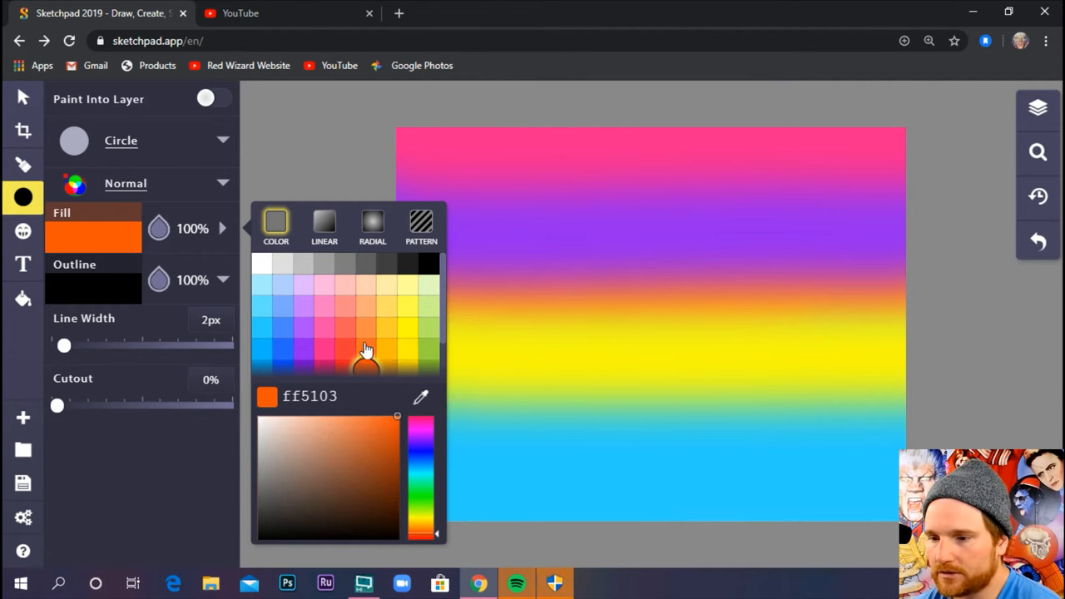
left_click(366, 349)
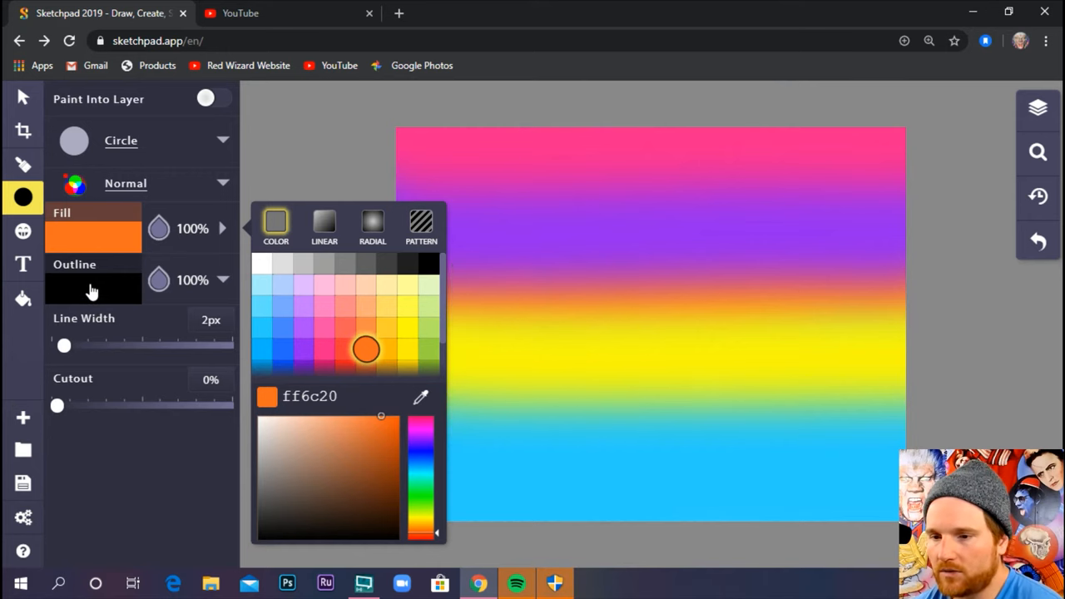
Step: Make the circle's outline fully transparent (0% opacity)
left_click(93, 287)
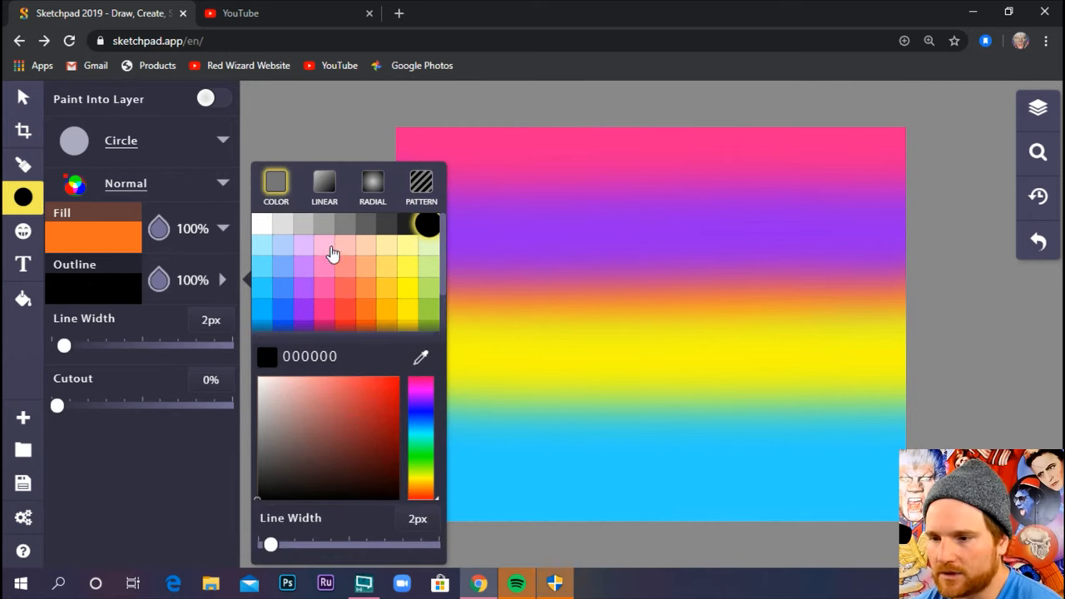
mouse_move(336, 278)
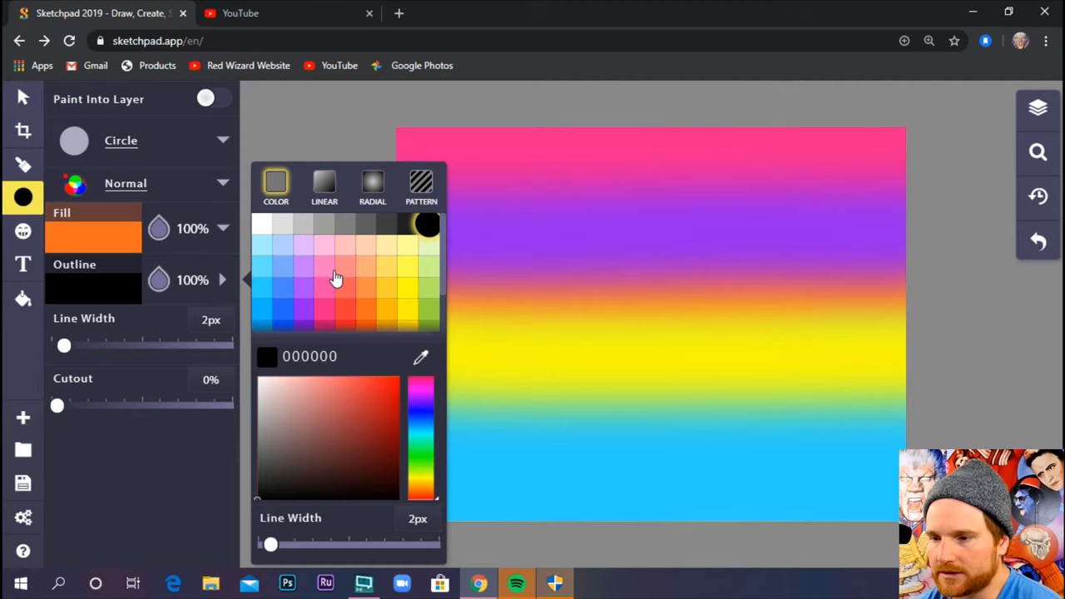
mouse_move(158, 279)
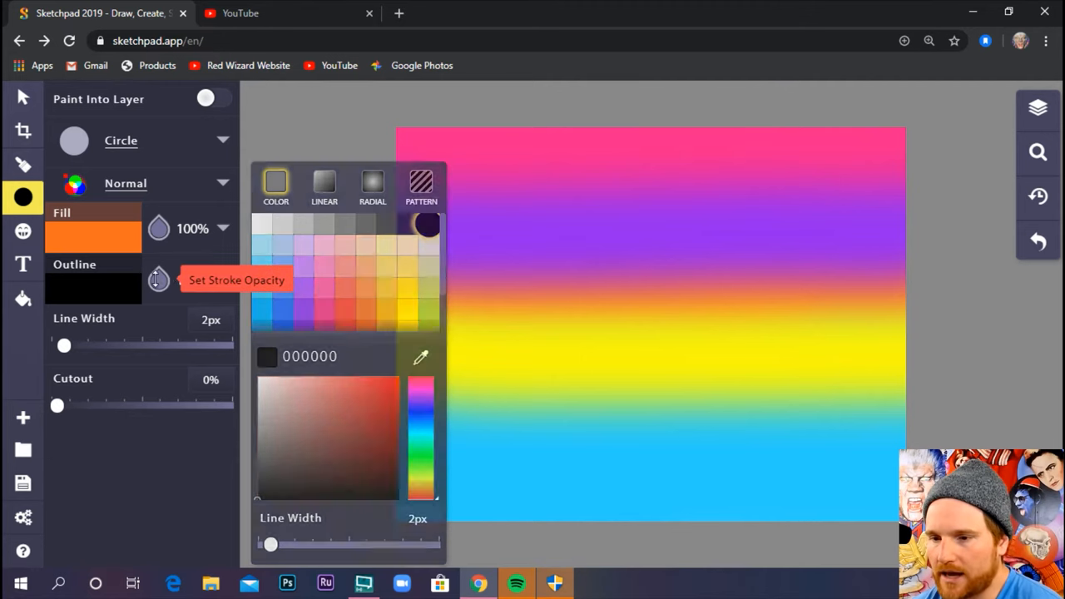
left_click(158, 279)
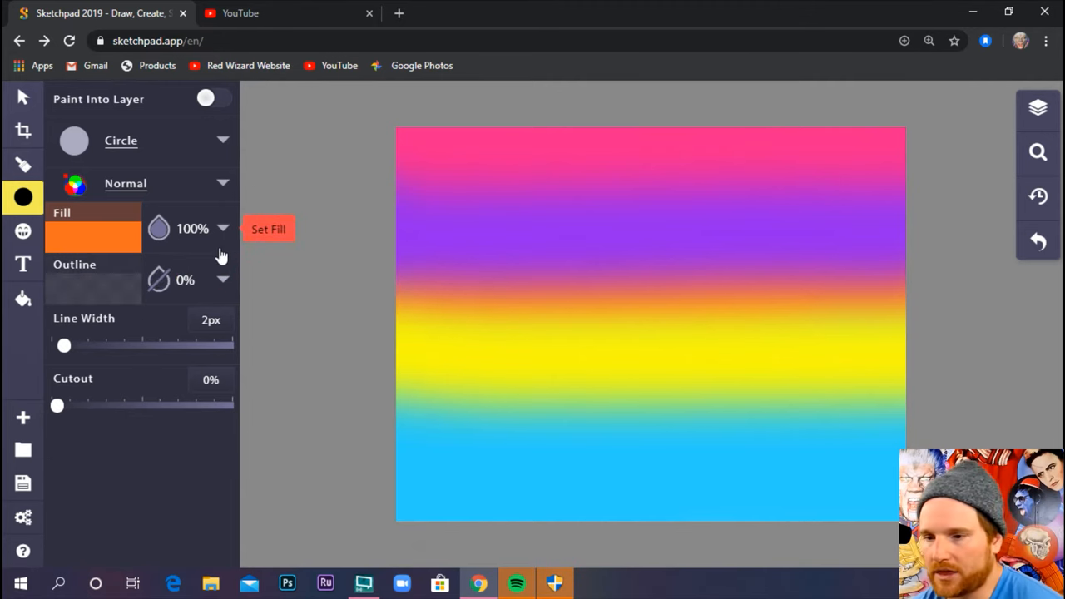
left_click(653, 306)
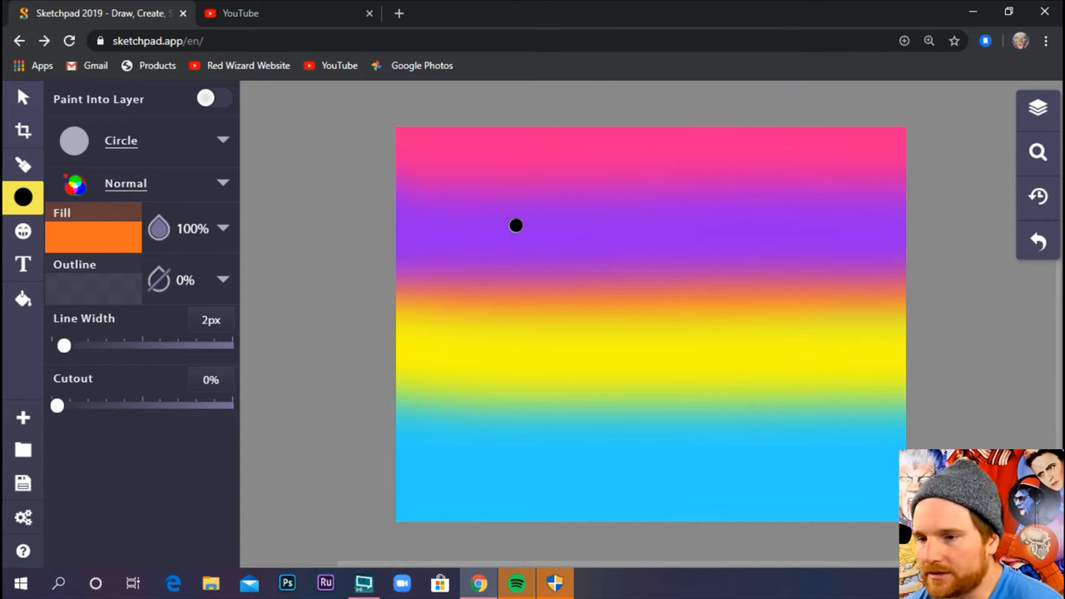
mouse_move(612, 230)
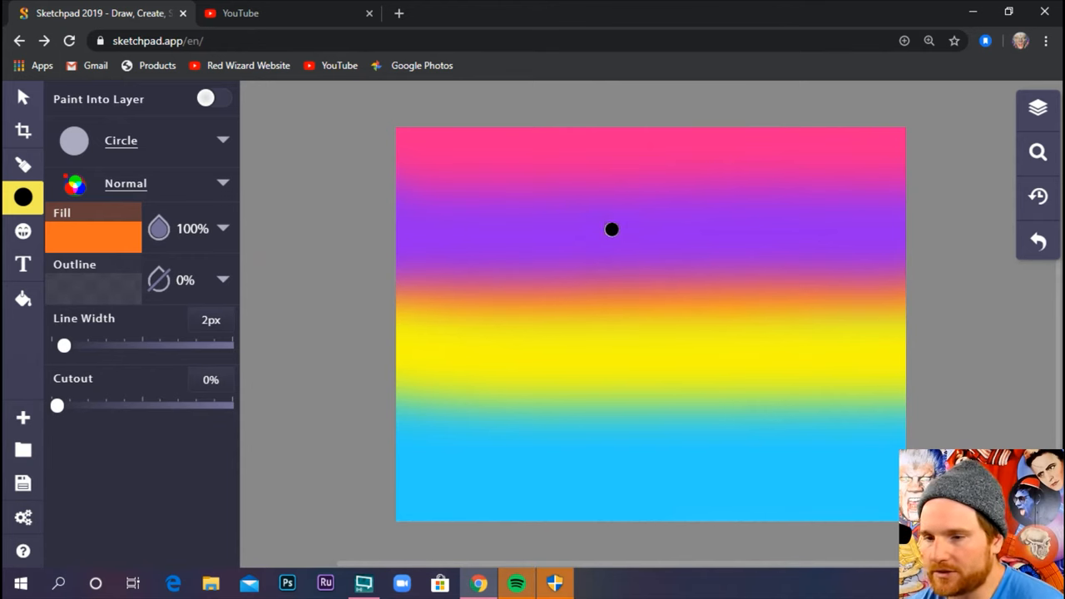
mouse_move(623, 260)
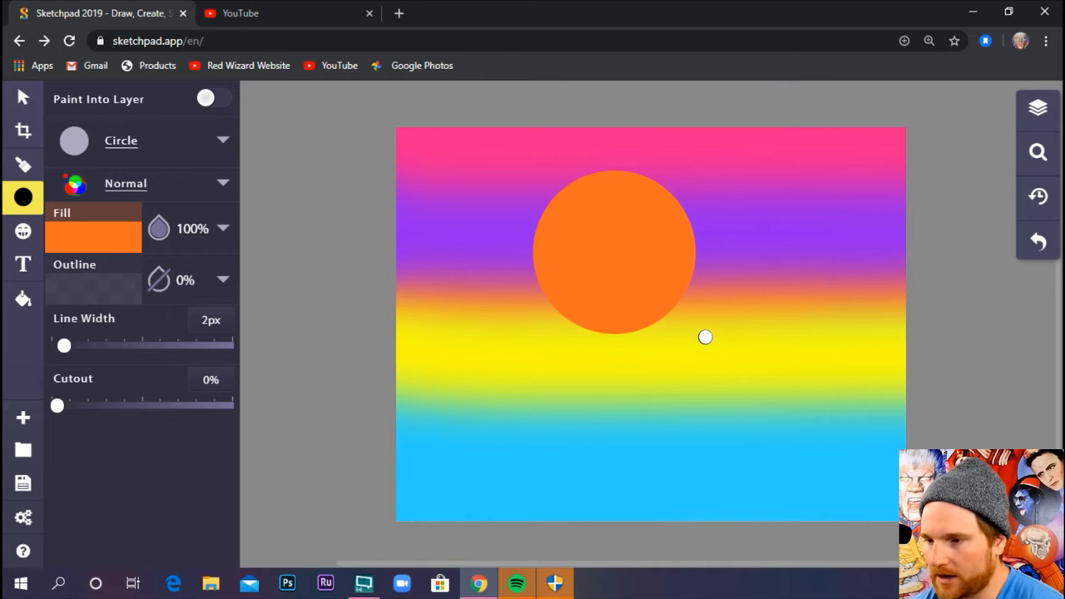
Step: Nudge the orange sun circle slightly left and higher, then deselect it
left_click(616, 250)
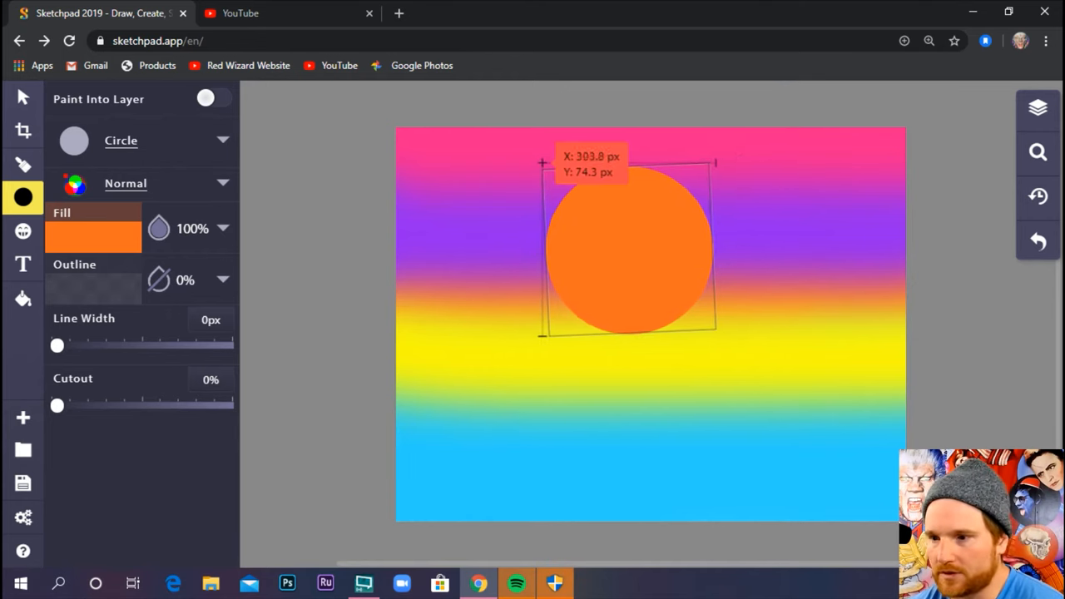
left_click(23, 96)
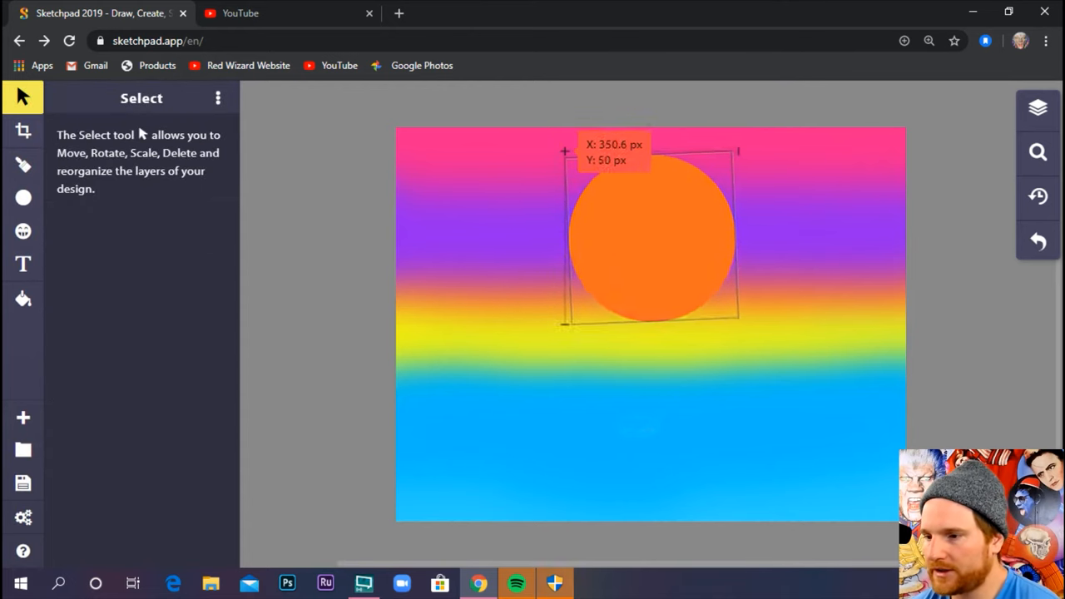
left_click_drag(652, 236, 646, 250)
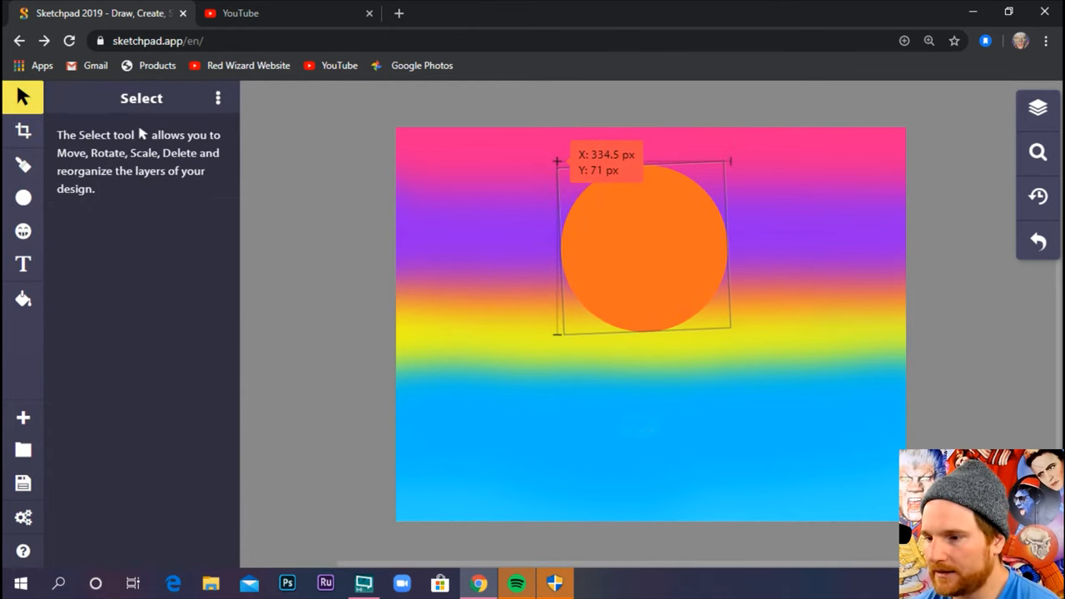
left_click_drag(646, 249, 641, 236)
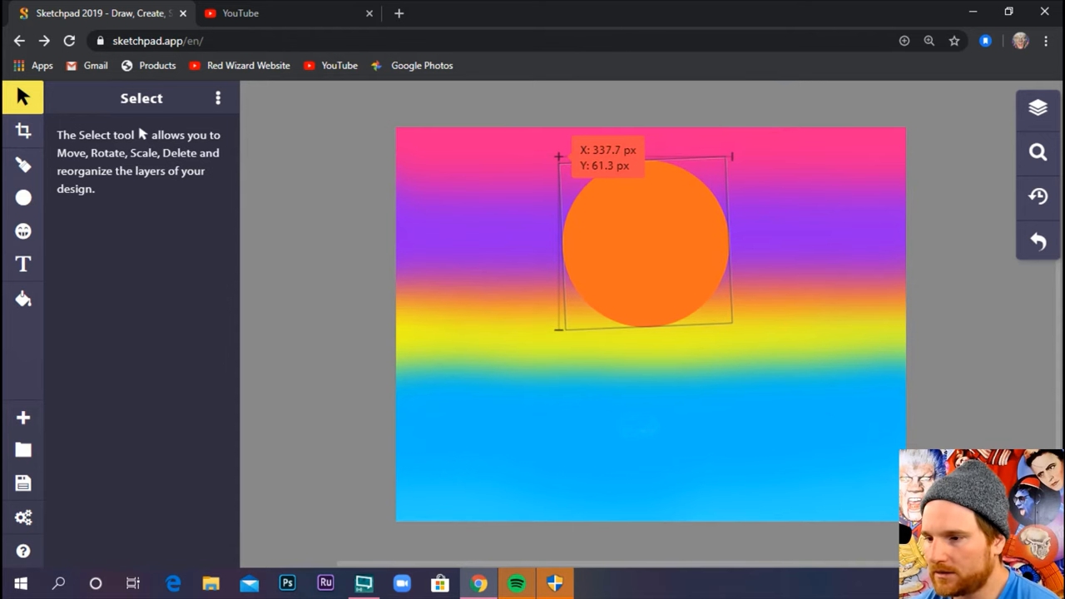
left_click(646, 241)
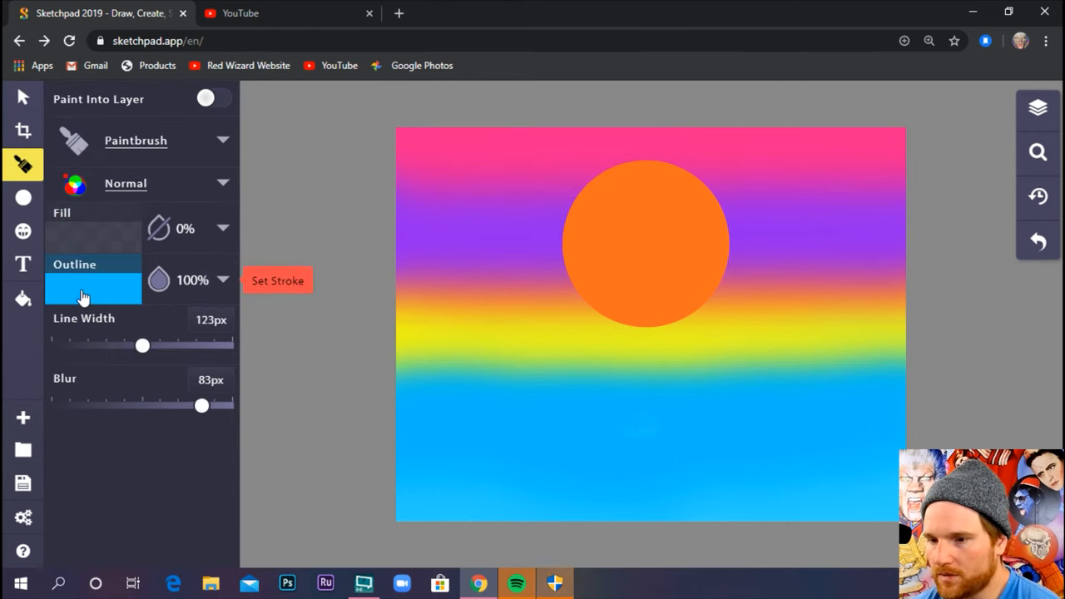
Step: Set the brush colour to golden orange (eea300) for the lower-sky band
left_click(93, 286)
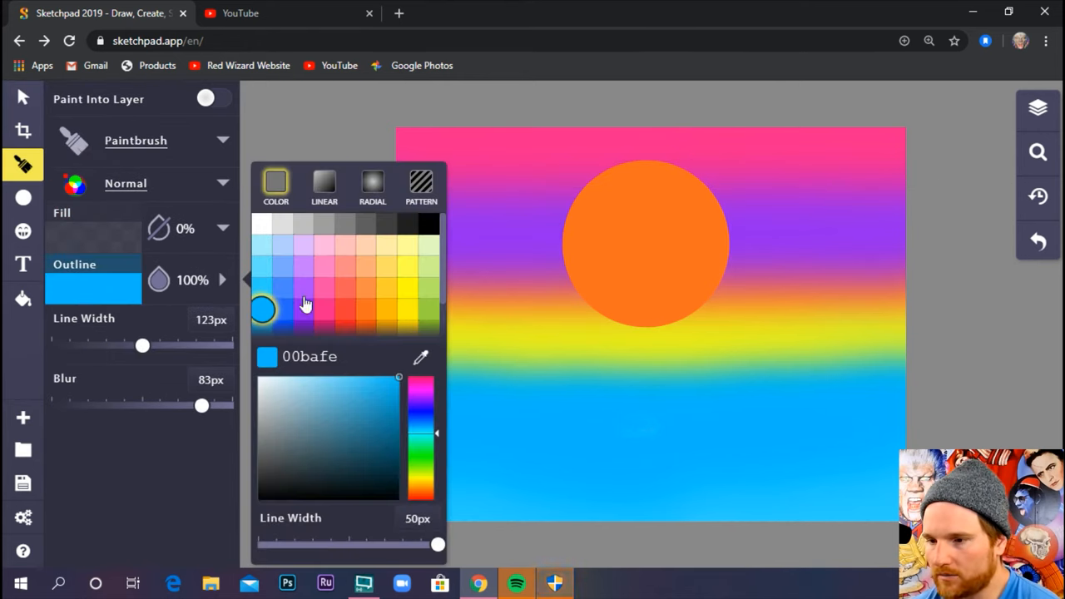
mouse_move(386, 339)
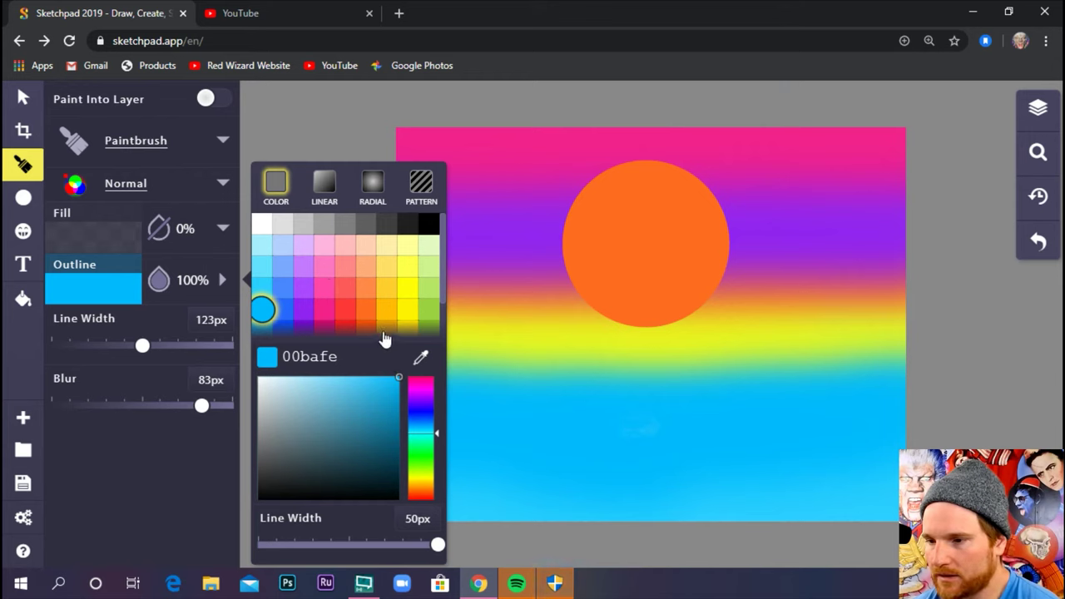
left_click(386, 327)
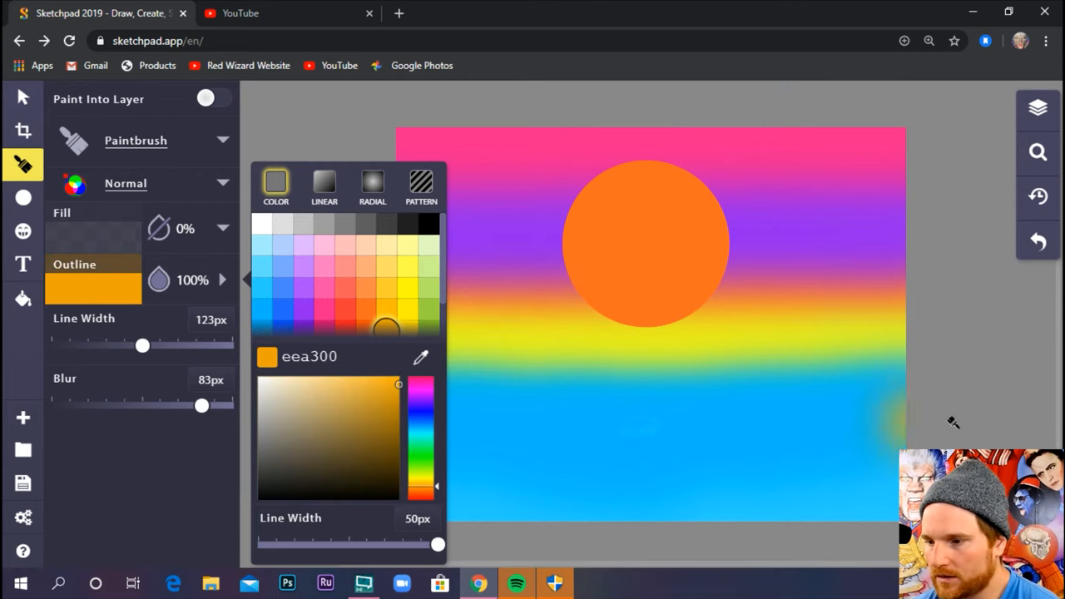
left_click(807, 386)
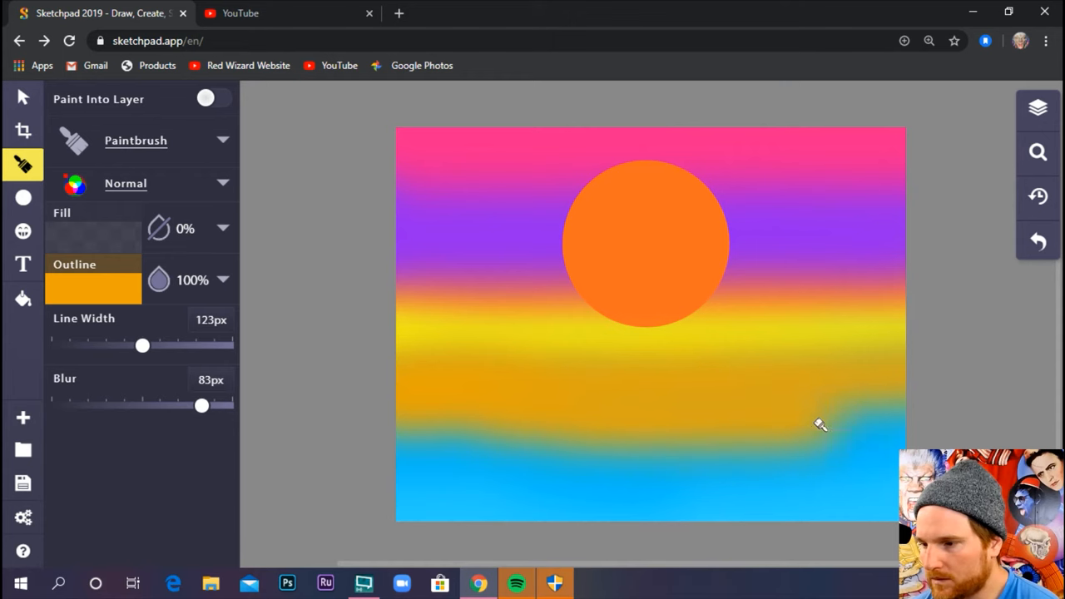
mouse_move(605, 426)
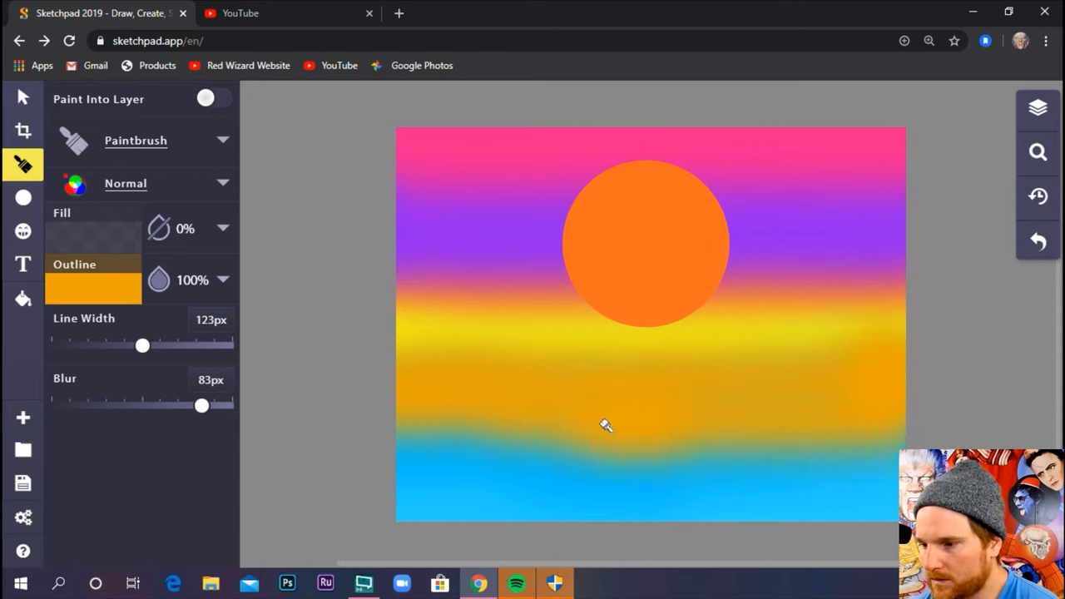
mouse_move(359, 419)
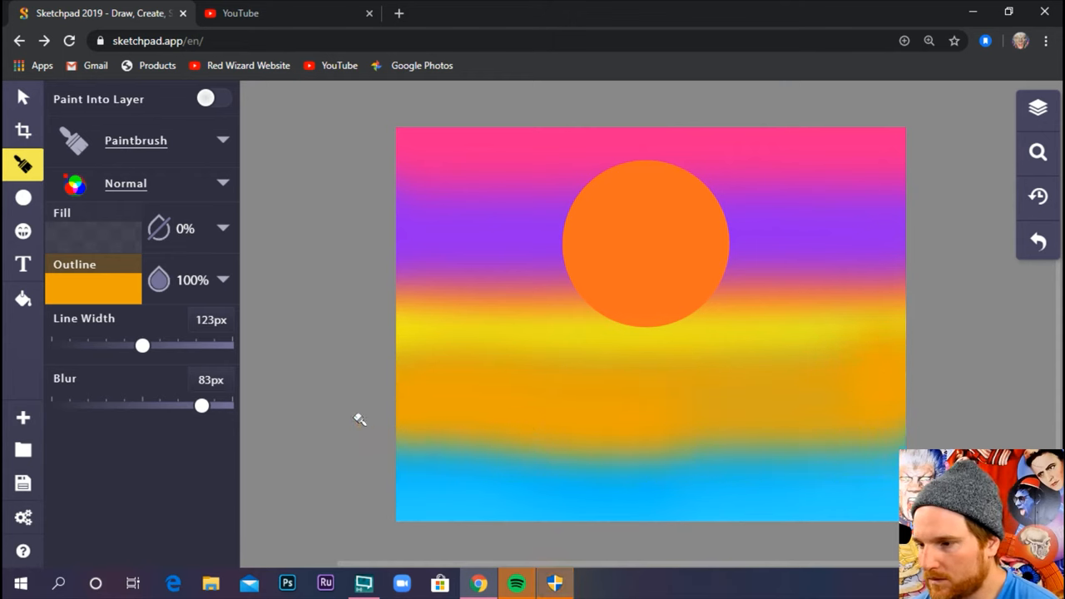
mouse_move(756, 343)
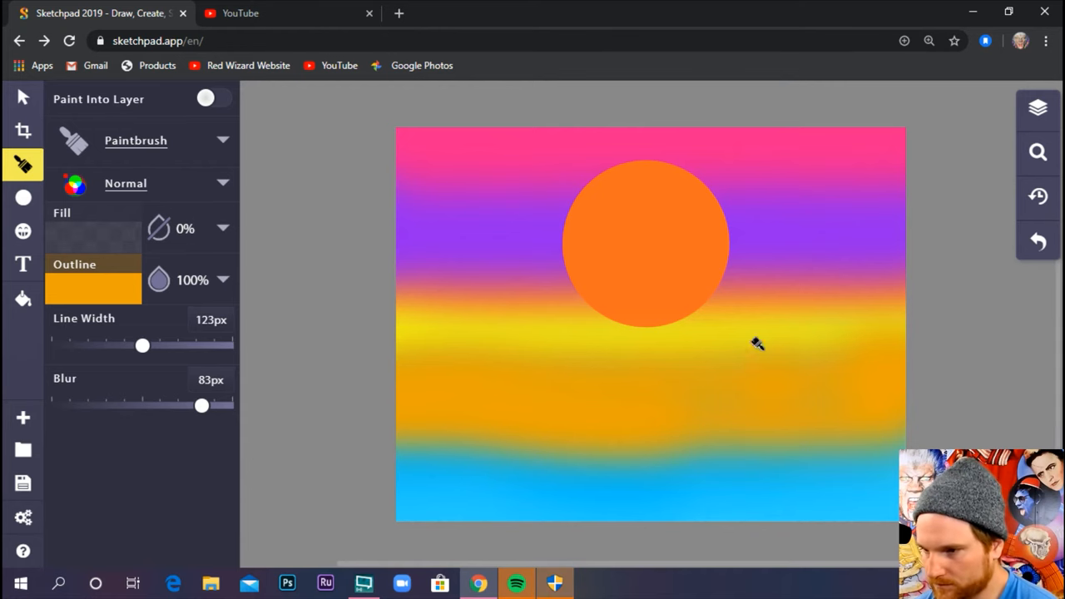
left_click(23, 96)
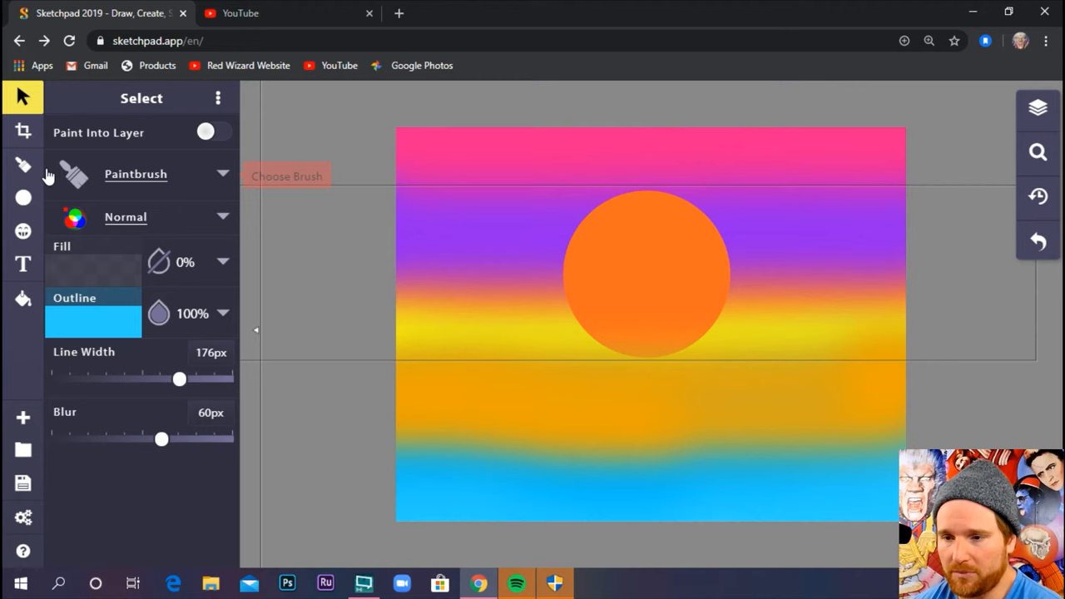
mouse_move(23, 197)
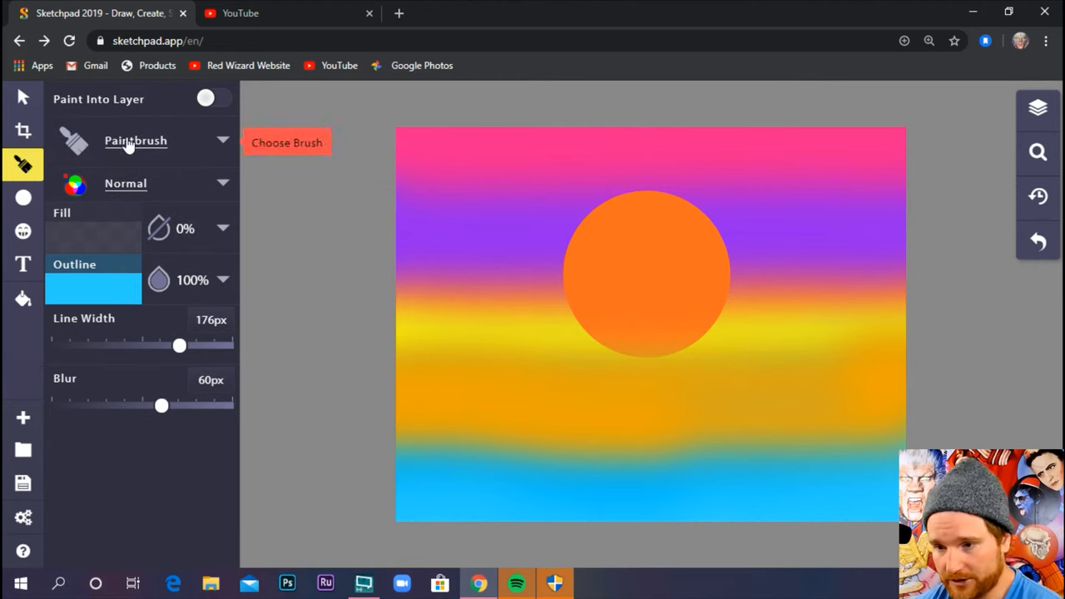
Step: Switch to the Path brush with a fully opaque black fill
left_click(287, 143)
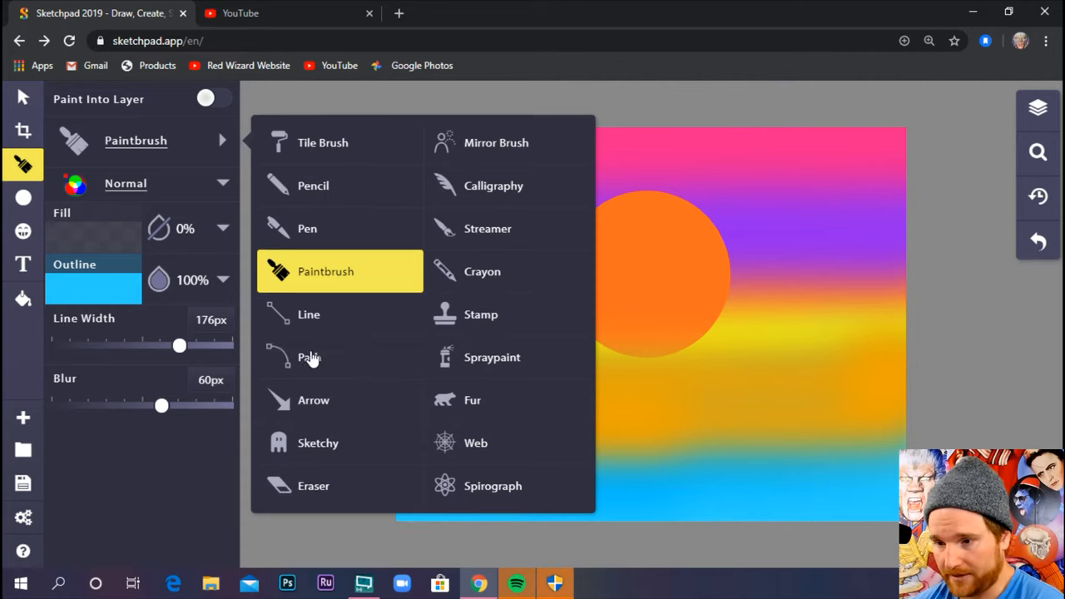
left_click(310, 356)
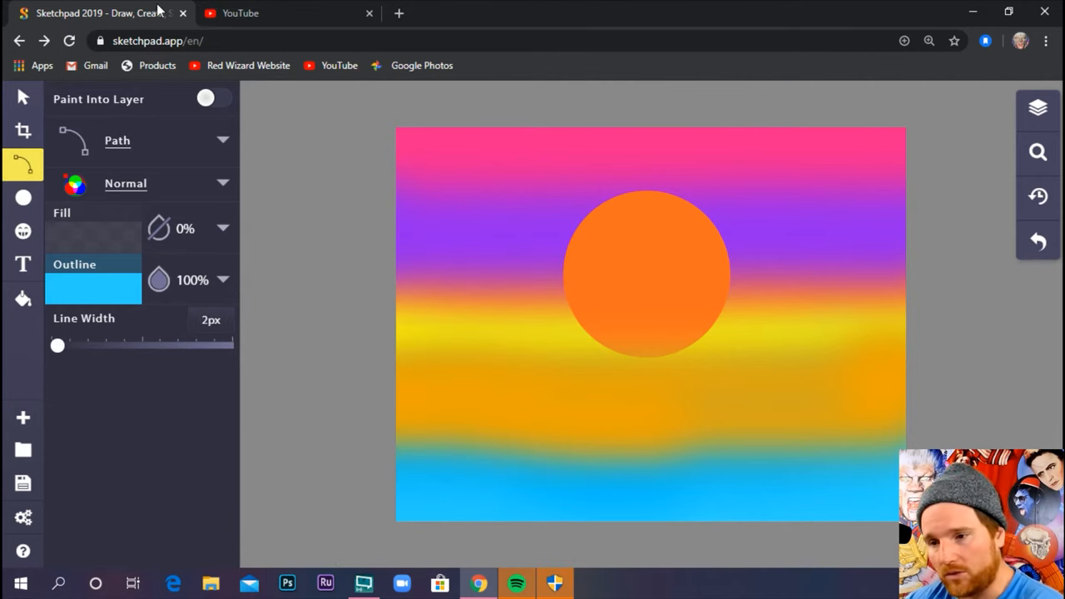
mouse_move(23, 198)
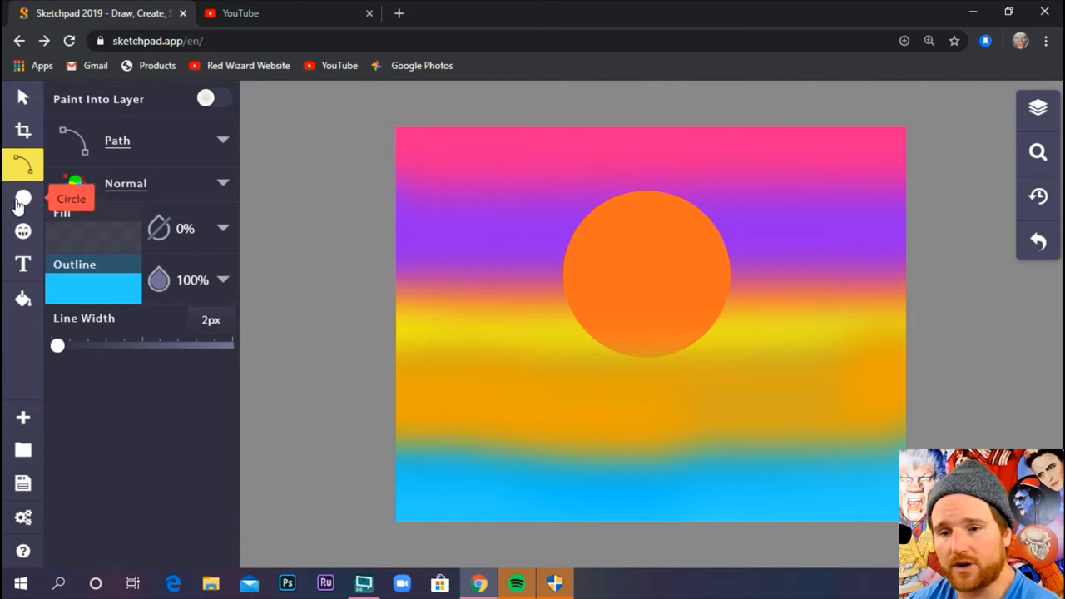
mouse_move(93, 291)
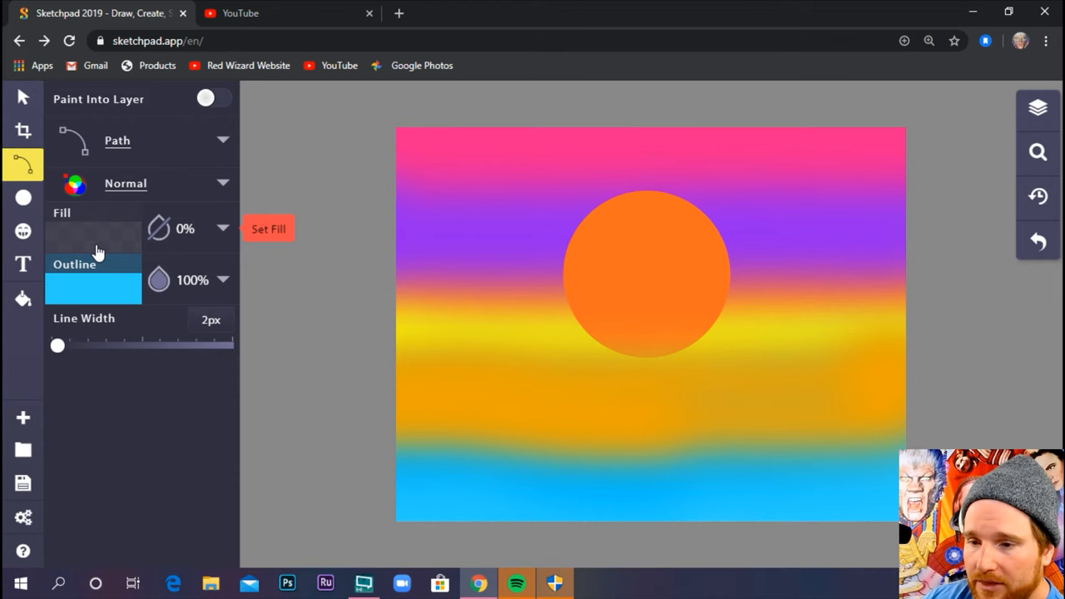
mouse_move(183, 228)
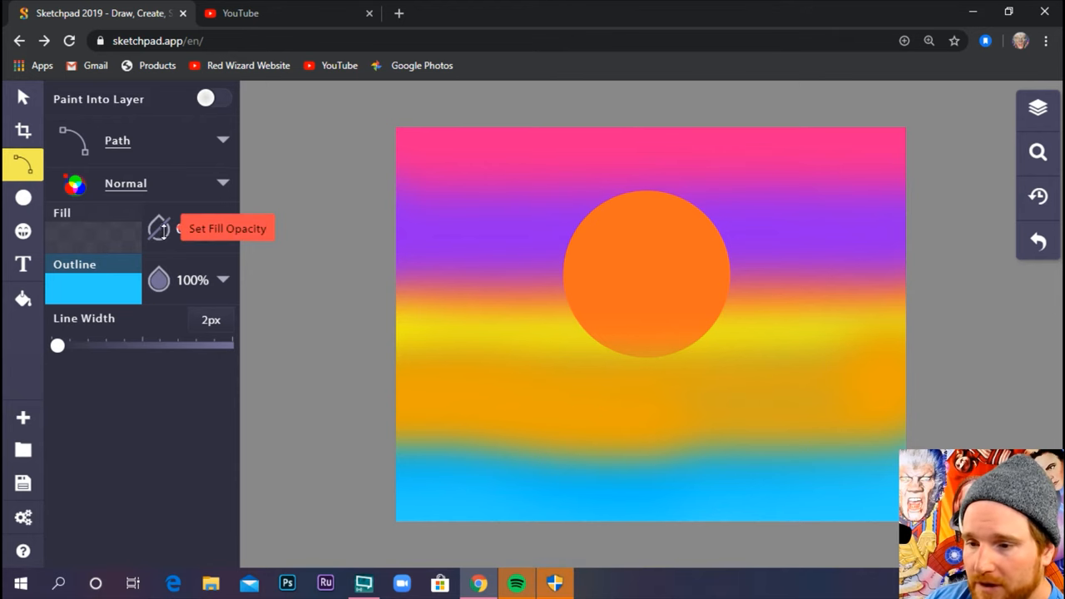
left_click(94, 234)
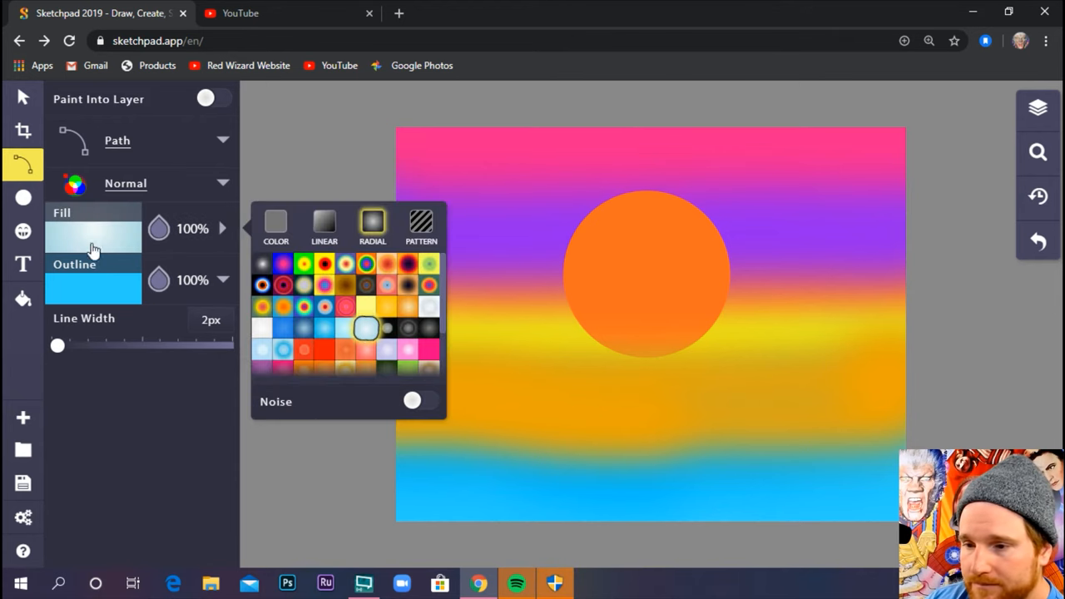
left_click(277, 225)
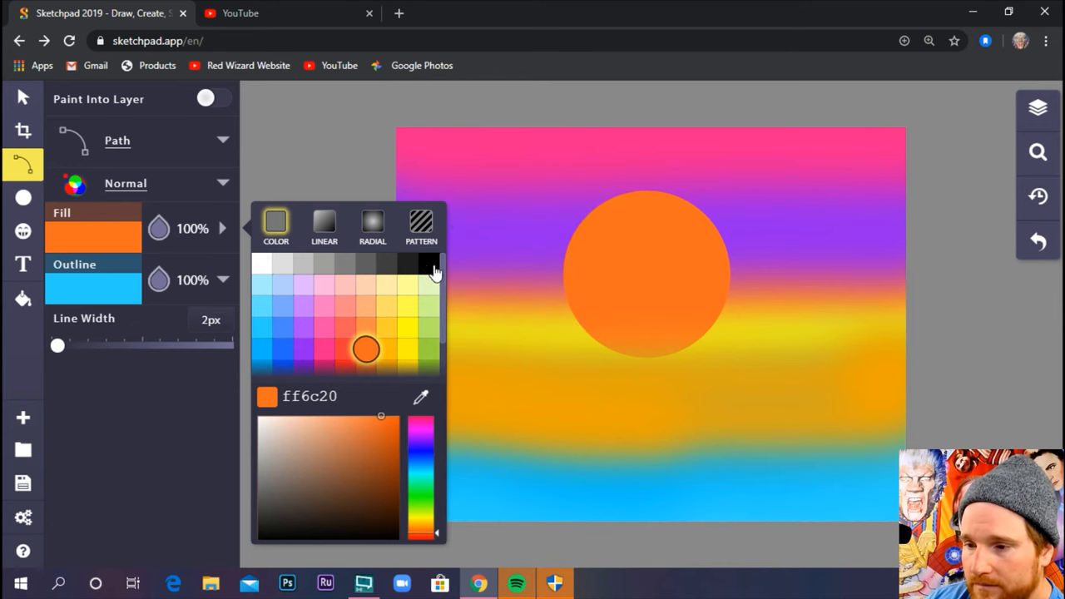
left_click(430, 263)
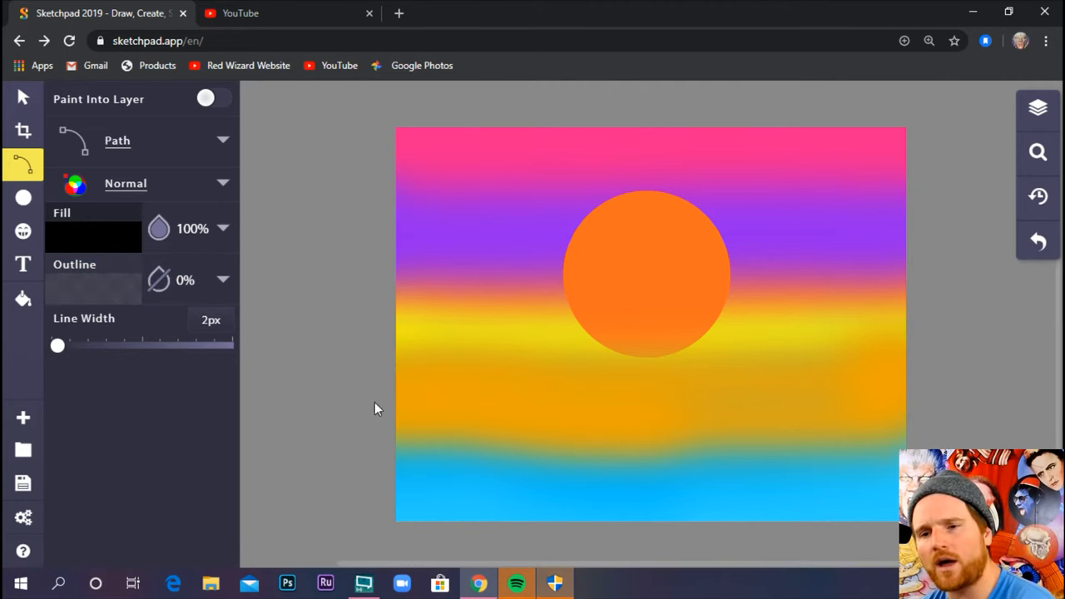
mouse_move(510, 393)
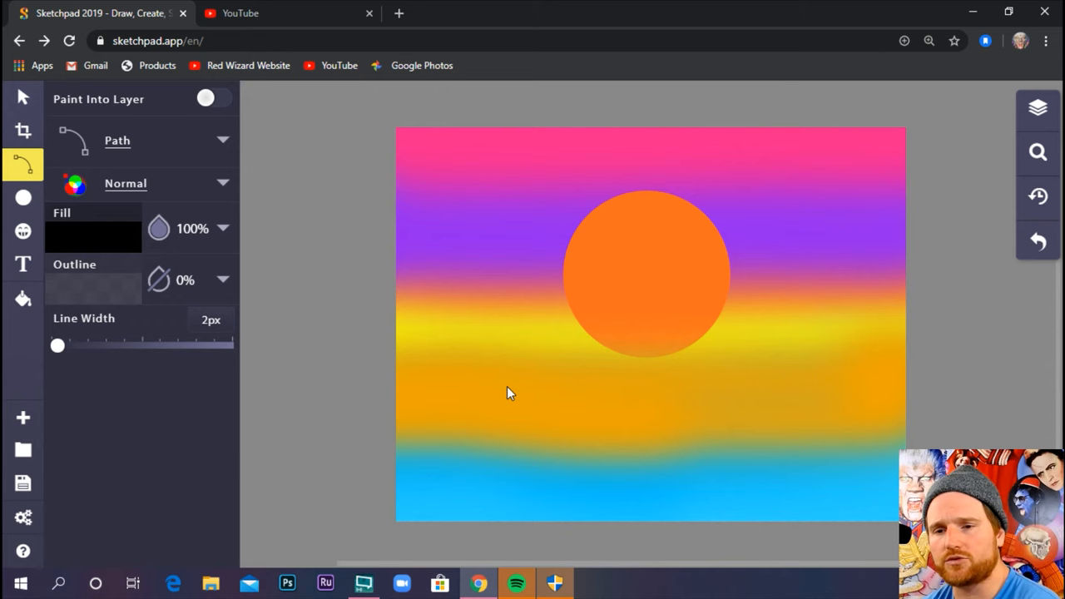
mouse_move(714, 403)
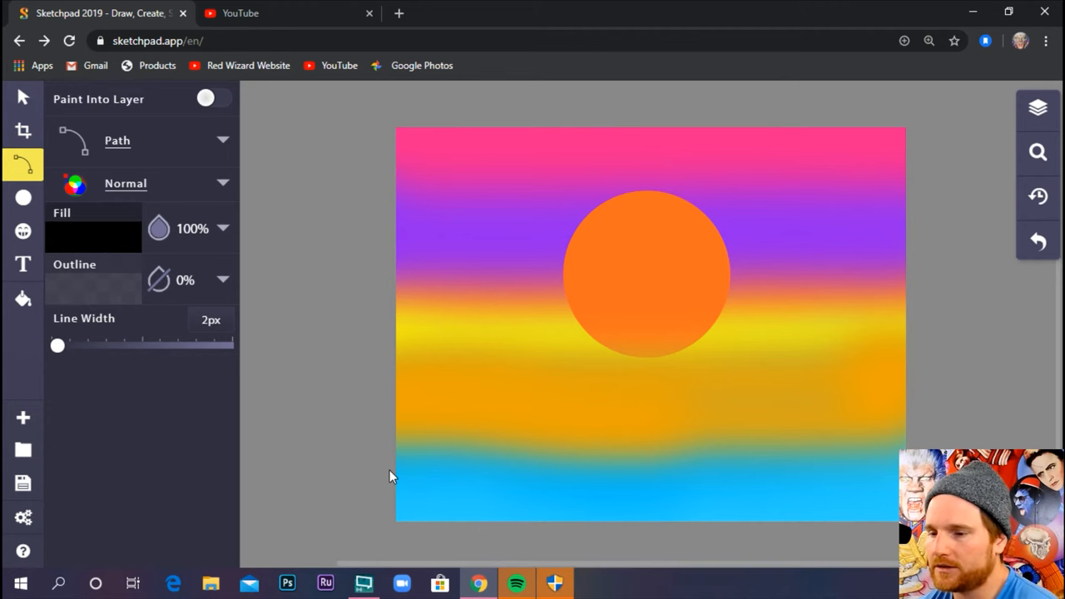
mouse_move(376, 363)
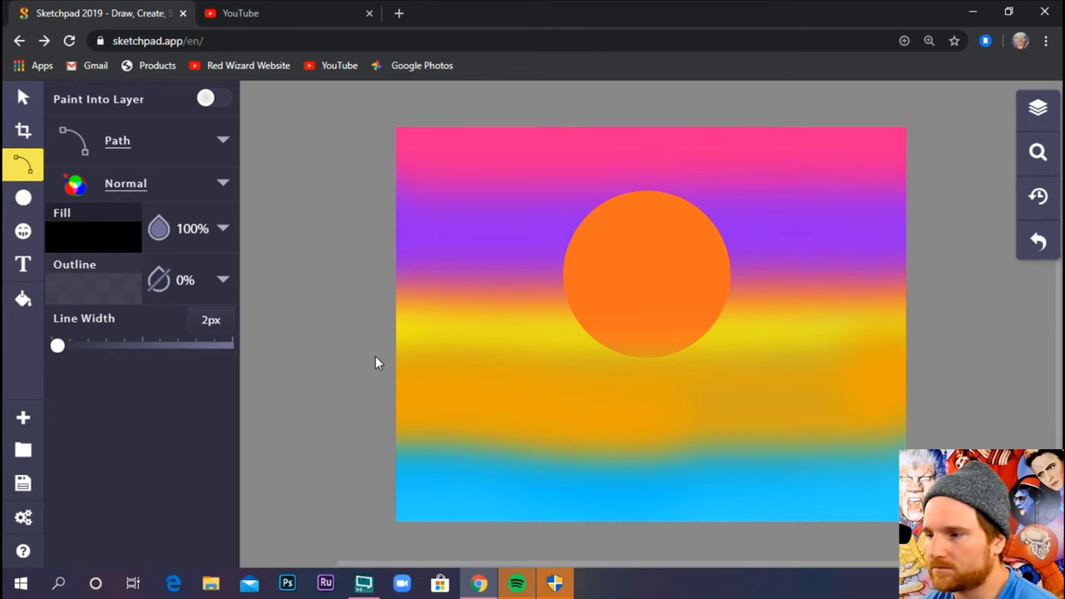
mouse_move(298, 446)
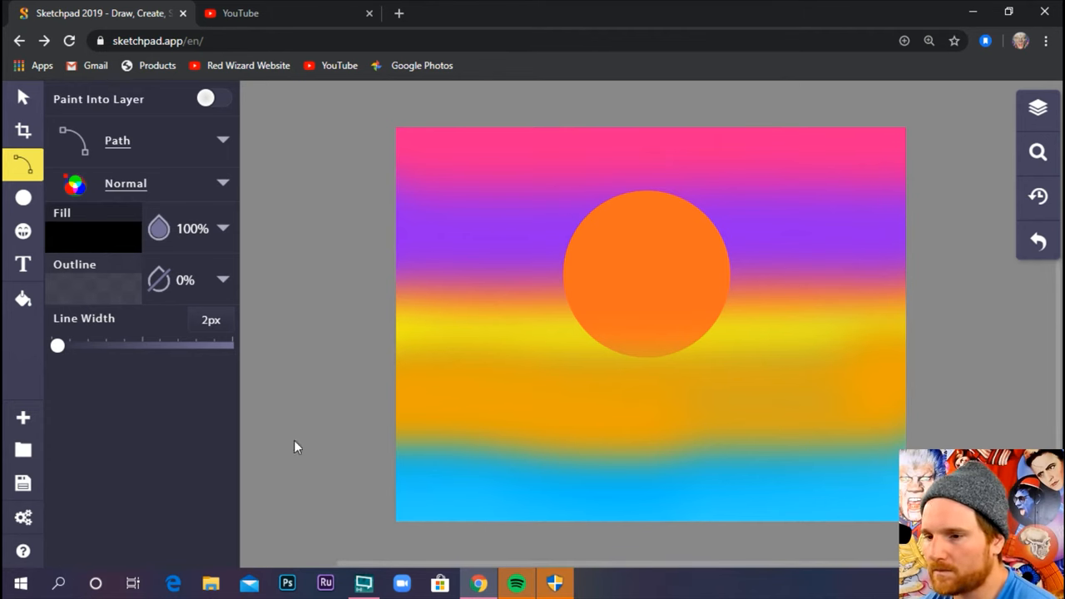
mouse_move(391, 476)
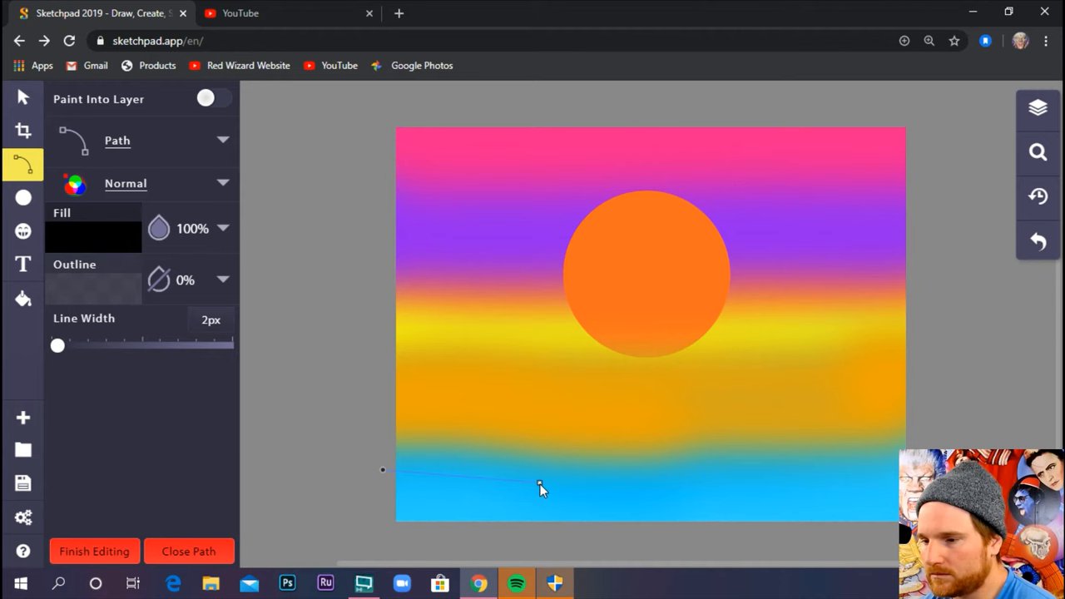
mouse_move(533, 486)
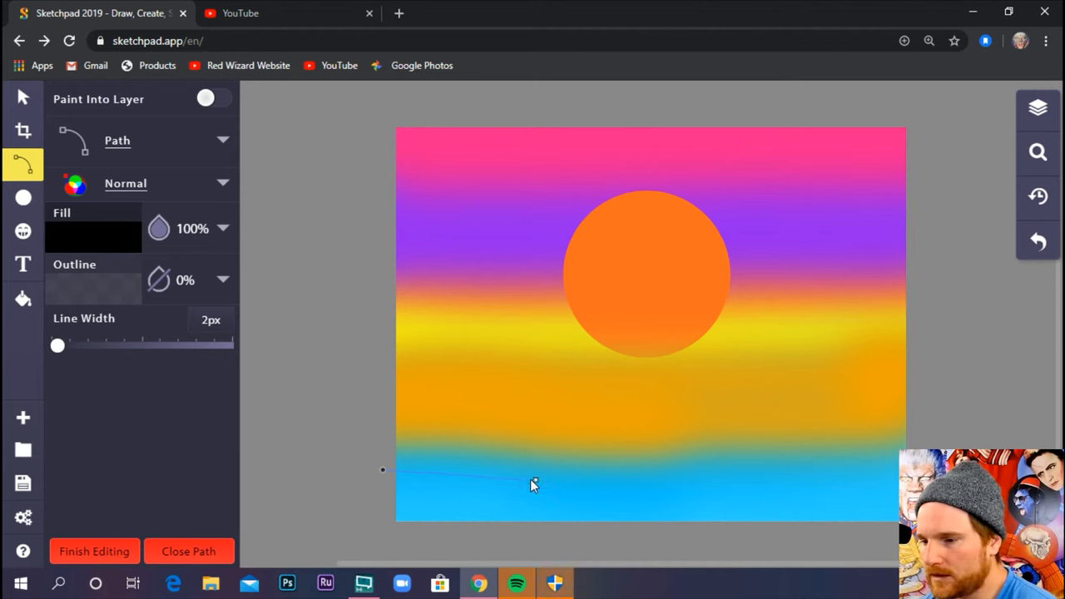
Step: Plot and curve the beach edge points across the bottom, closing the black hill silhouette
left_click(595, 502)
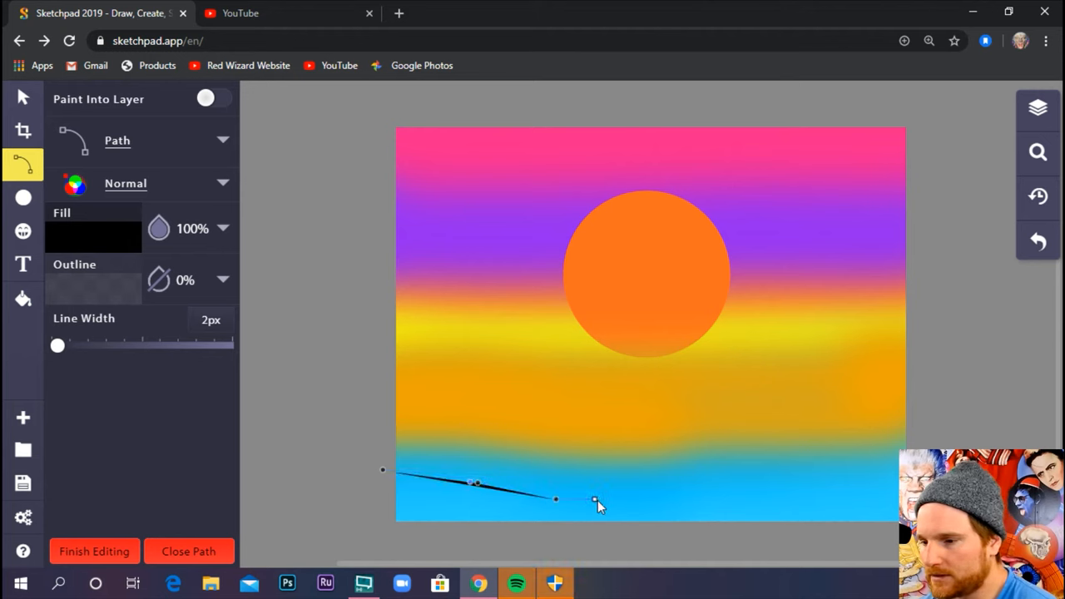
left_click(715, 491)
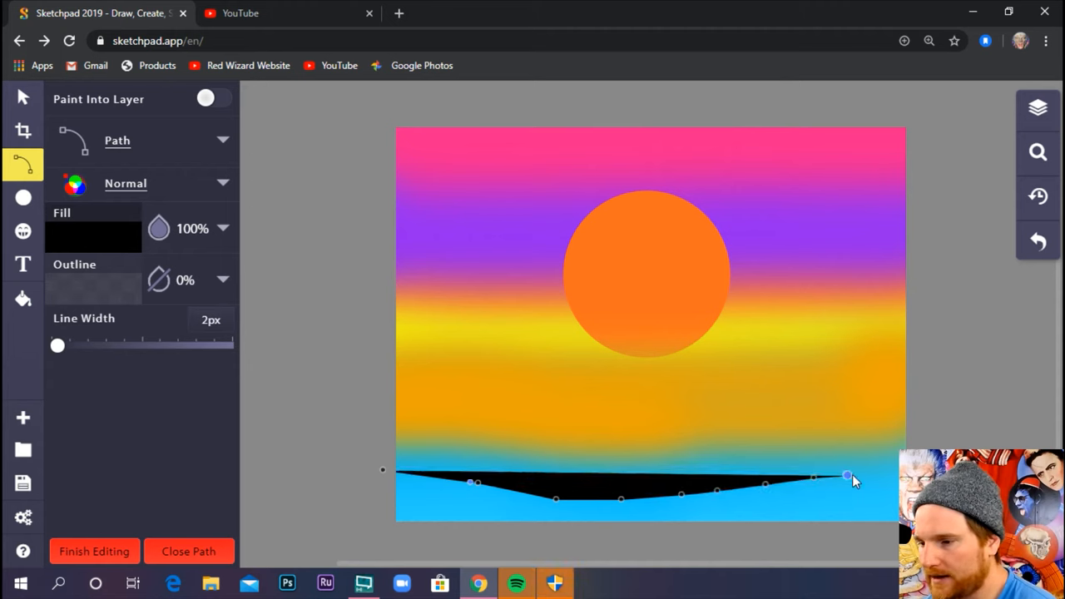
left_click_drag(847, 476, 881, 472)
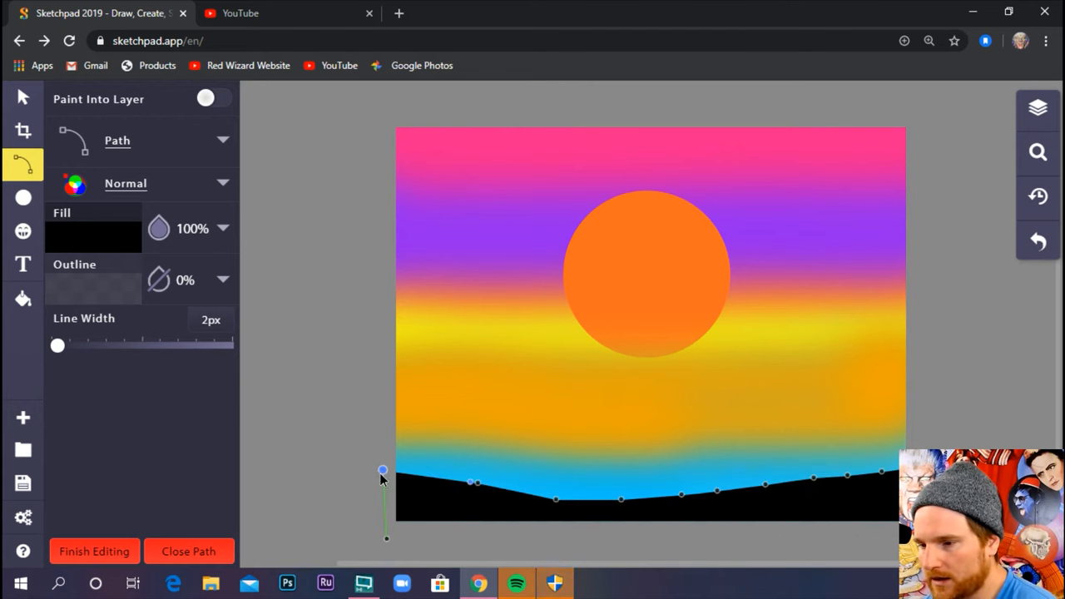
left_click(93, 550)
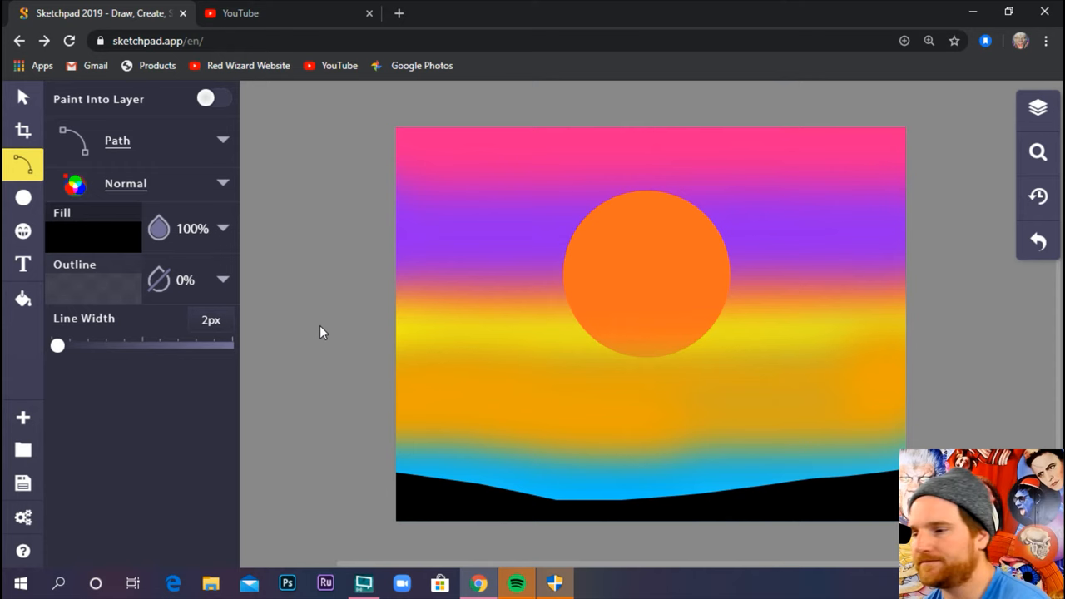
mouse_move(424, 450)
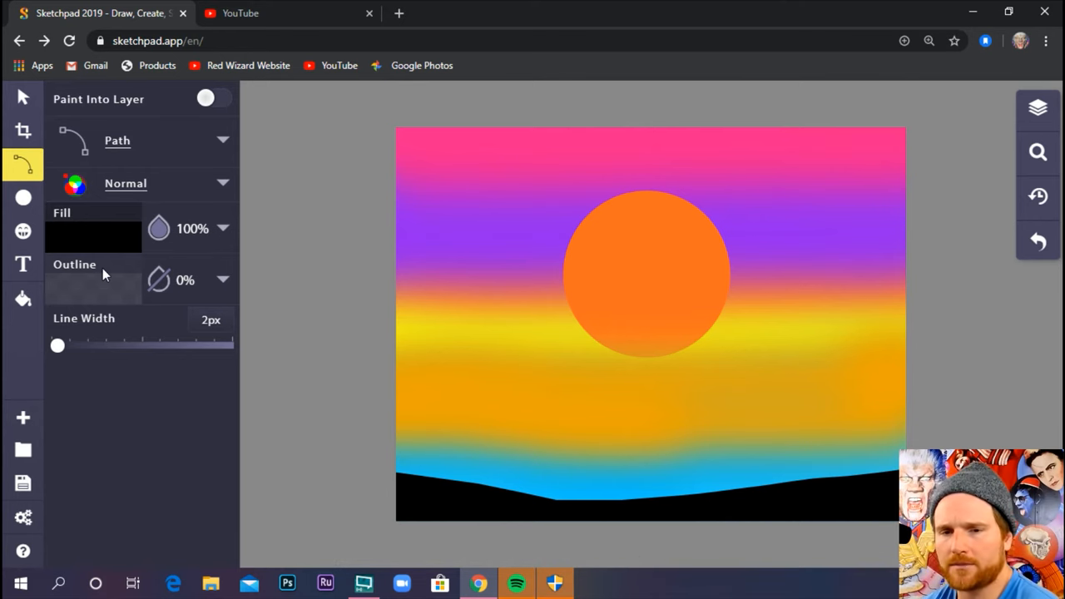
mouse_move(363, 186)
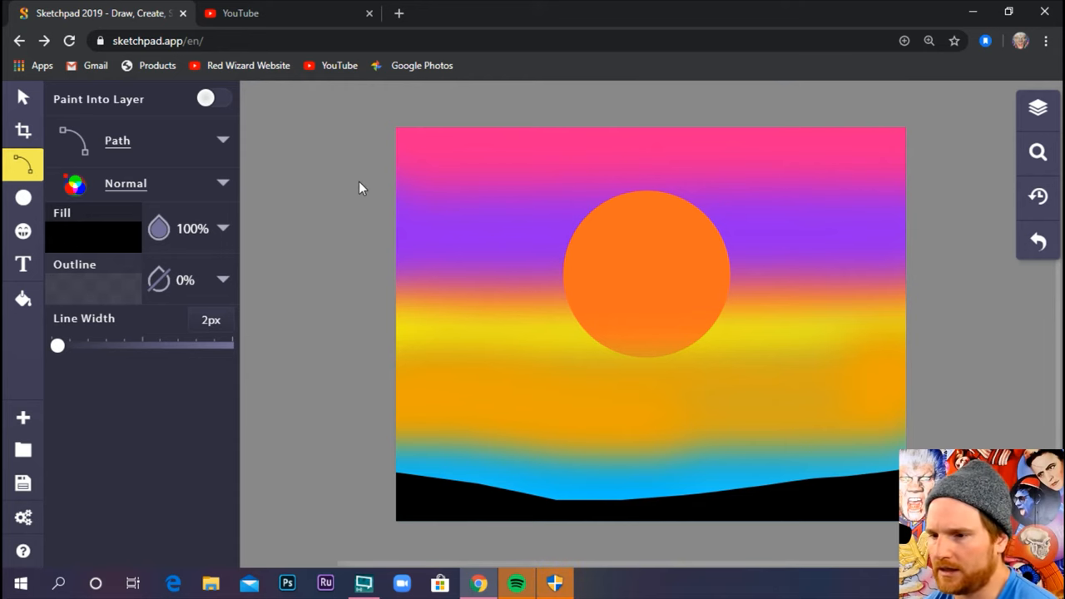
mouse_move(300, 203)
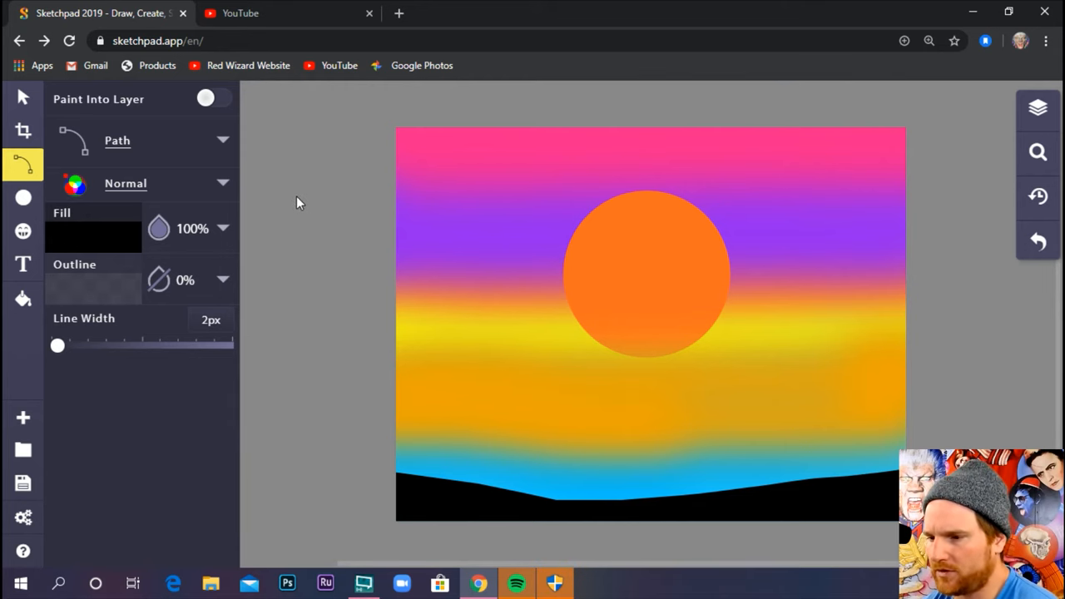
mouse_move(323, 273)
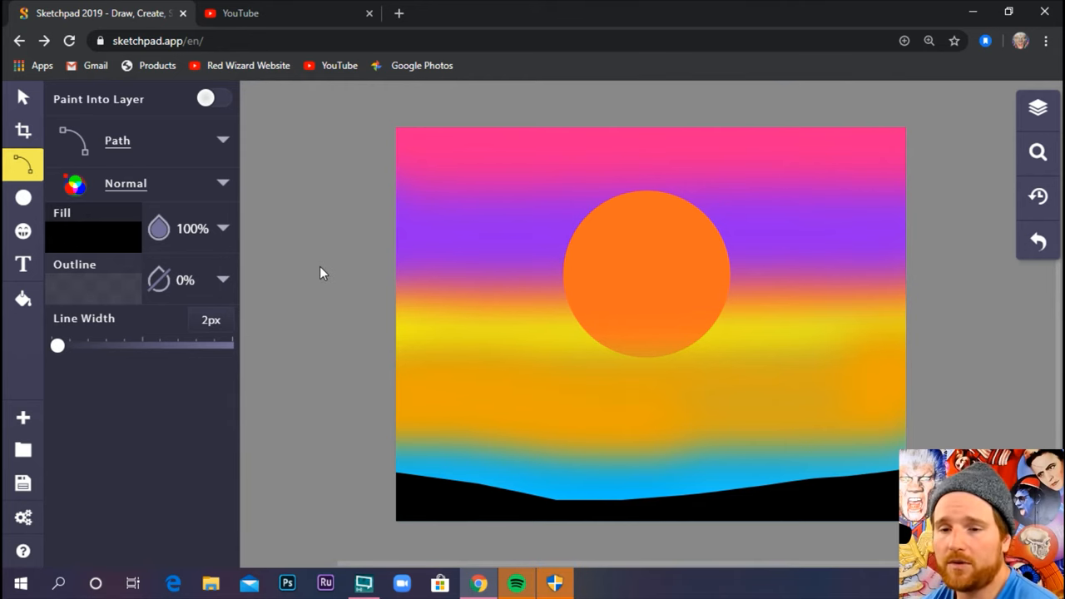
mouse_move(585, 327)
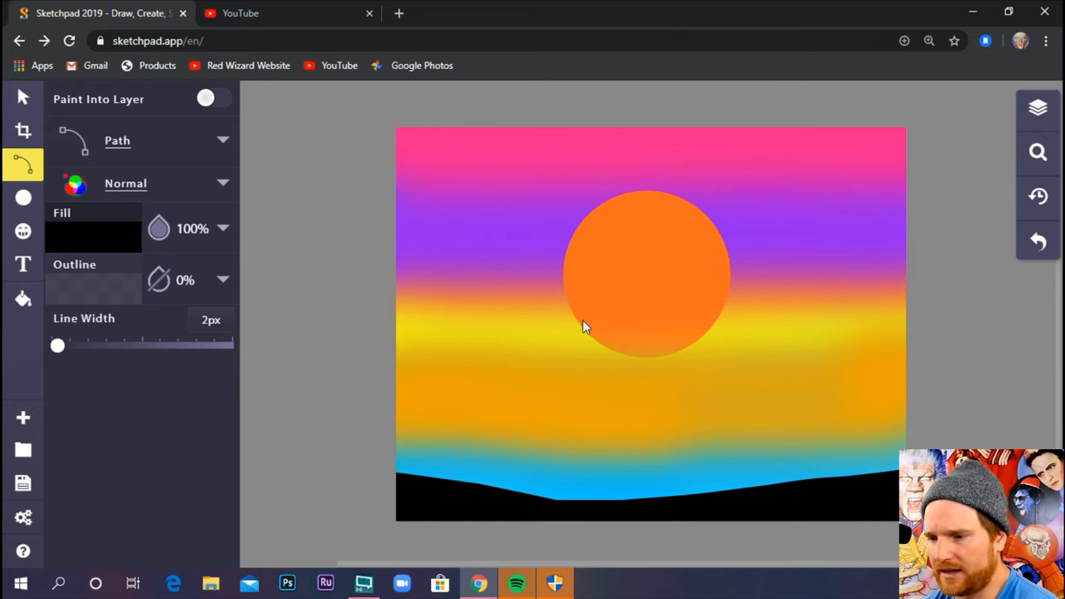
mouse_move(845, 426)
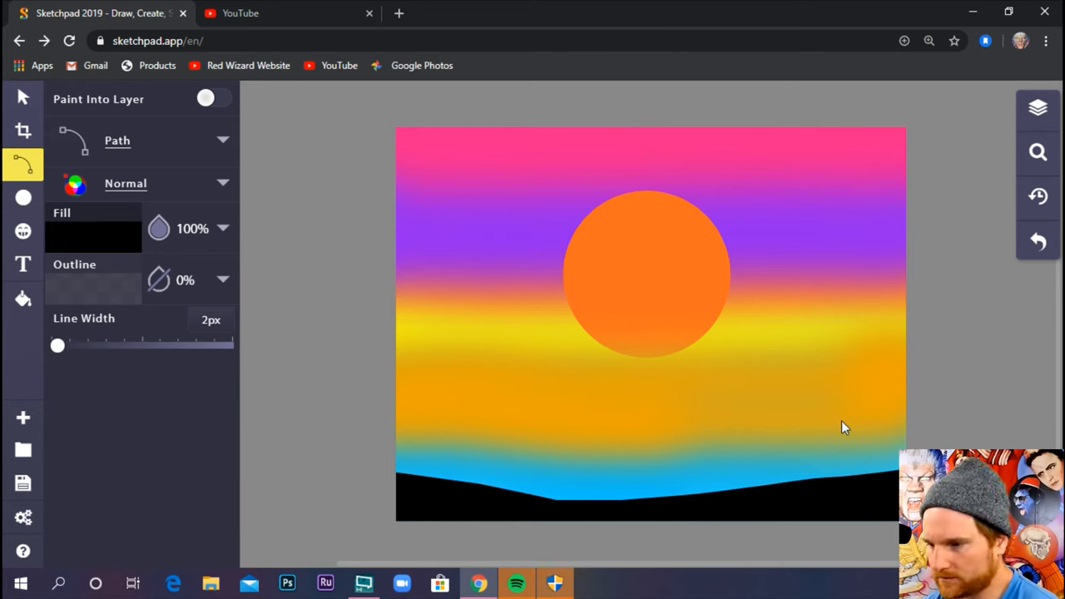
mouse_move(513, 256)
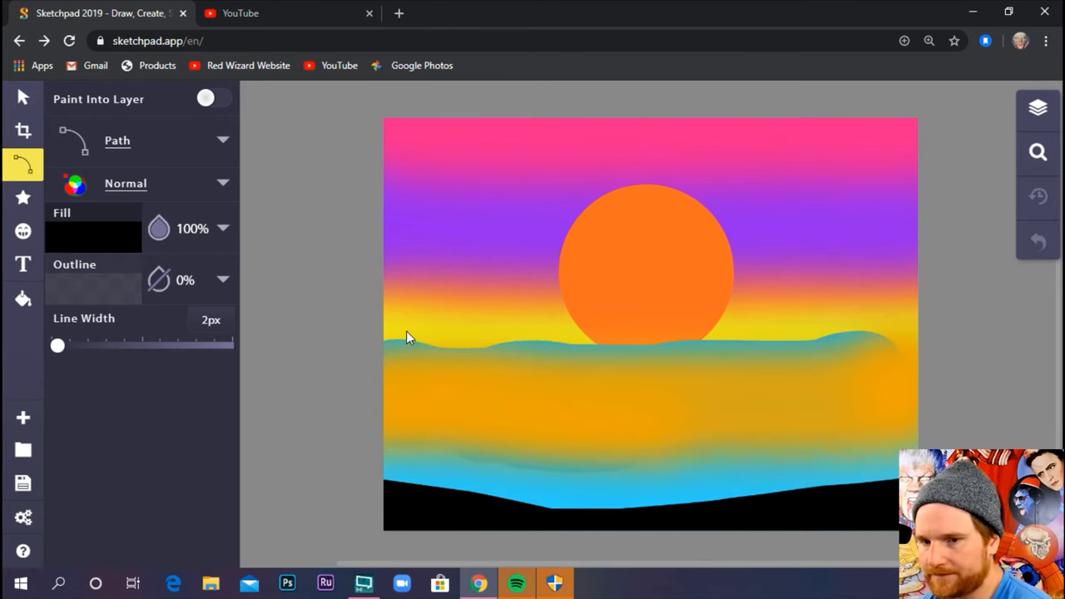
mouse_move(441, 412)
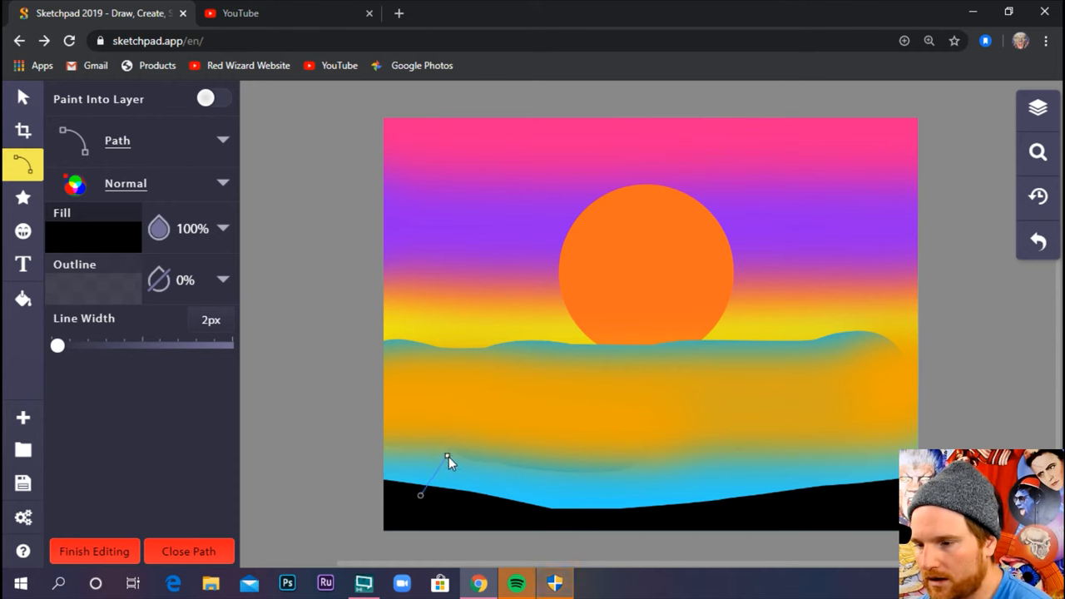
mouse_move(459, 456)
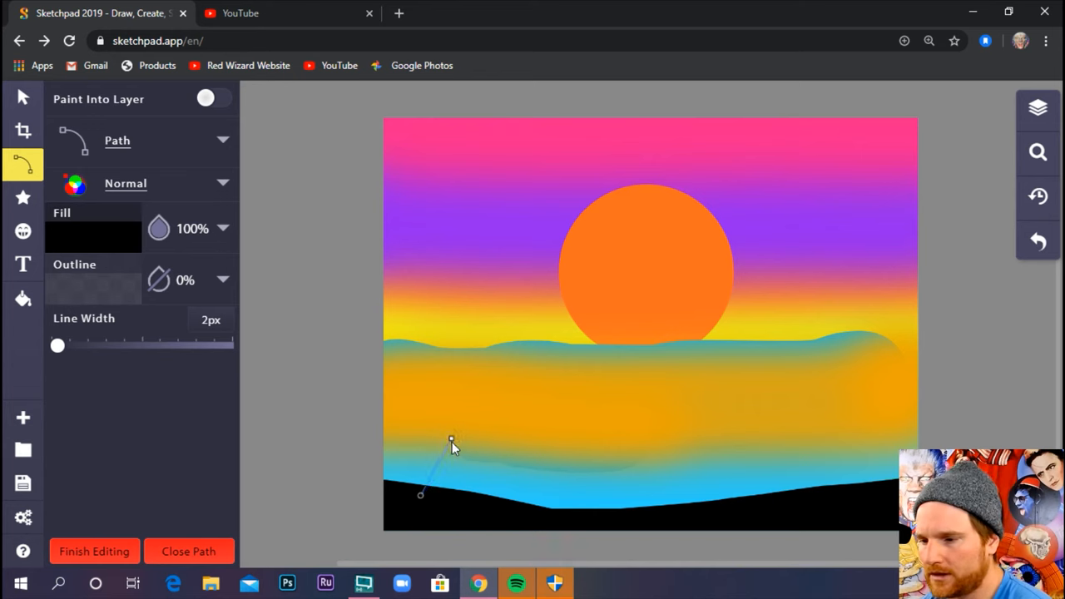
mouse_move(462, 436)
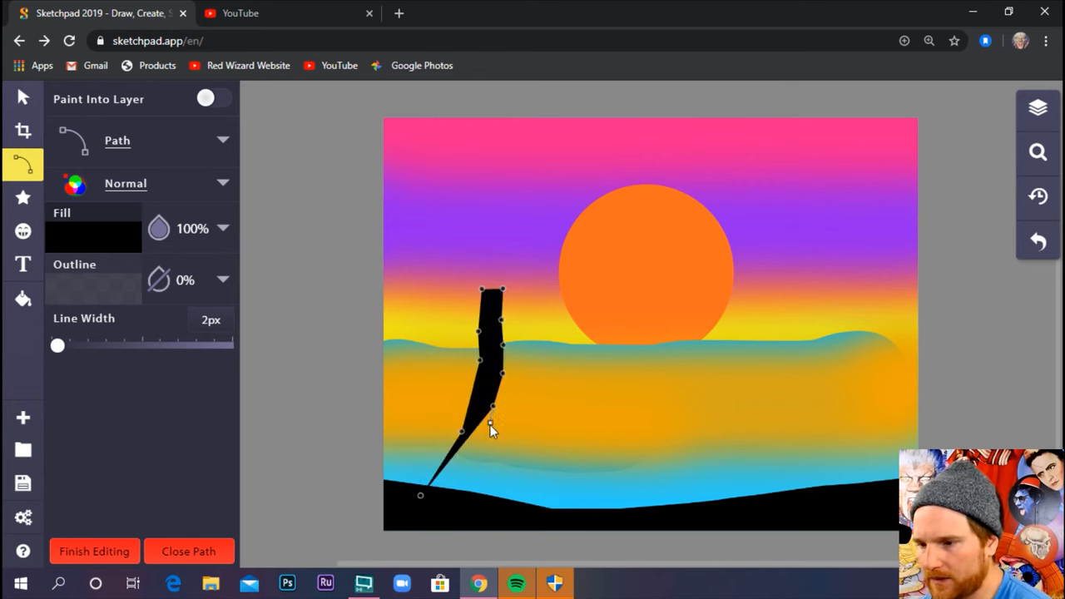
Step: Bend the left palm trunk outline into a gentle curve
left_click_drag(491, 429, 466, 482)
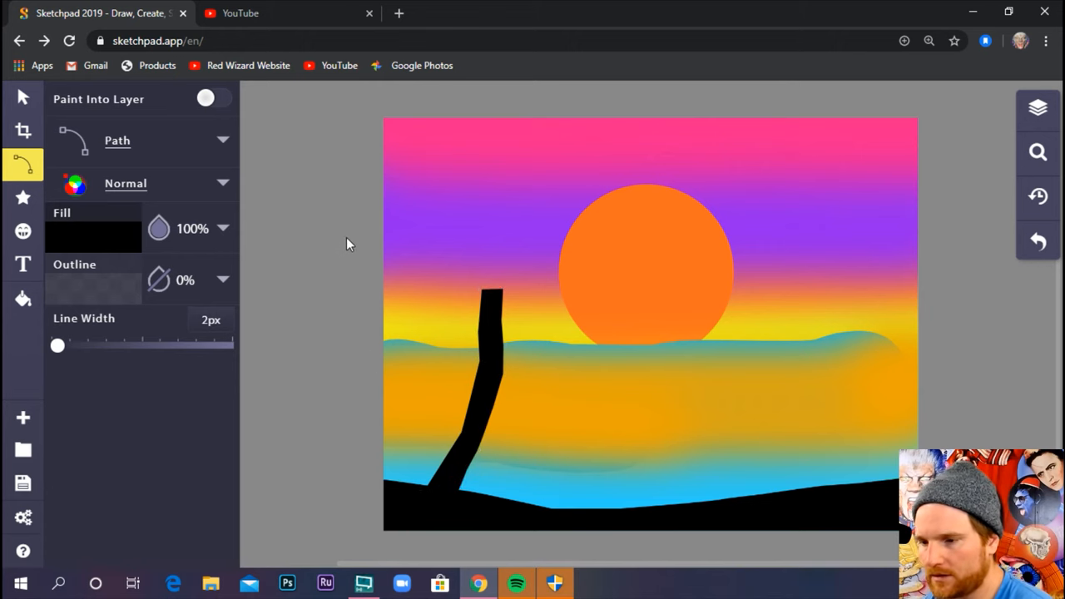
mouse_move(529, 239)
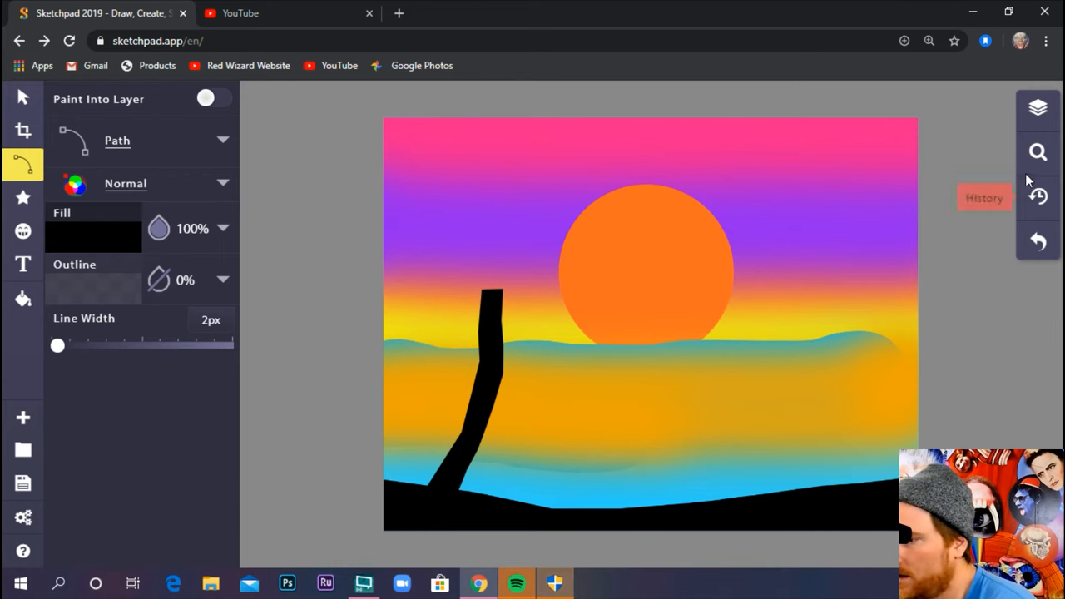
left_click(1039, 151)
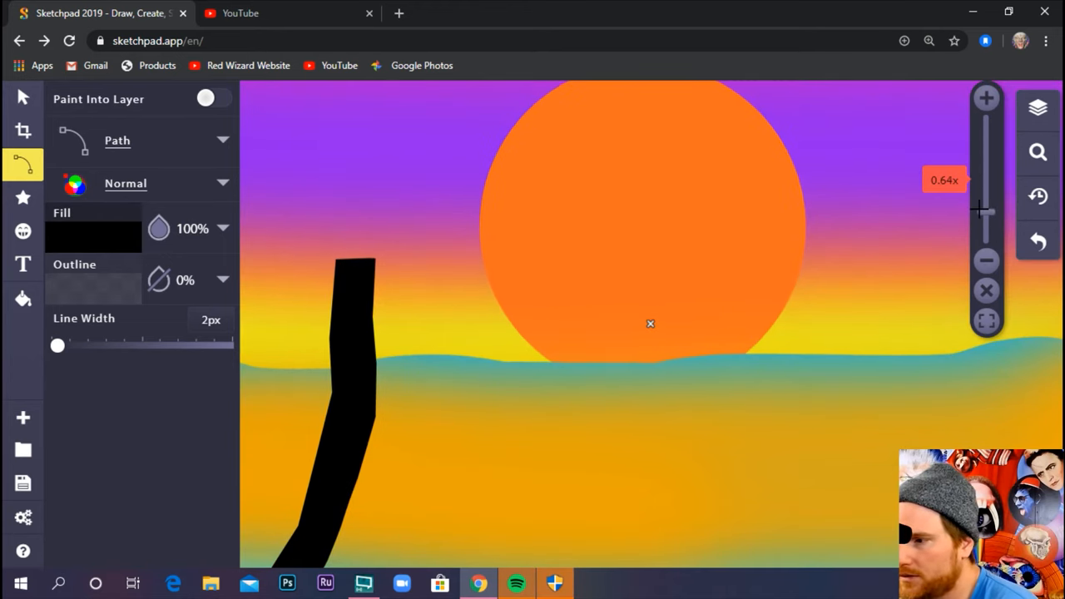
mouse_move(339, 279)
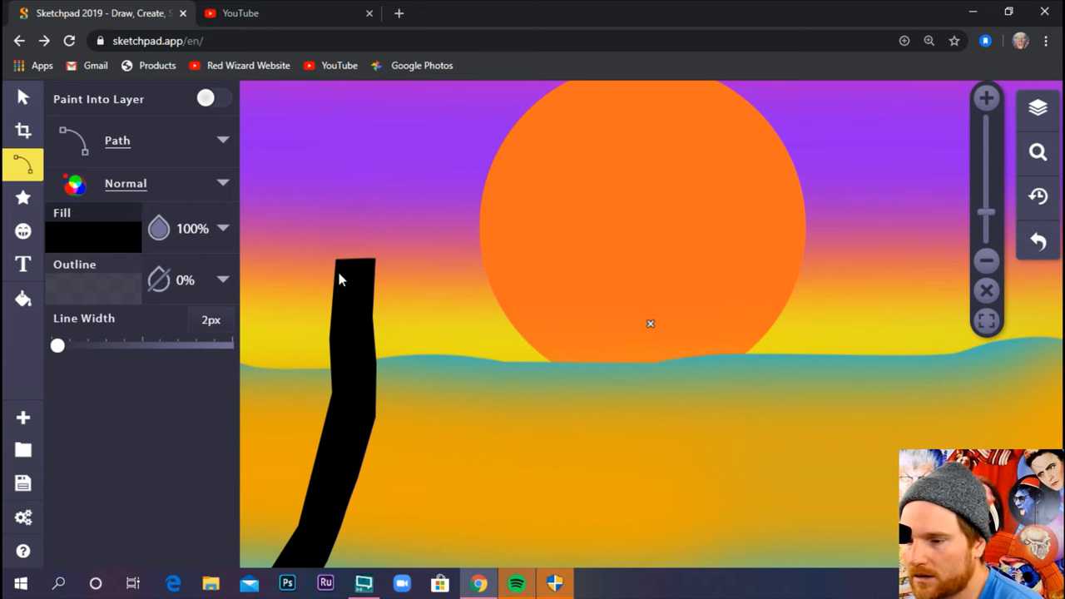
mouse_move(366, 176)
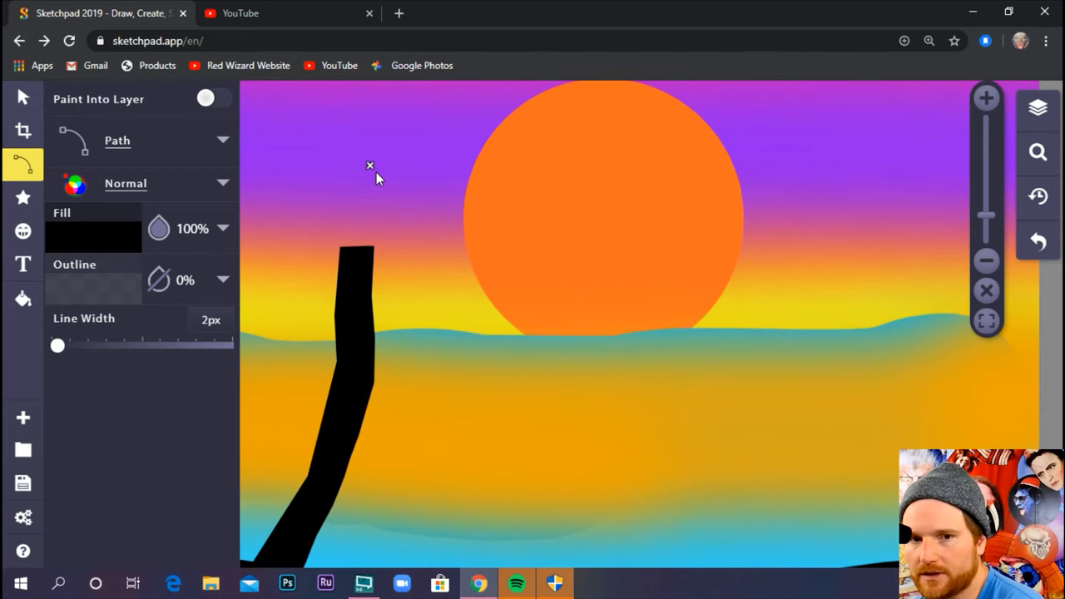
mouse_move(400, 166)
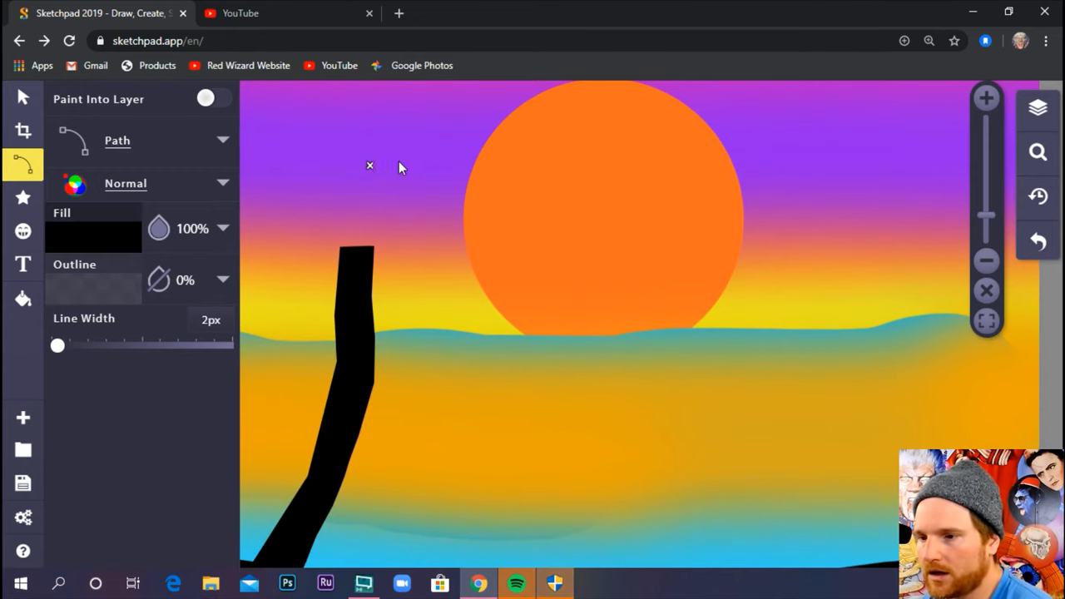
mouse_move(453, 128)
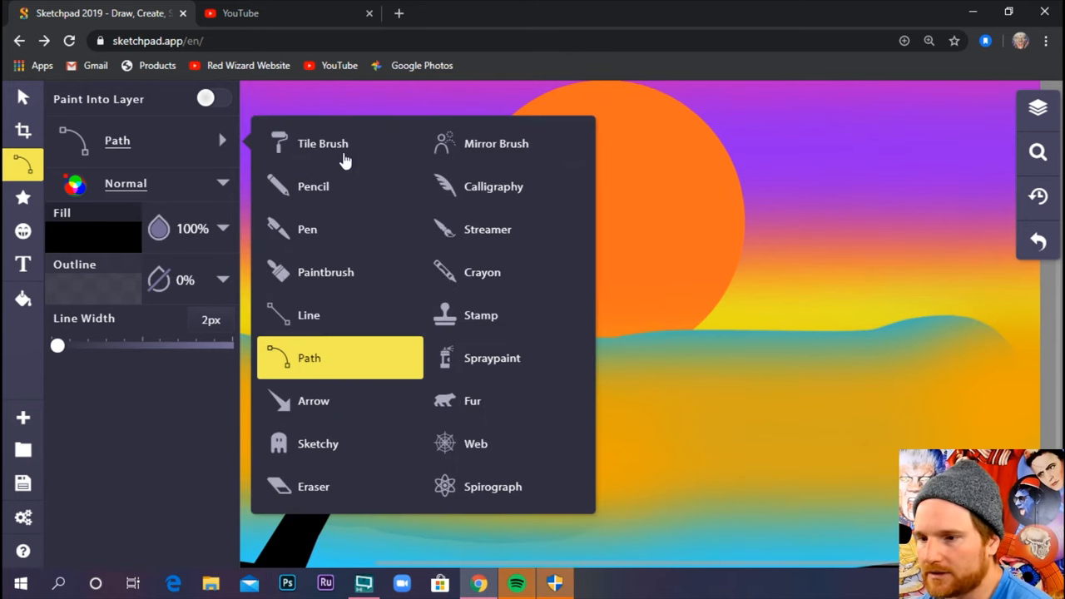
Step: Draw and finish the first black palm frond, then zoom out to see the painting
left_click(310, 357)
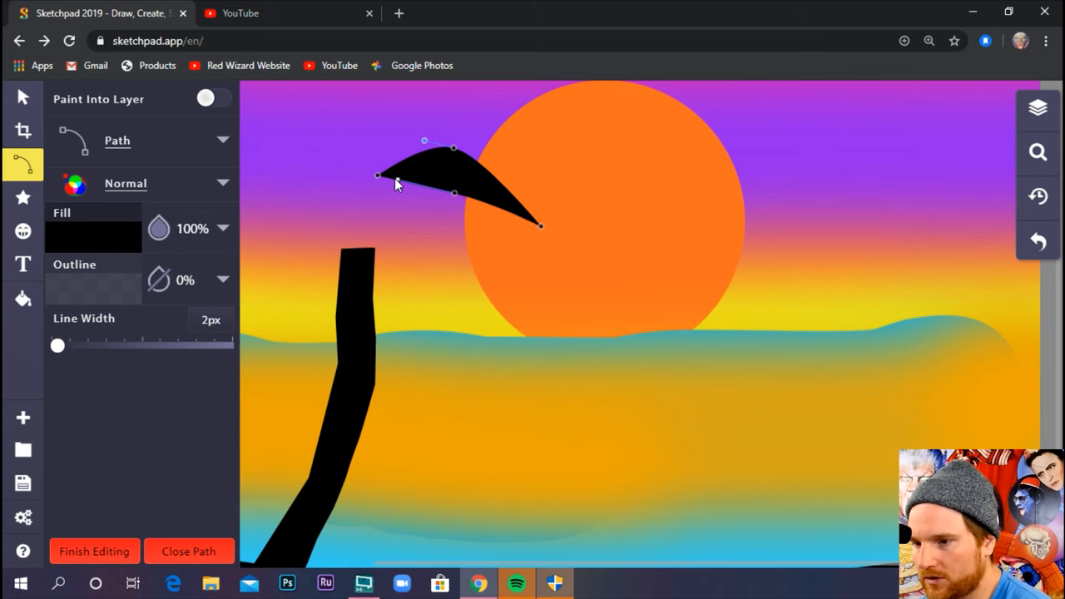
left_click(93, 551)
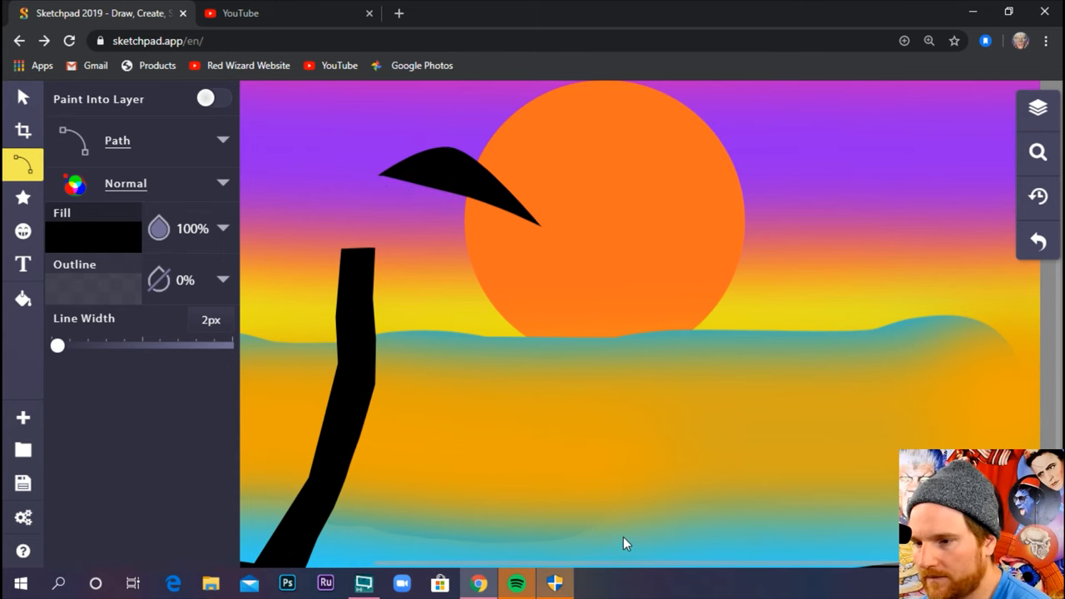
mouse_move(370, 213)
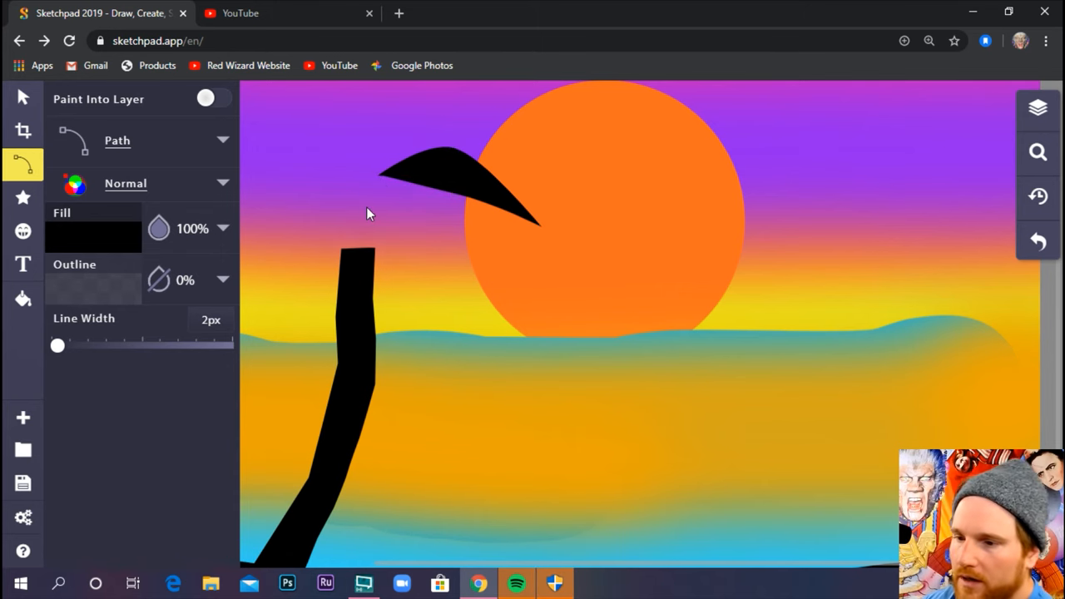
mouse_move(363, 200)
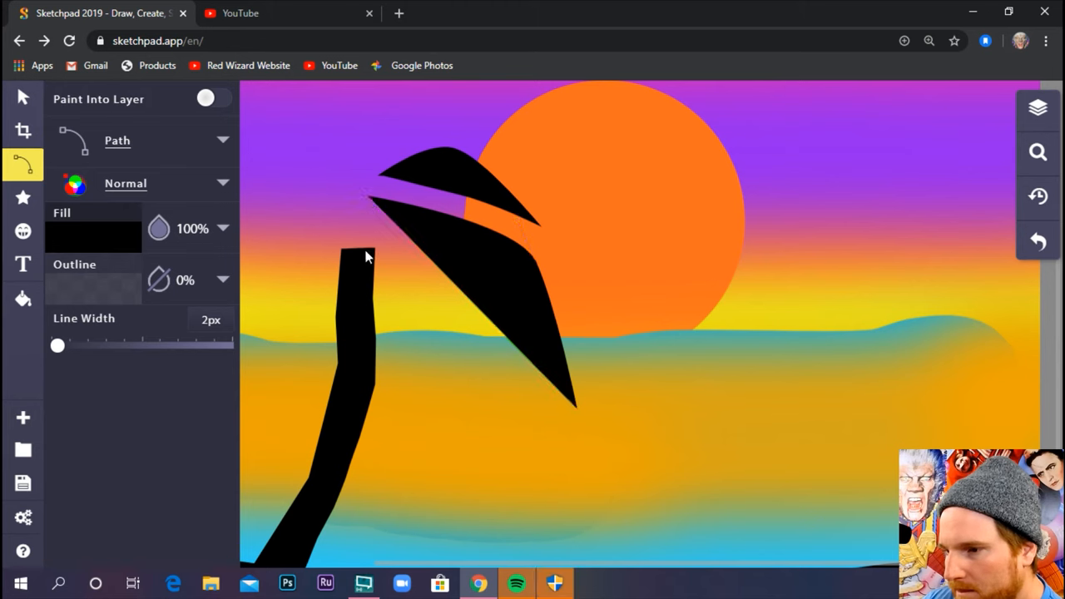
mouse_move(353, 210)
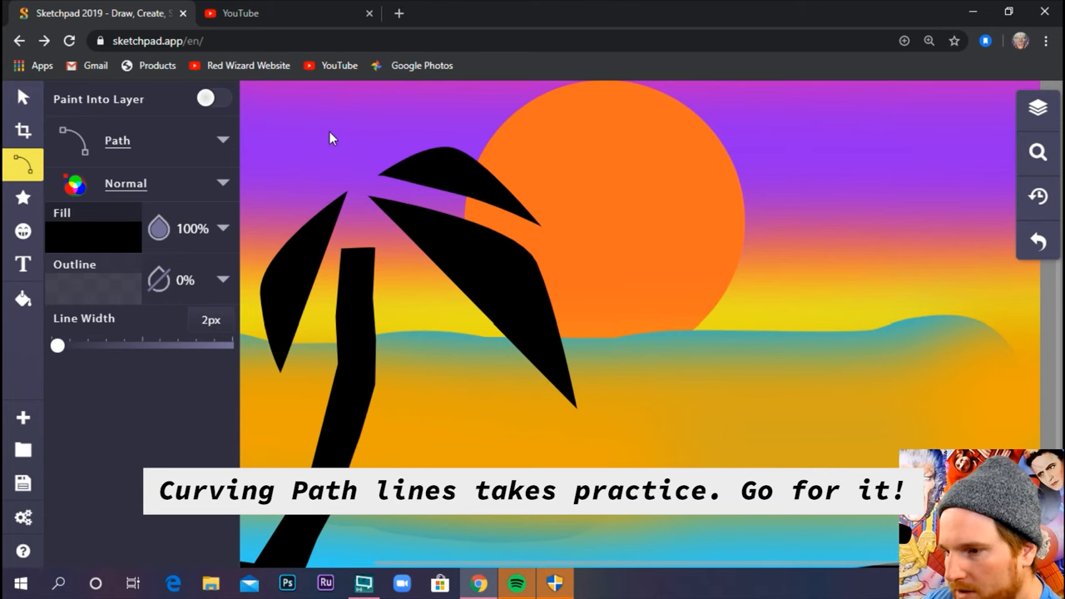
left_click(1039, 152)
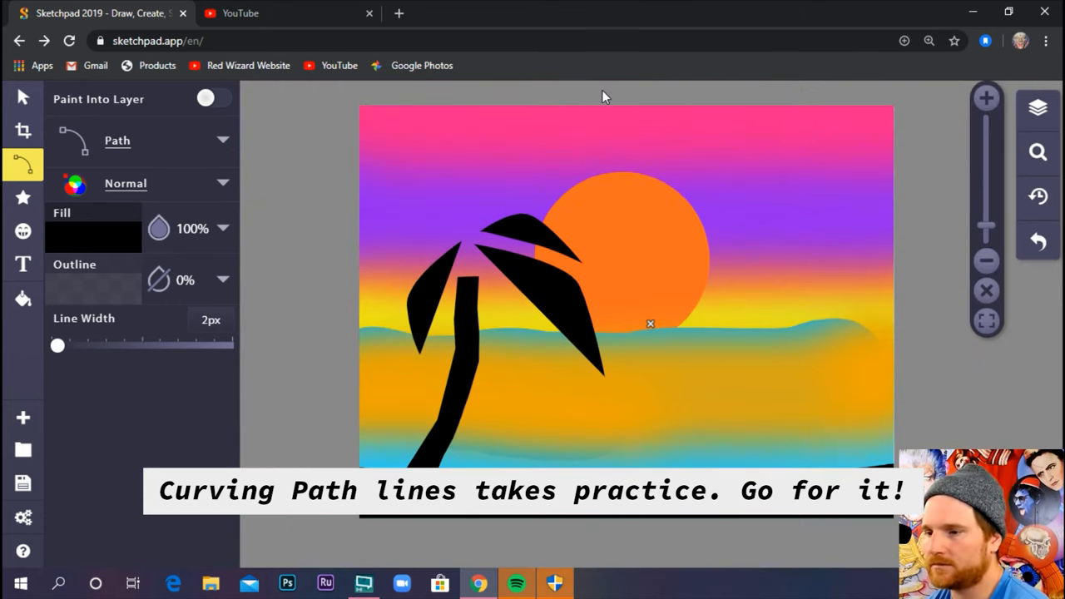
mouse_move(149, 186)
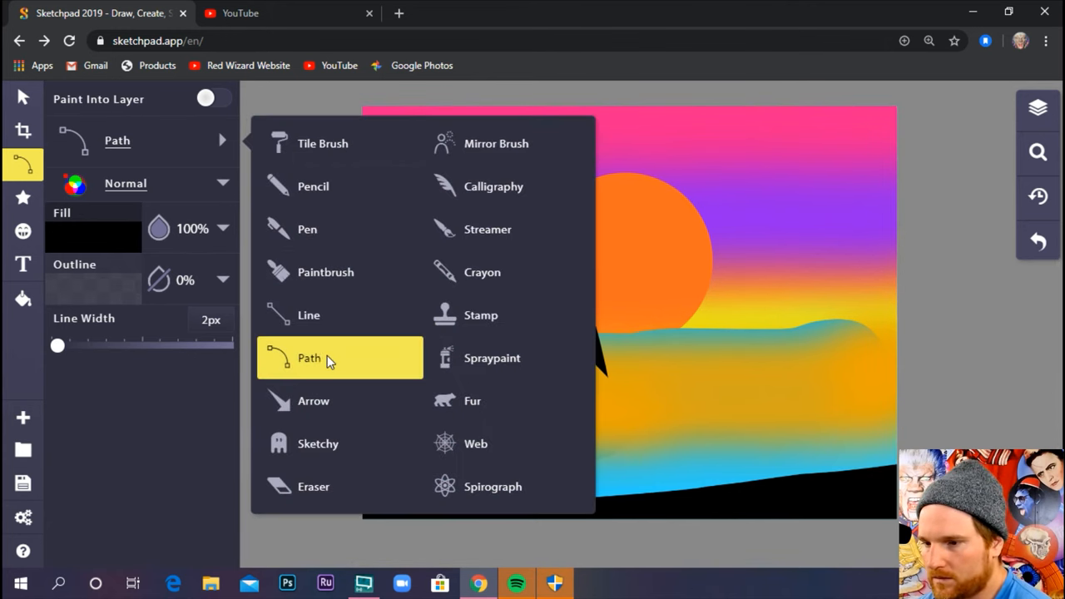
Step: Draw one more curved black frond at the left palm's upper left
left_click(310, 358)
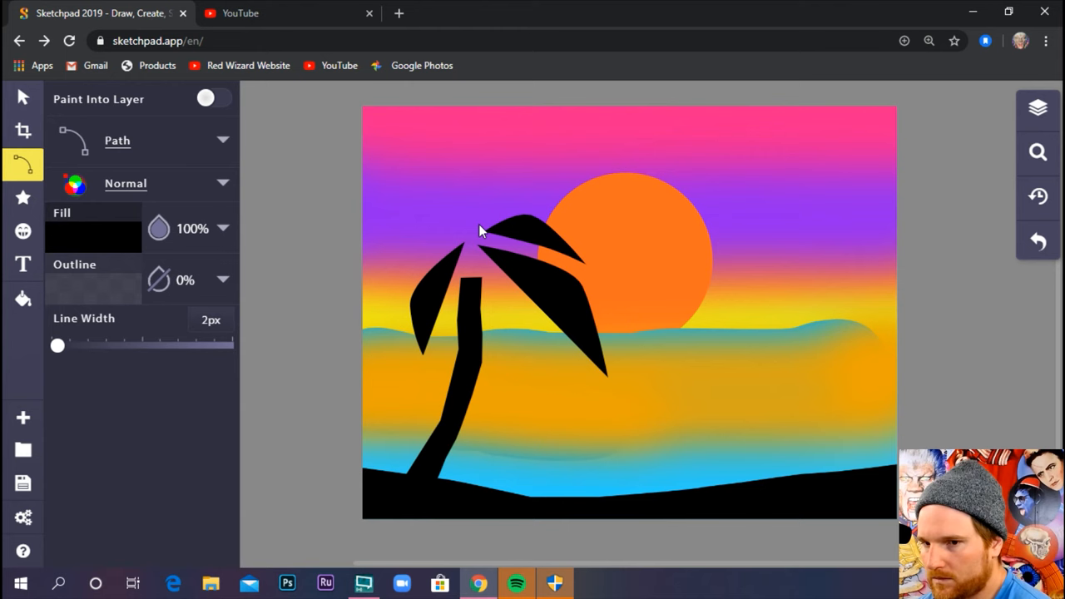
left_click(431, 215)
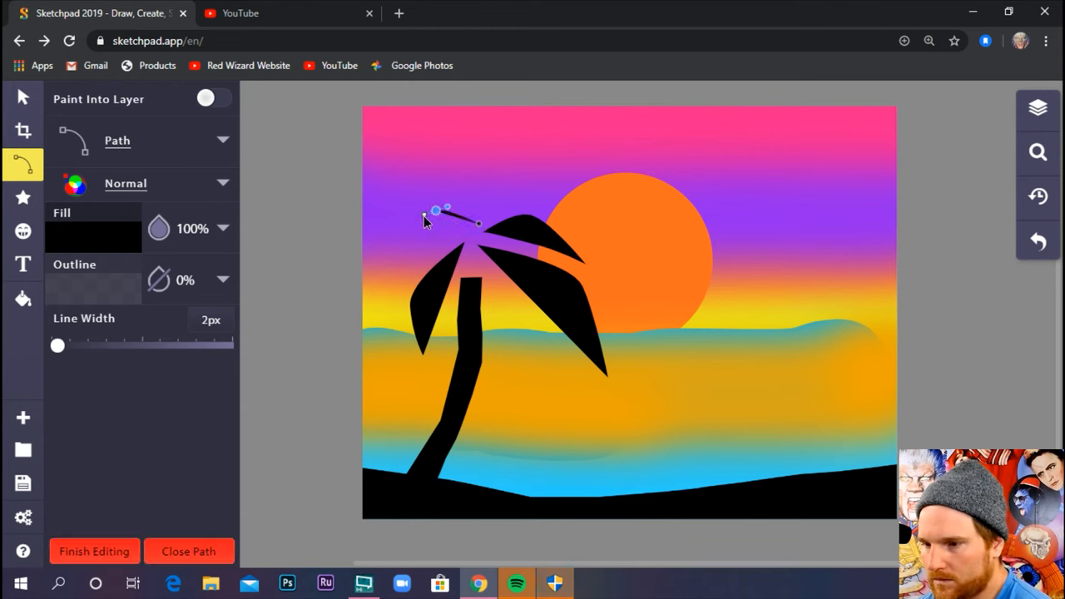
left_click_drag(429, 219, 386, 280)
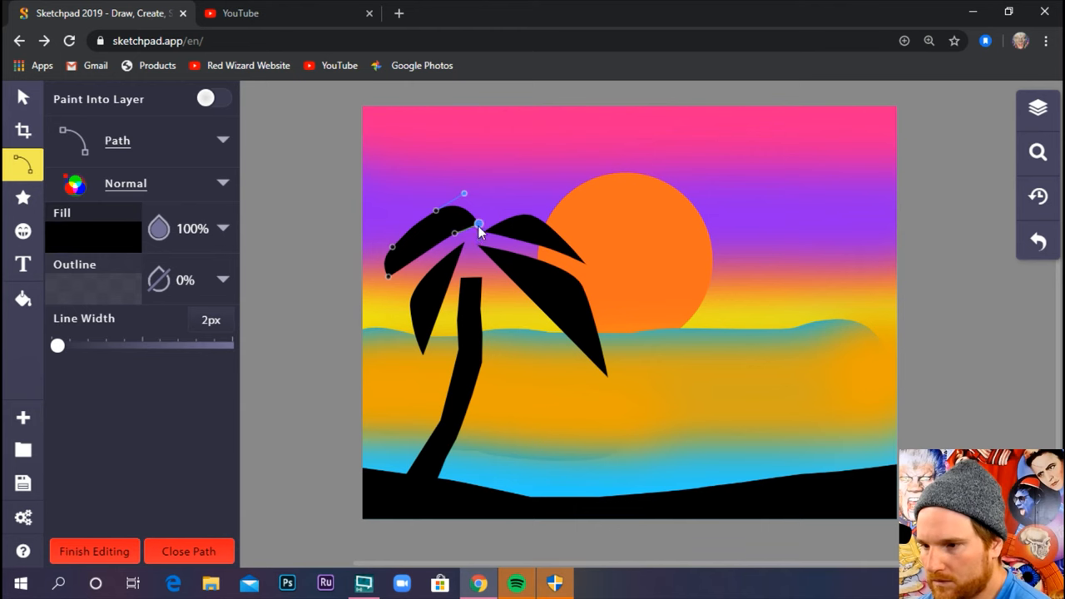
left_click(94, 550)
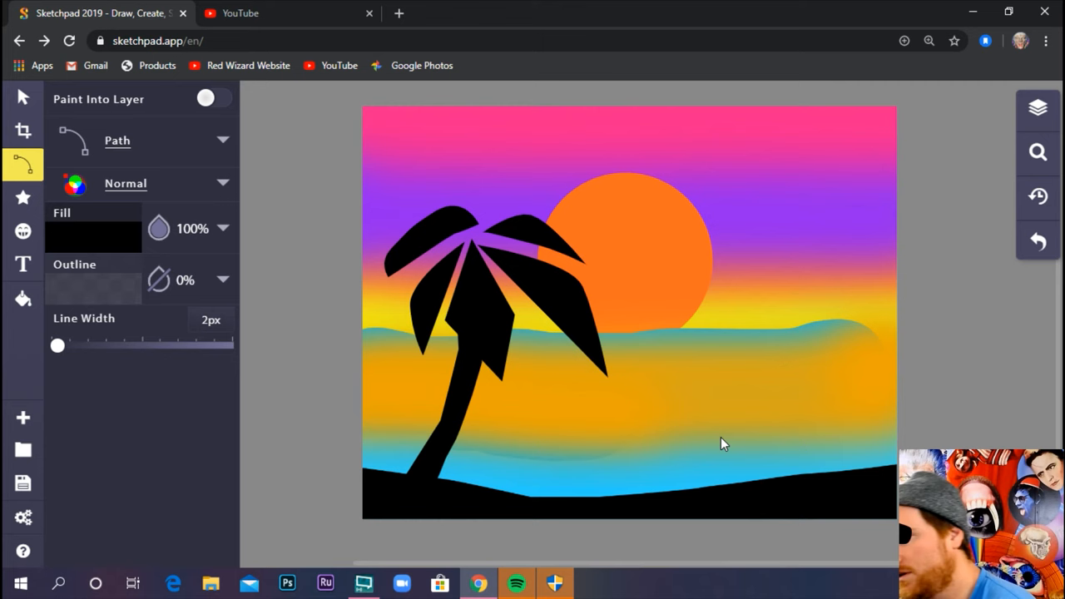
mouse_move(766, 409)
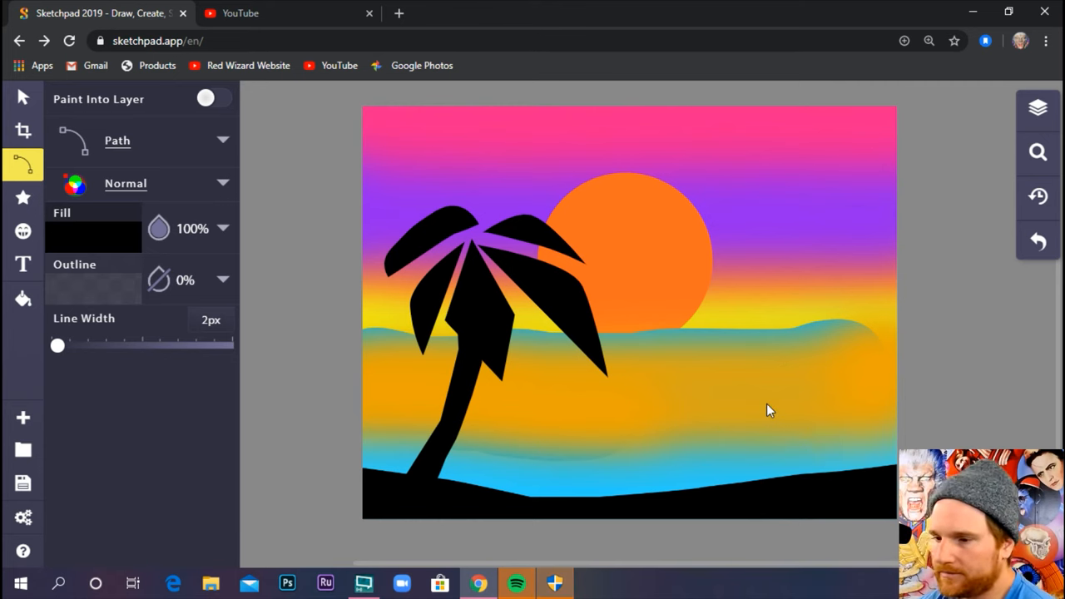
mouse_move(732, 366)
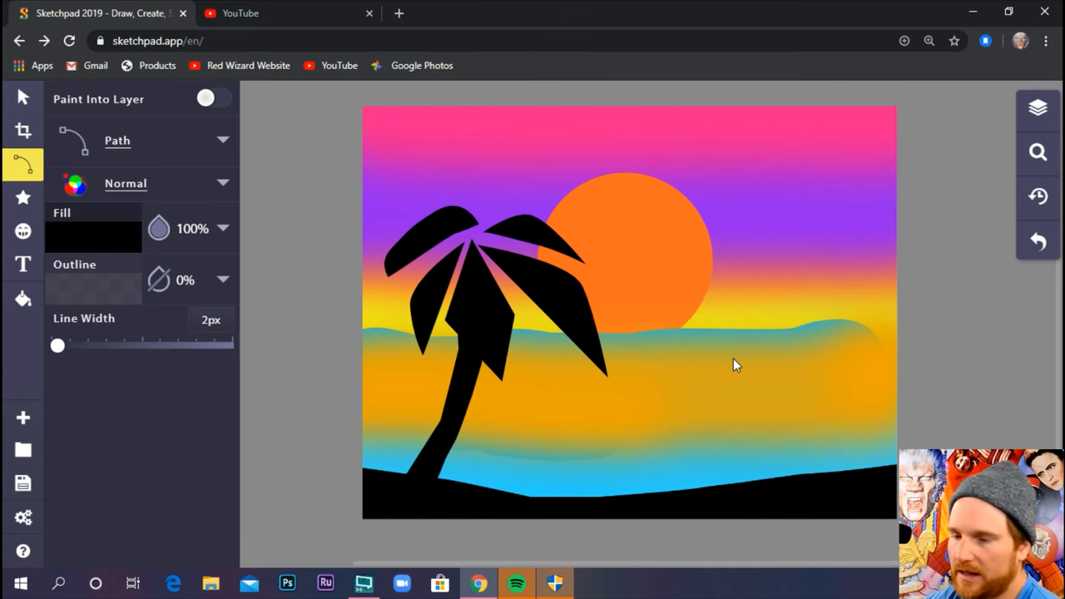
mouse_move(742, 401)
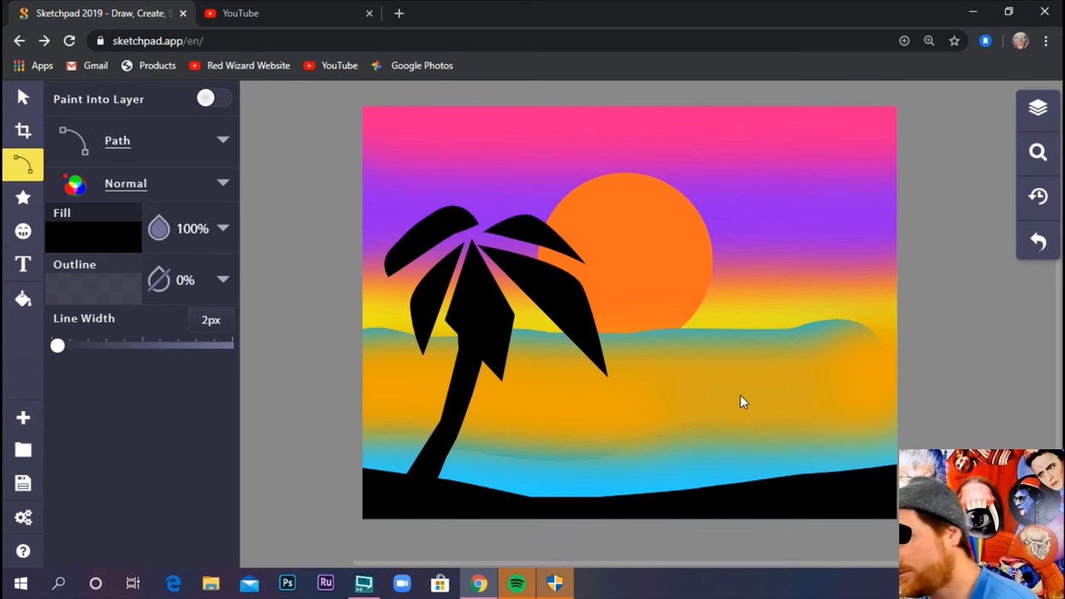
mouse_move(753, 329)
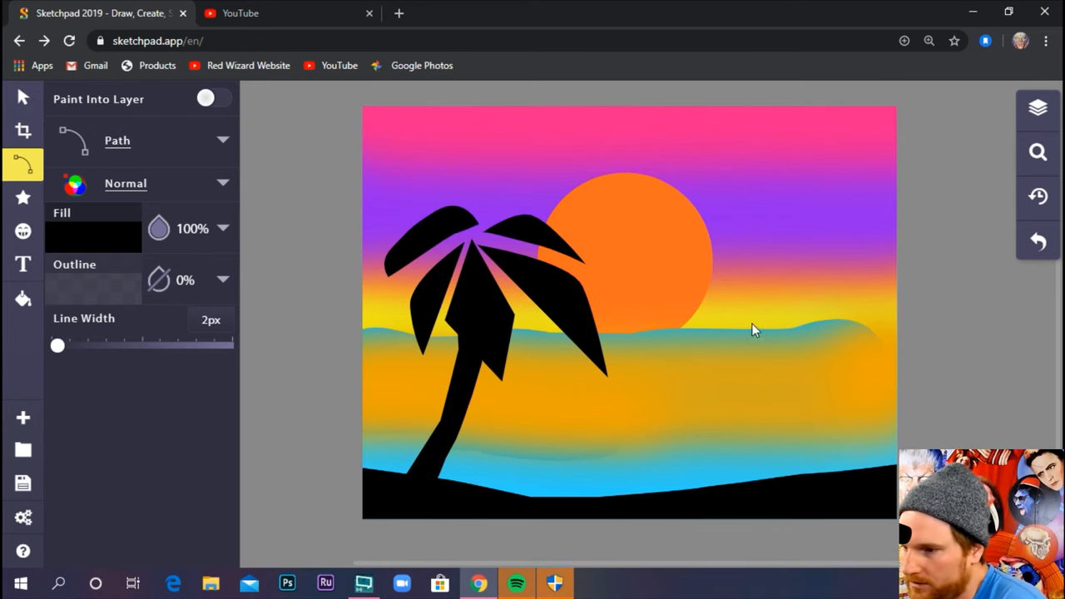
Step: Outline and finish a second black palm trunk on the right side of the beach
left_click(845, 440)
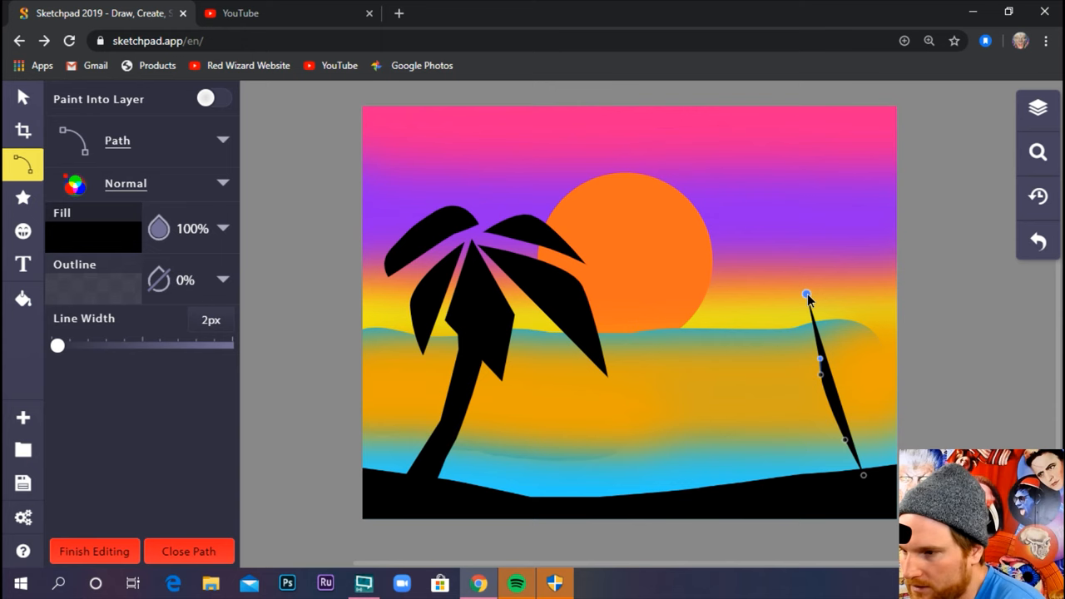
left_click(774, 296)
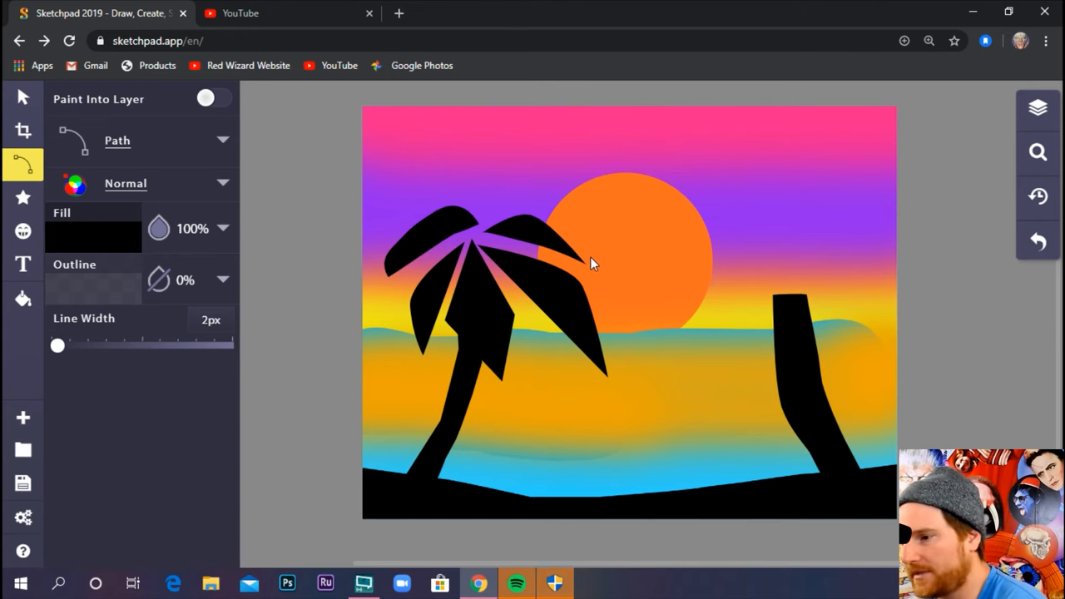
mouse_move(745, 226)
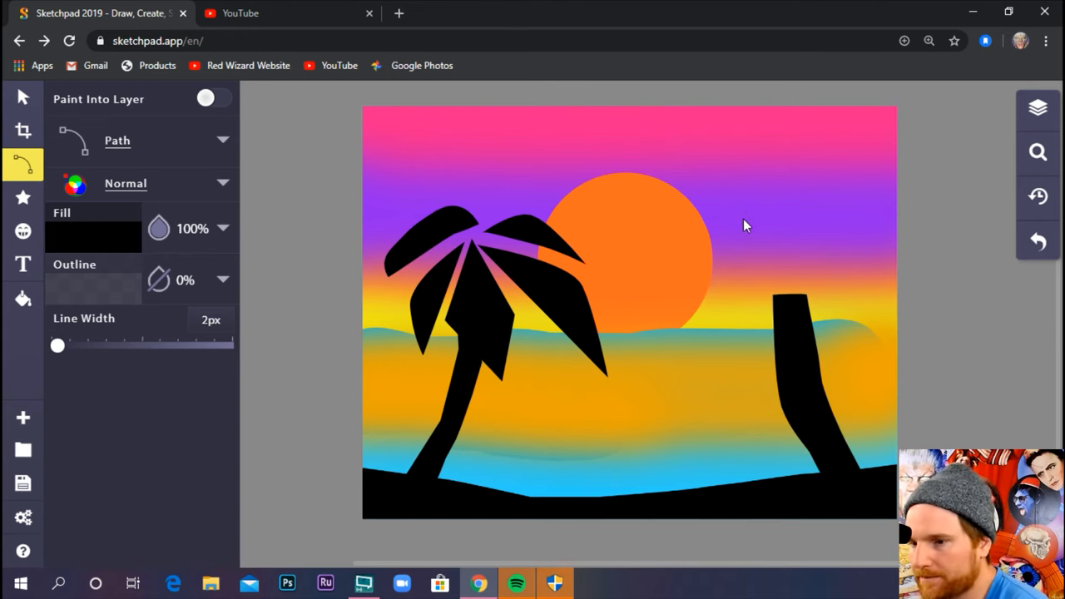
mouse_move(781, 243)
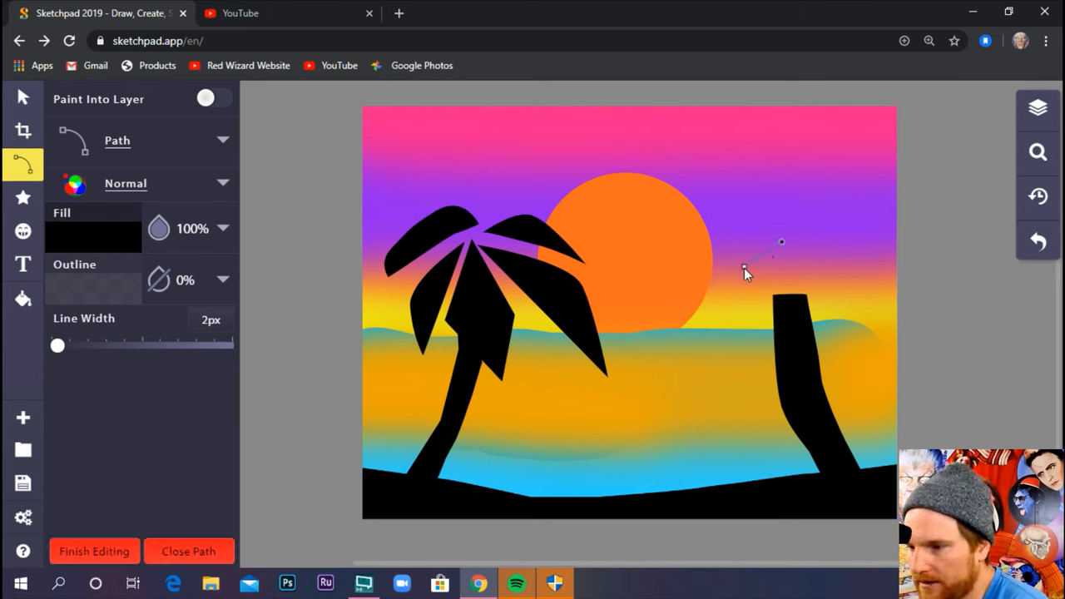
left_click(712, 320)
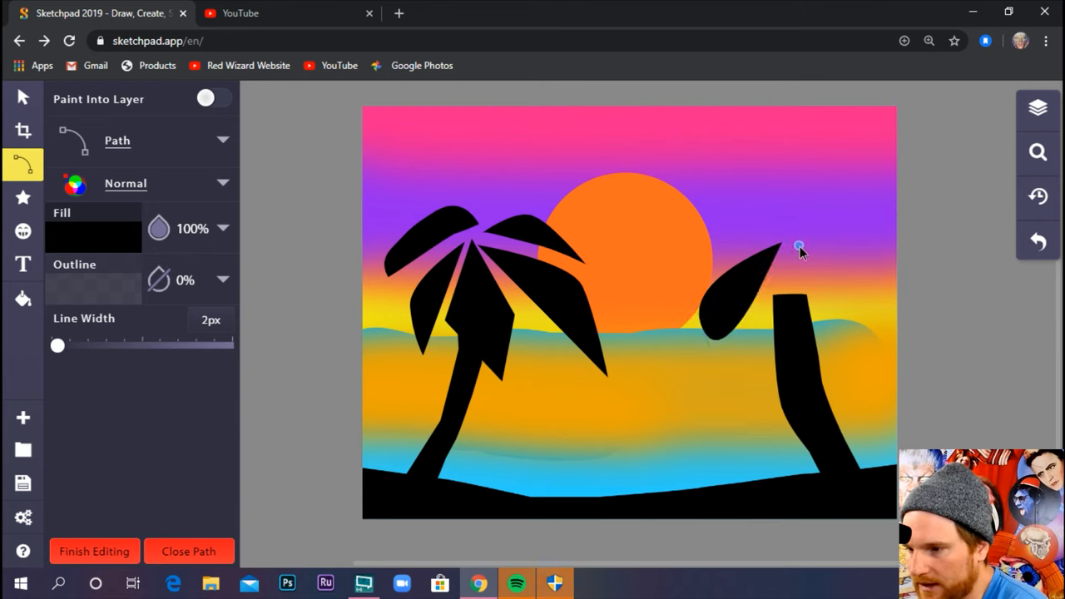
left_click(749, 391)
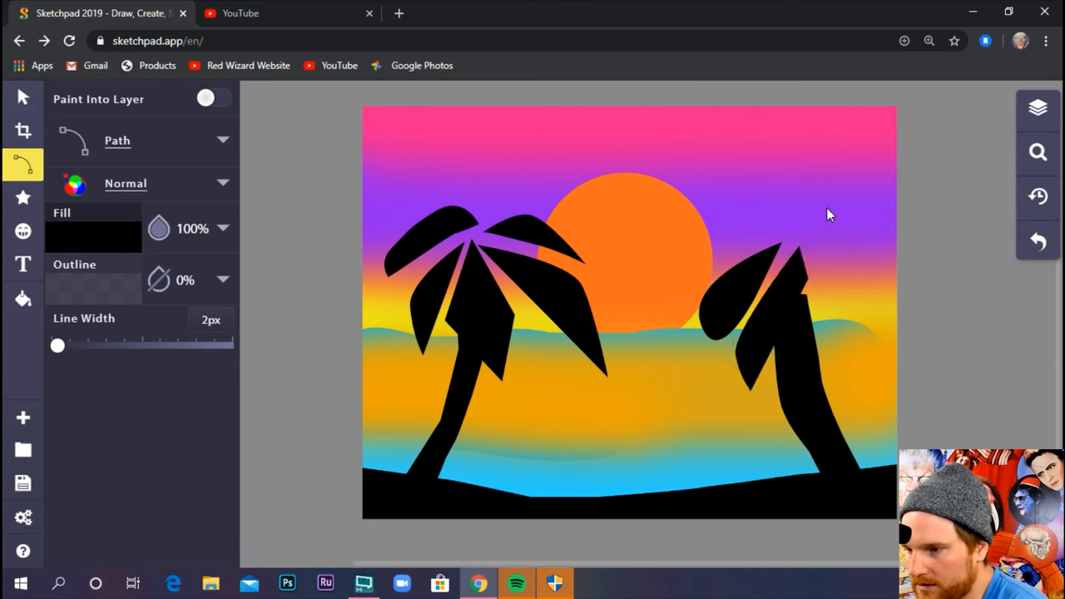
left_click(816, 384)
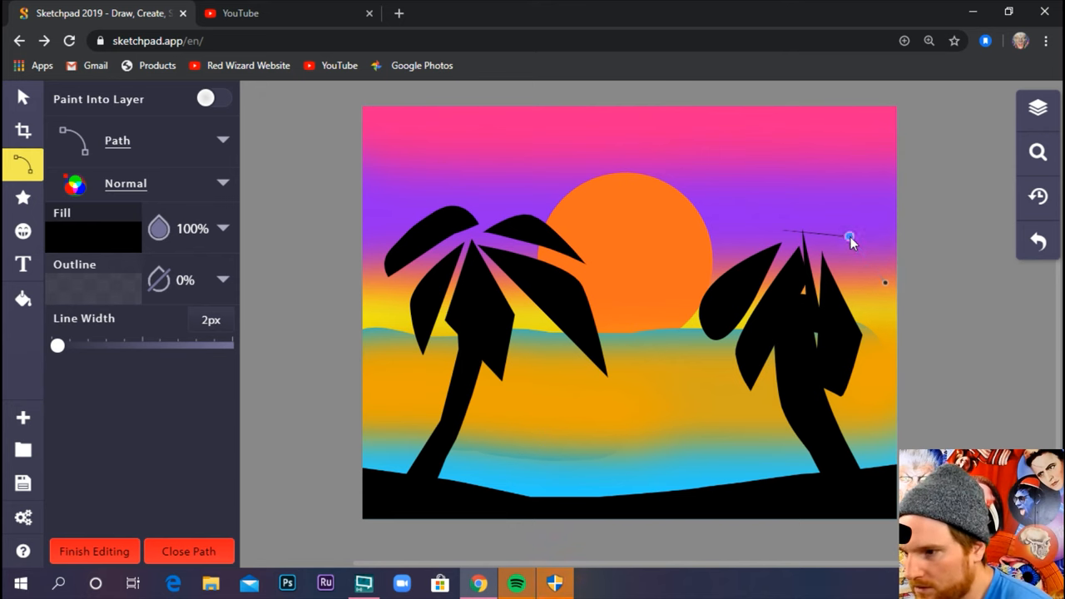
left_click(841, 279)
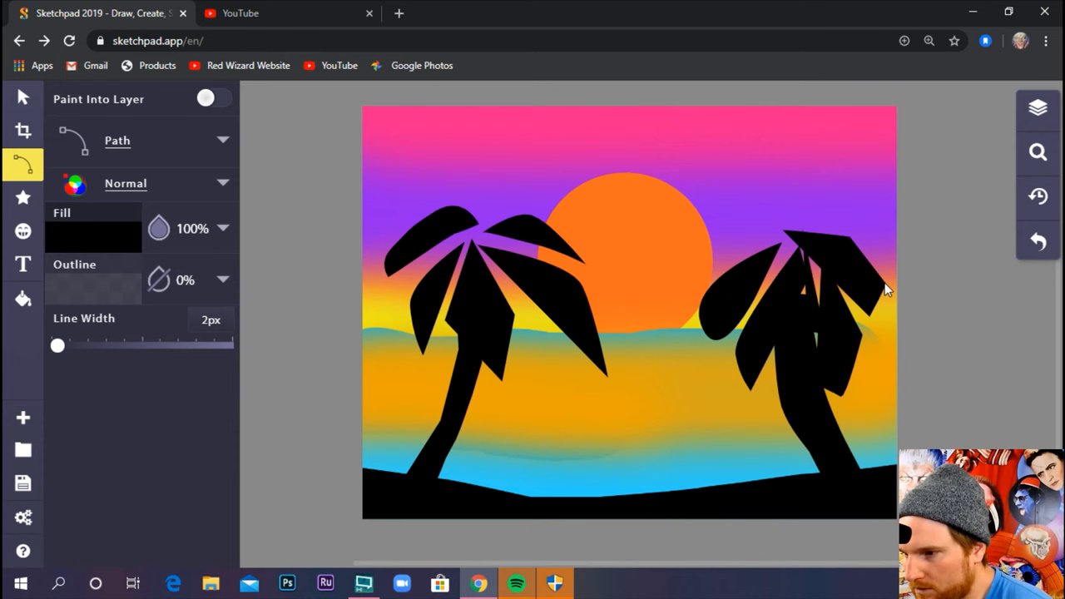
mouse_move(797, 223)
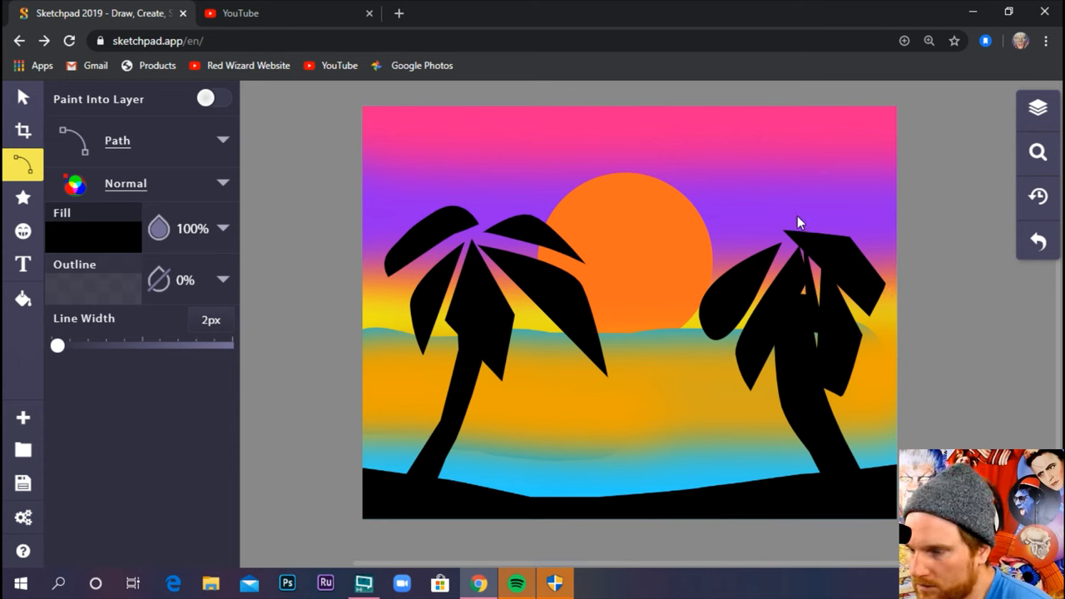
left_click(683, 243)
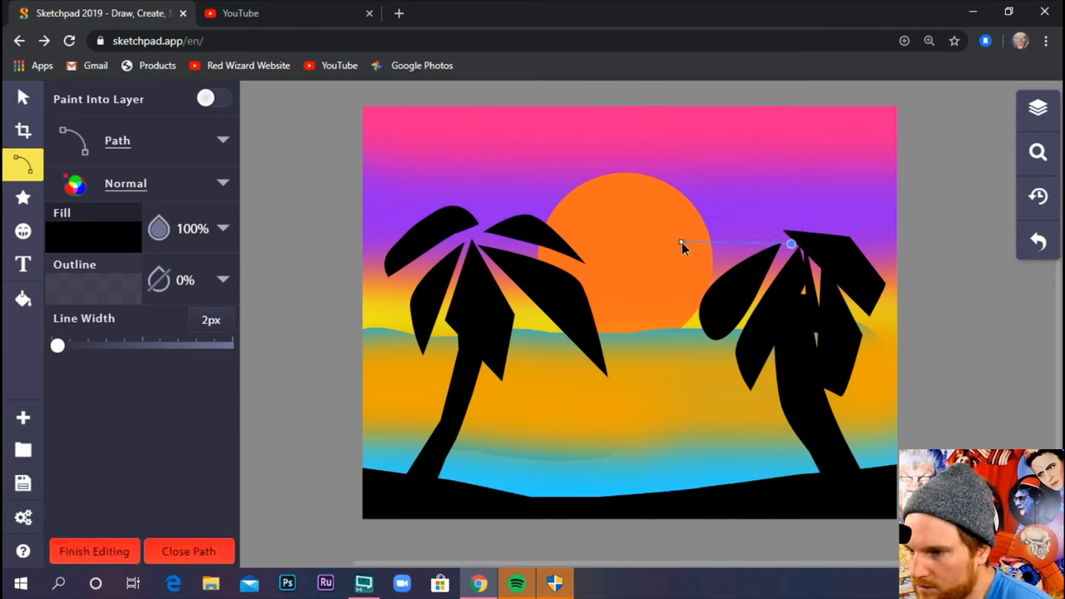
left_click(712, 274)
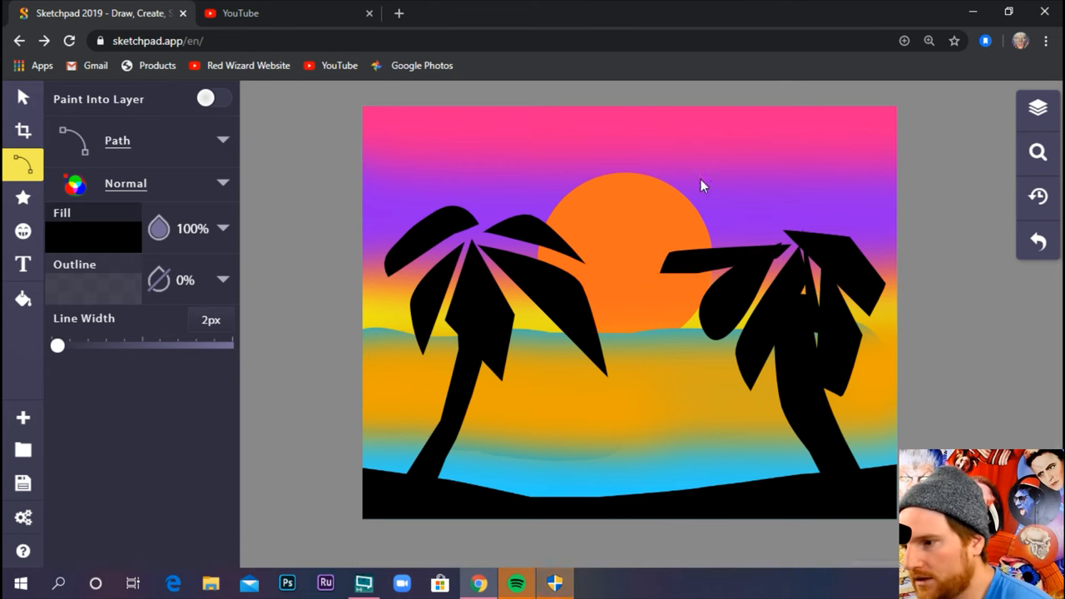
left_click(729, 209)
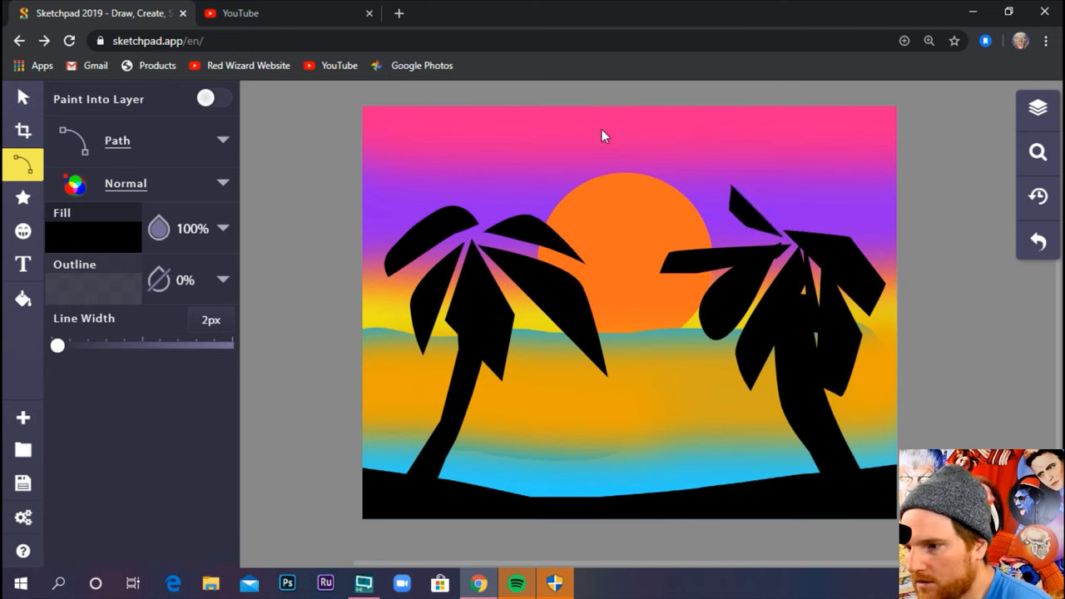
mouse_move(616, 37)
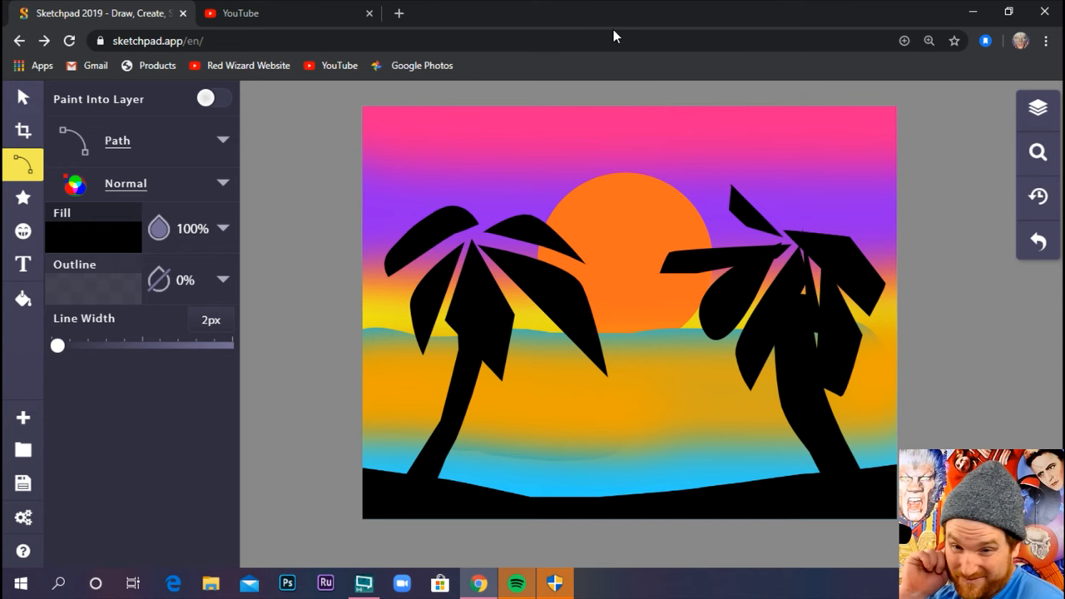
mouse_move(406, 220)
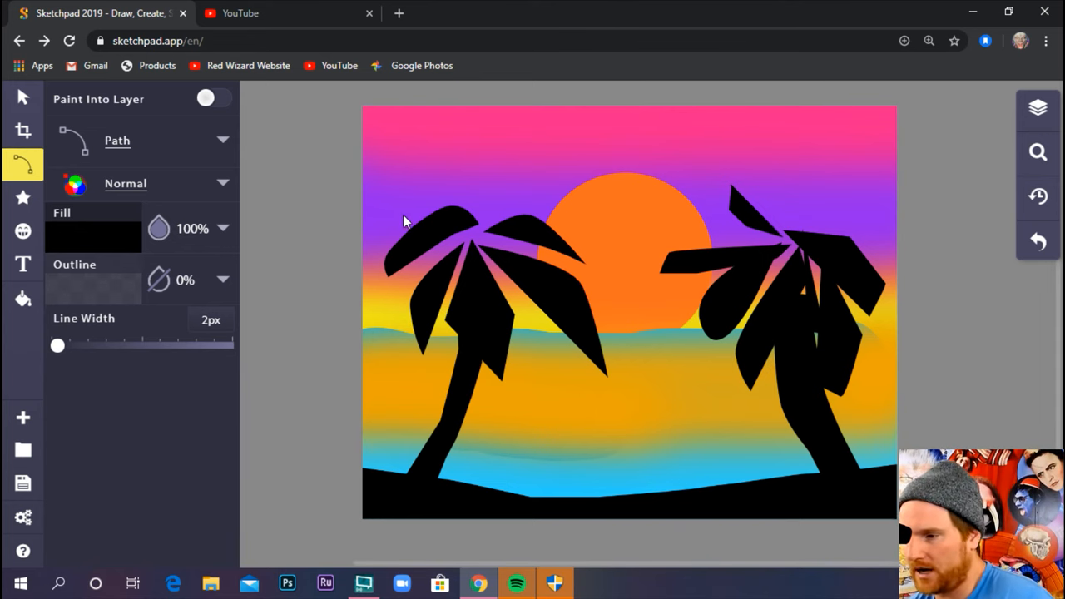
mouse_move(258, 329)
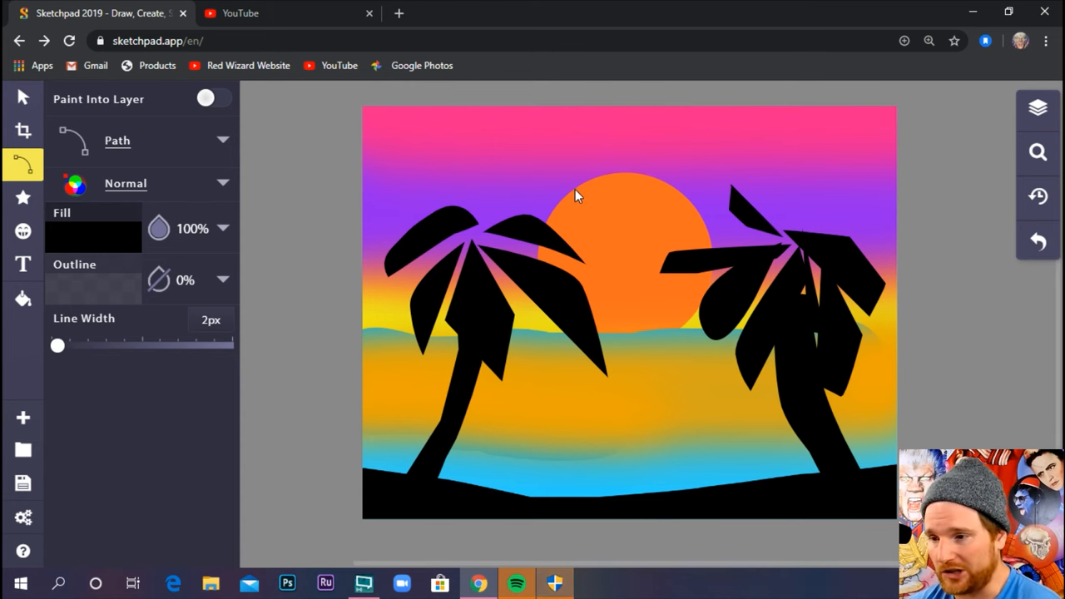
mouse_move(684, 198)
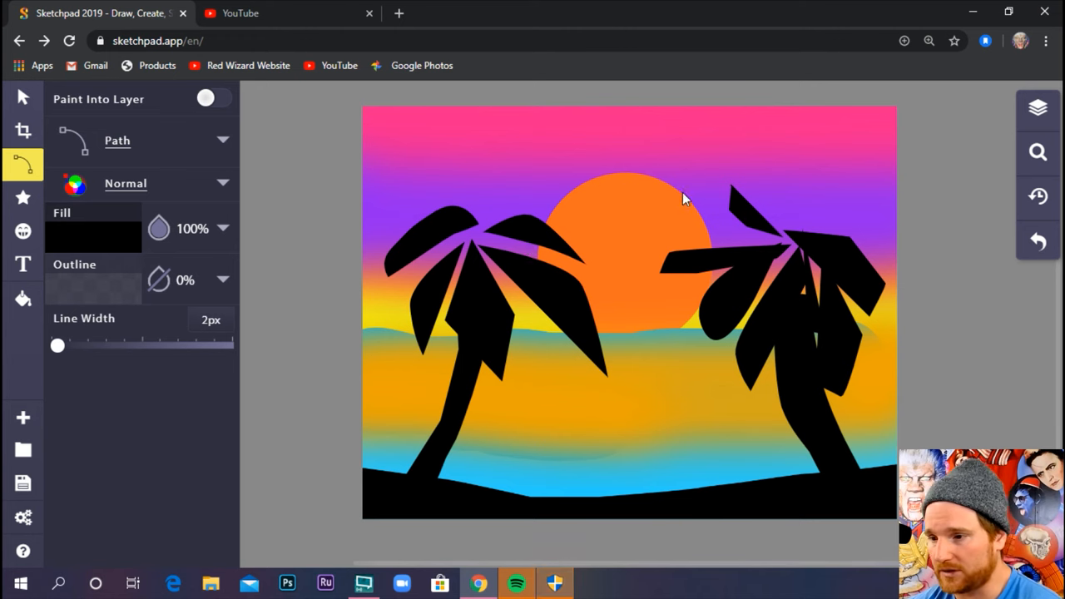
mouse_move(423, 468)
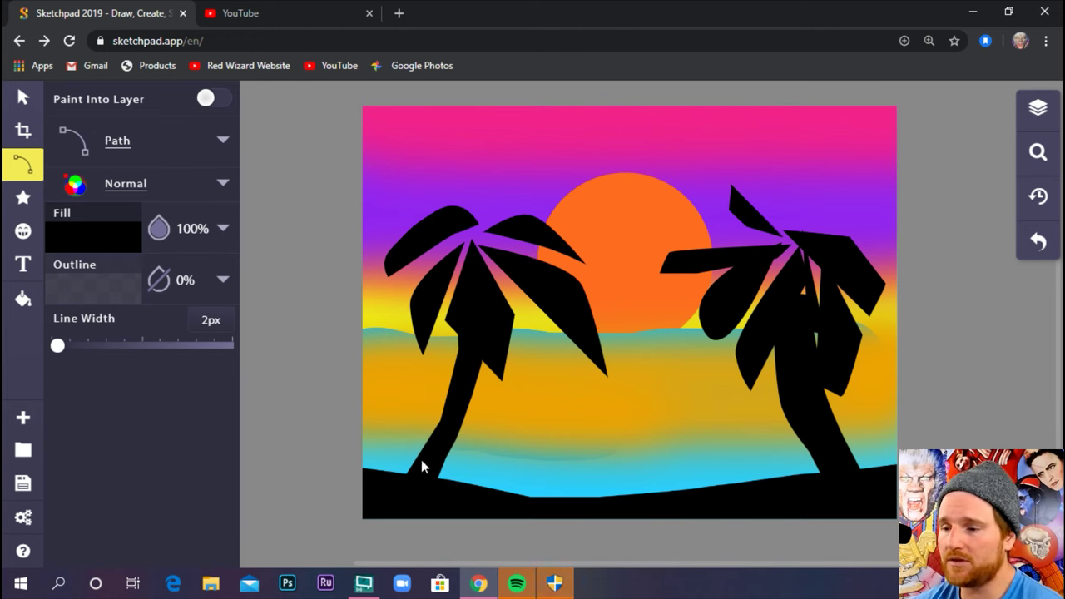
mouse_move(333, 253)
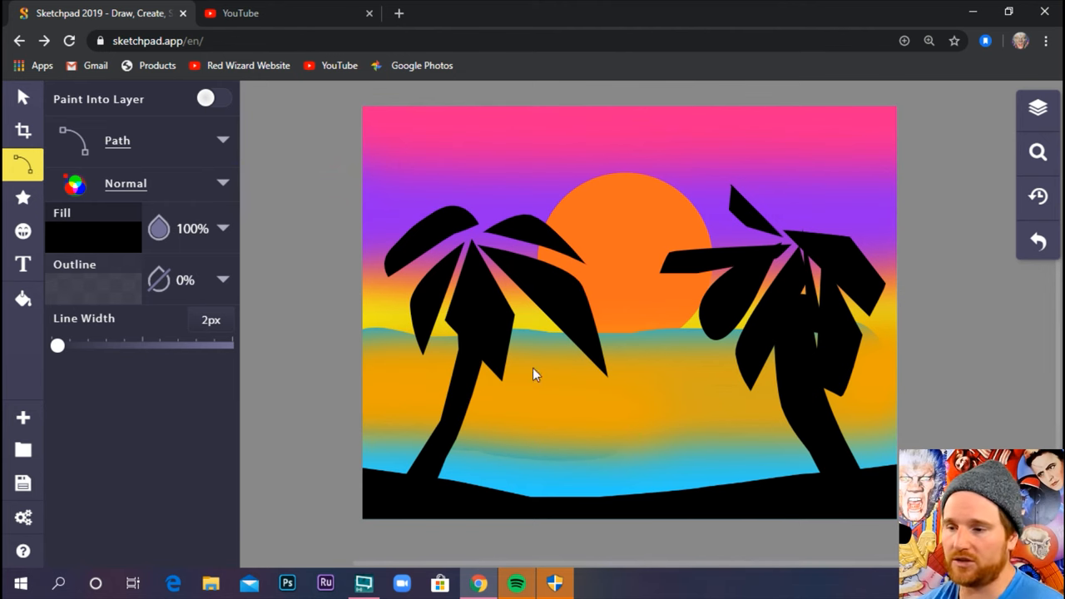
mouse_move(533, 306)
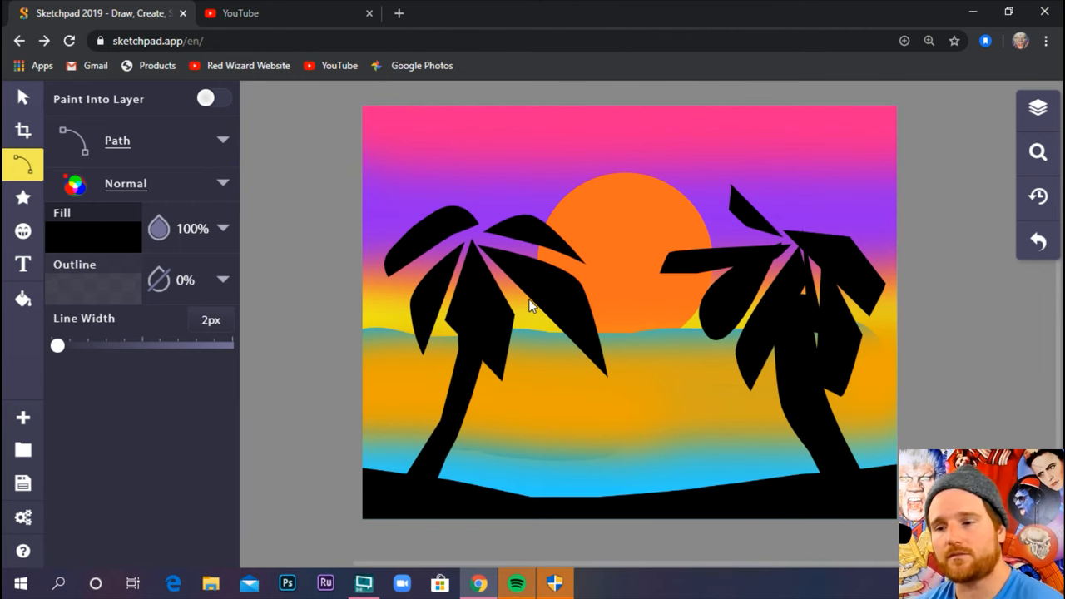
mouse_move(513, 264)
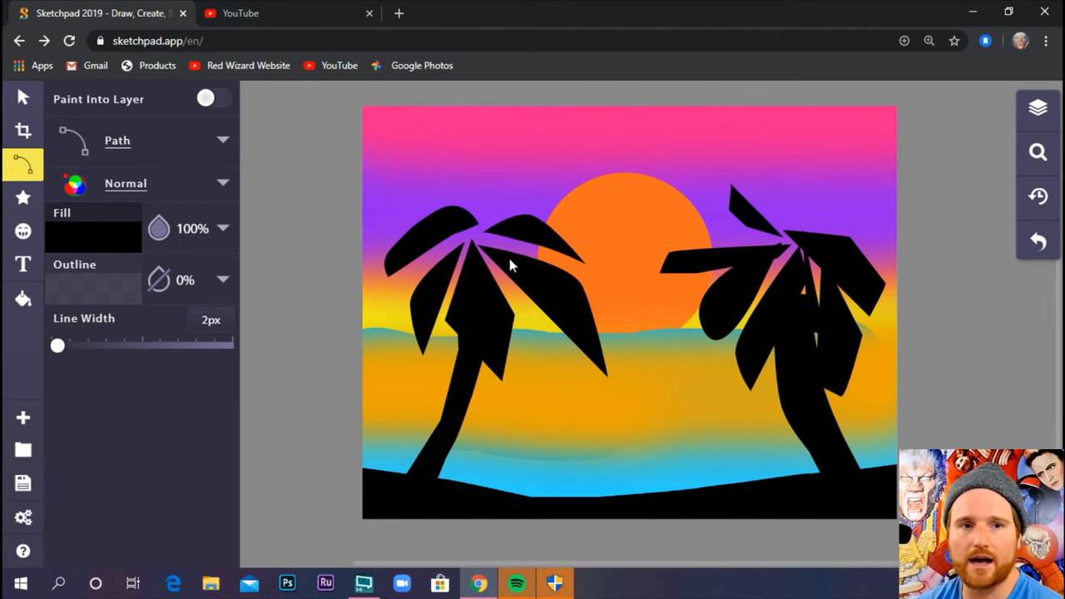
mouse_move(895, 532)
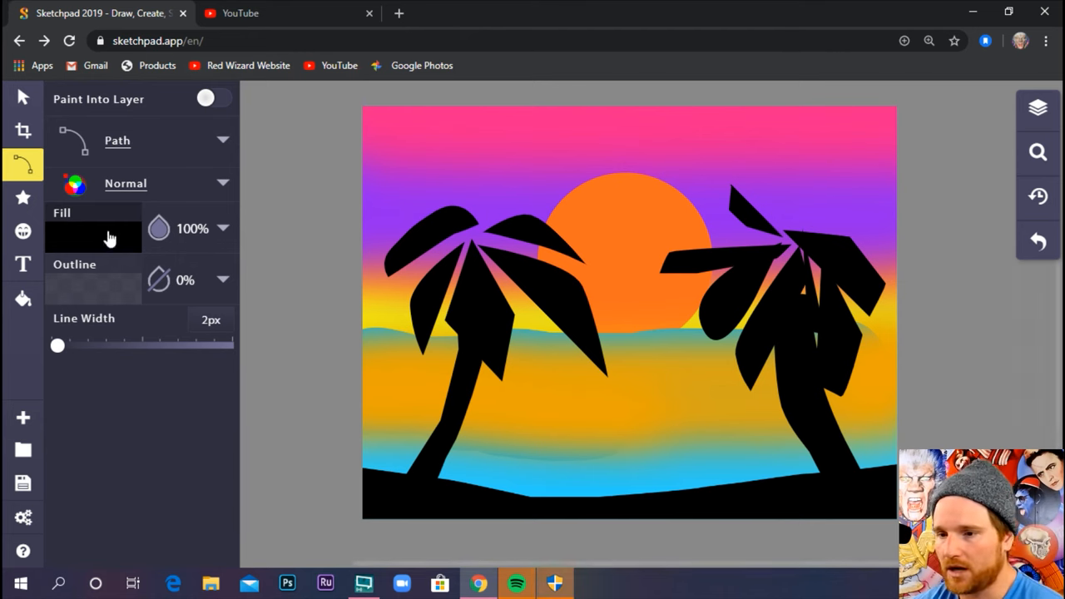
mouse_move(53, 275)
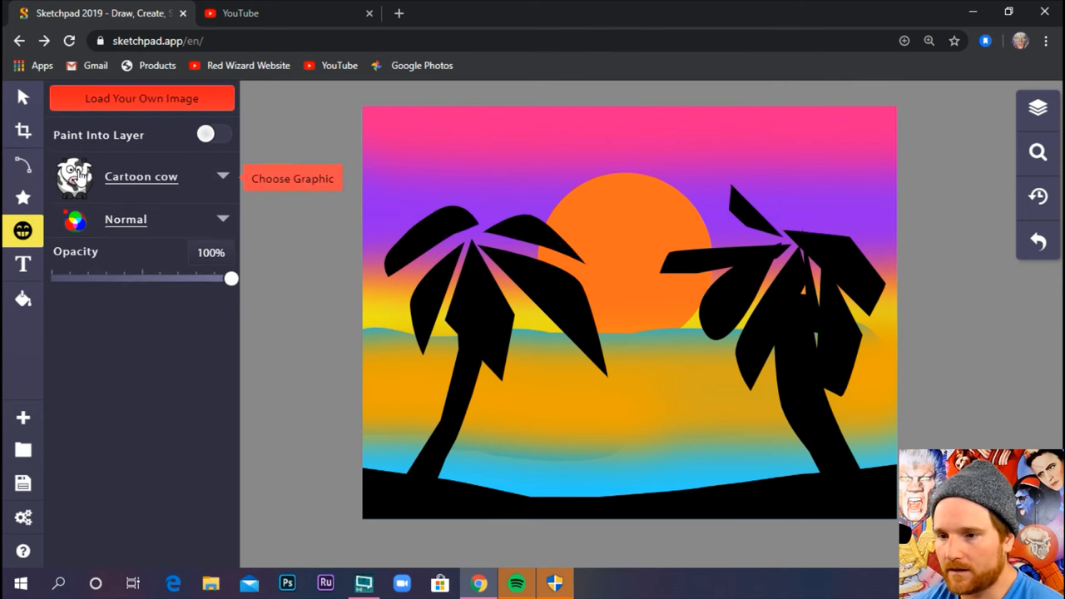
Step: Search the clipart gallery for 'person' and browse for a man silhouette
left_click(293, 178)
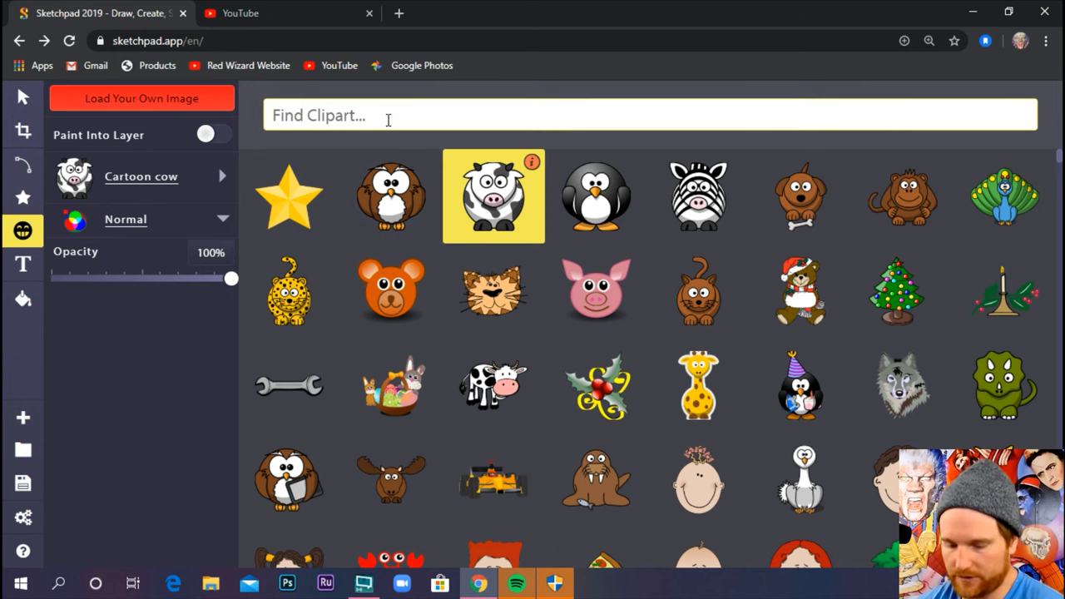
type("person")
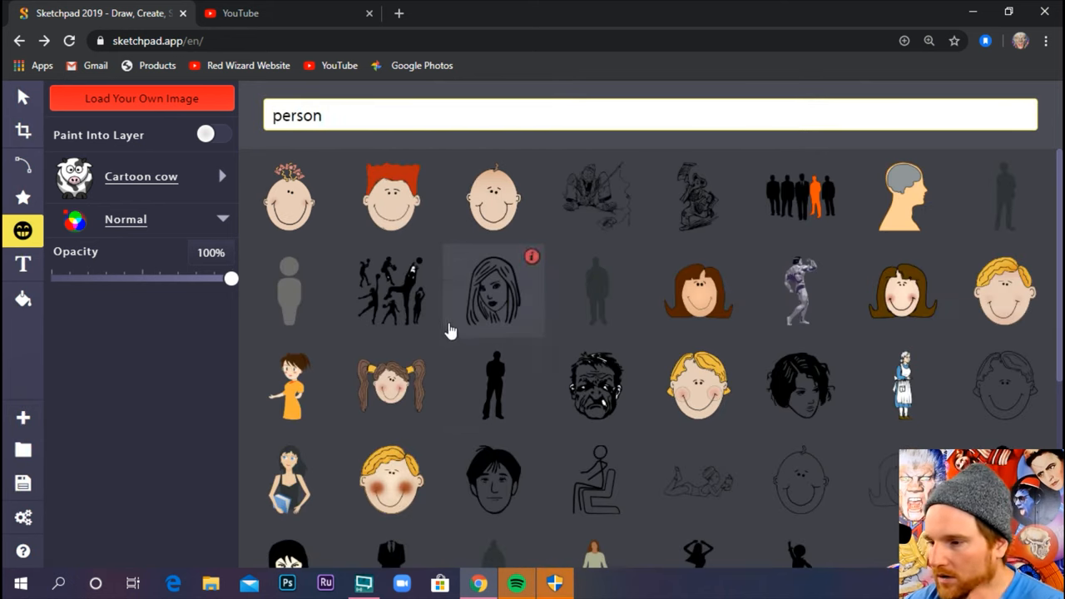
scroll("down", 3)
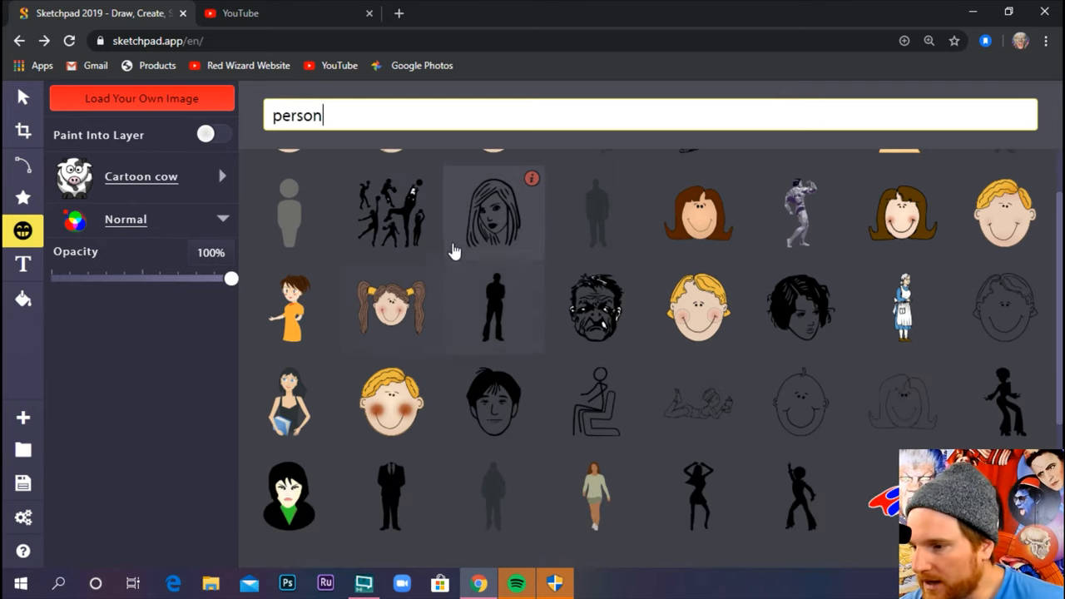
scroll("down", 3)
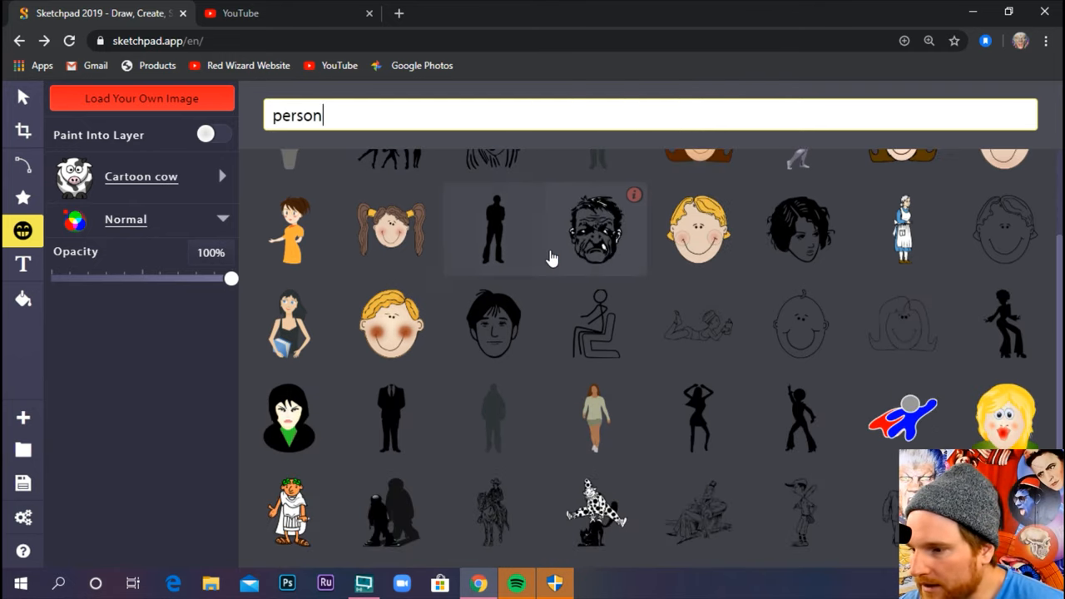
scroll("up", 3)
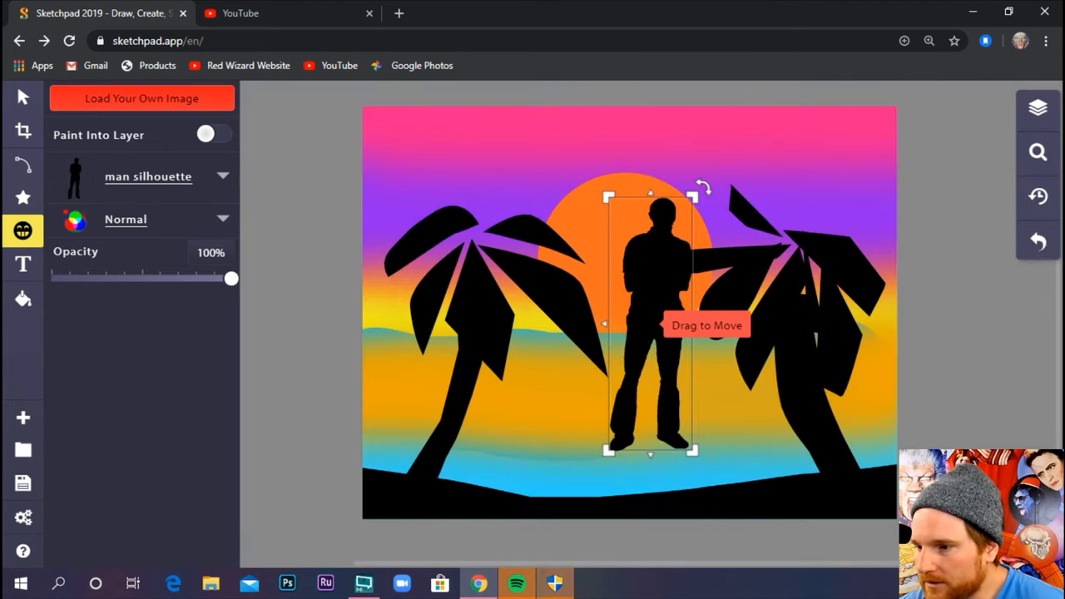
mouse_move(693, 198)
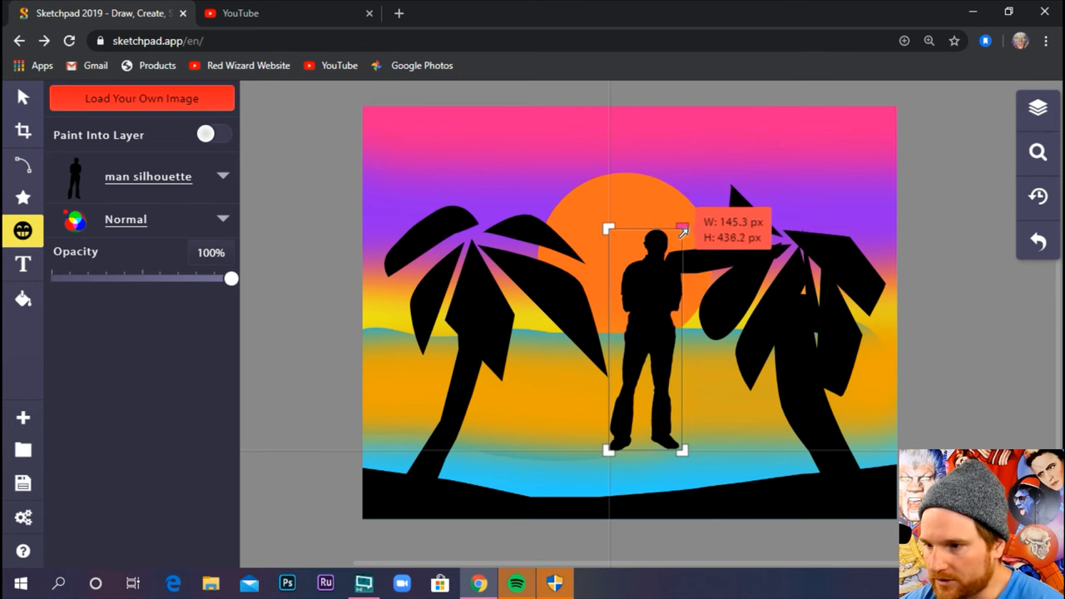
Step: Try several resize drags on the man silhouette, shrinking then over-enlarging it
left_click_drag(682, 229, 636, 360)
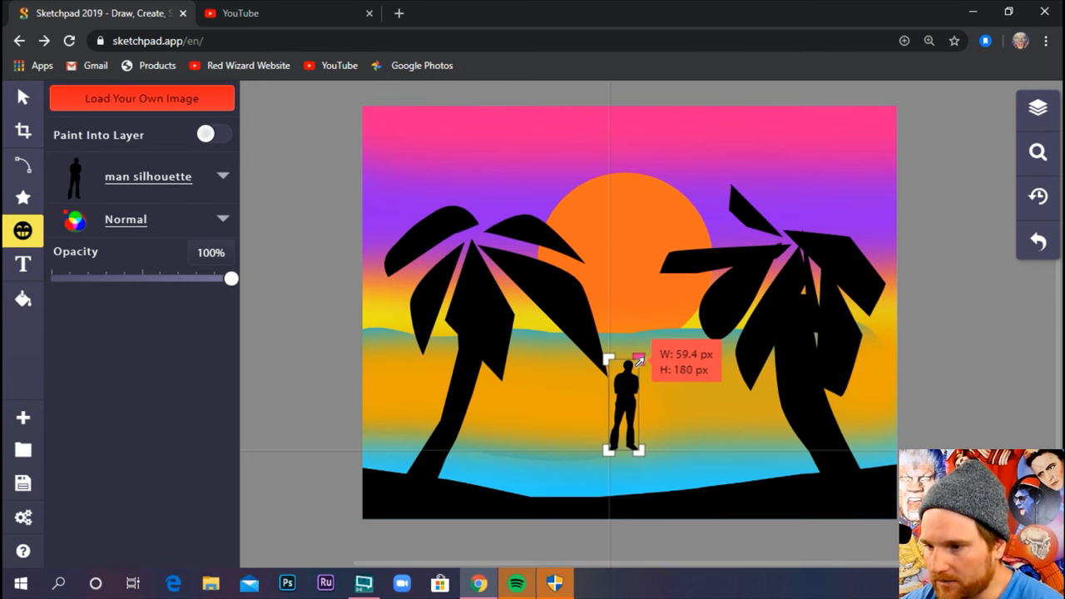
left_click_drag(639, 361, 622, 408)
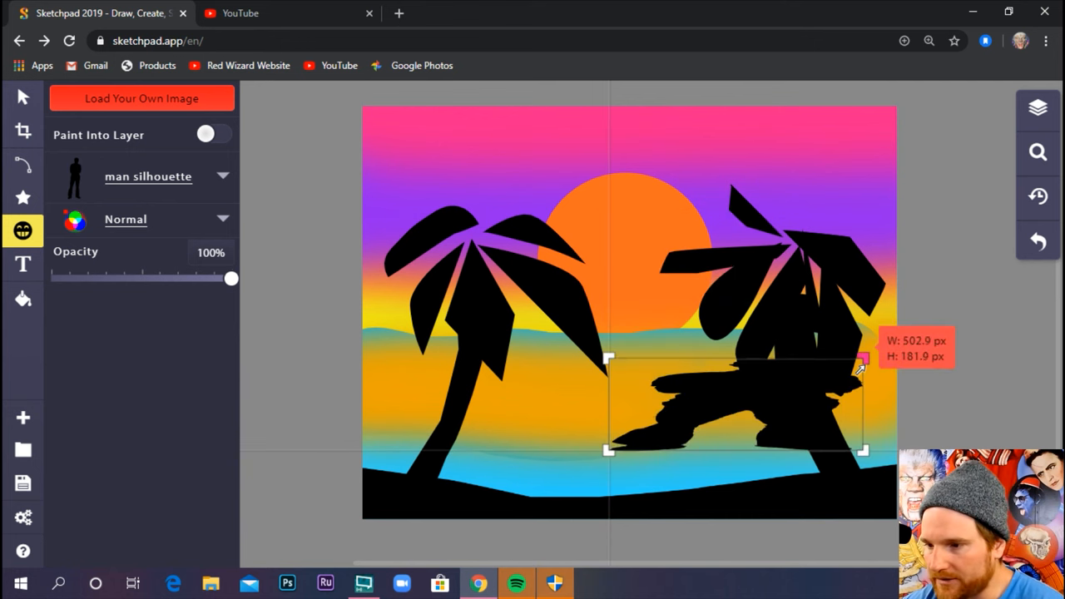
left_click_drag(862, 359, 889, 136)
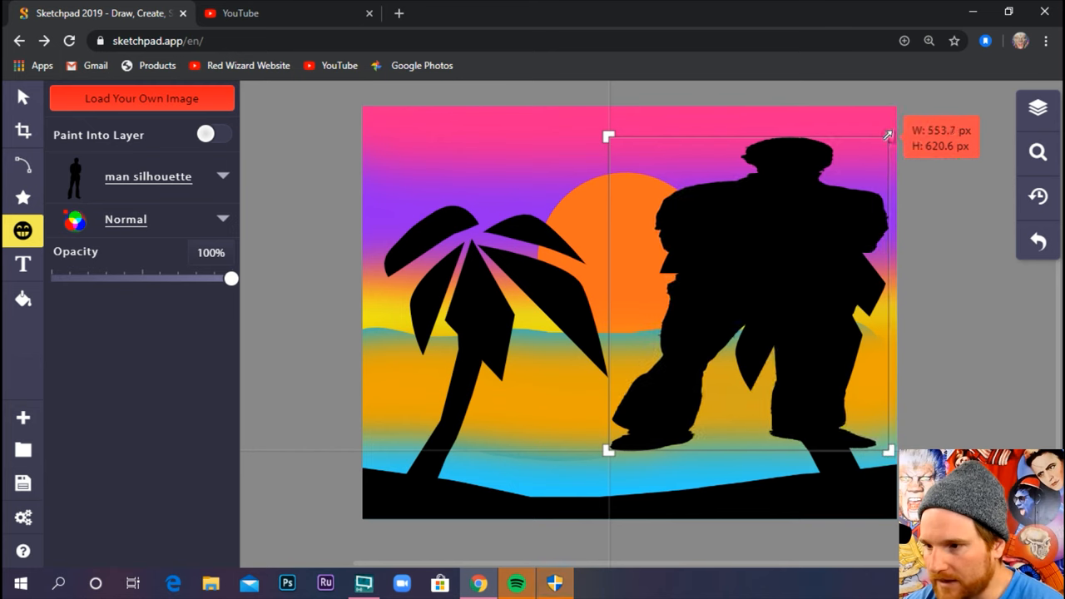
left_click_drag(889, 137, 842, 165)
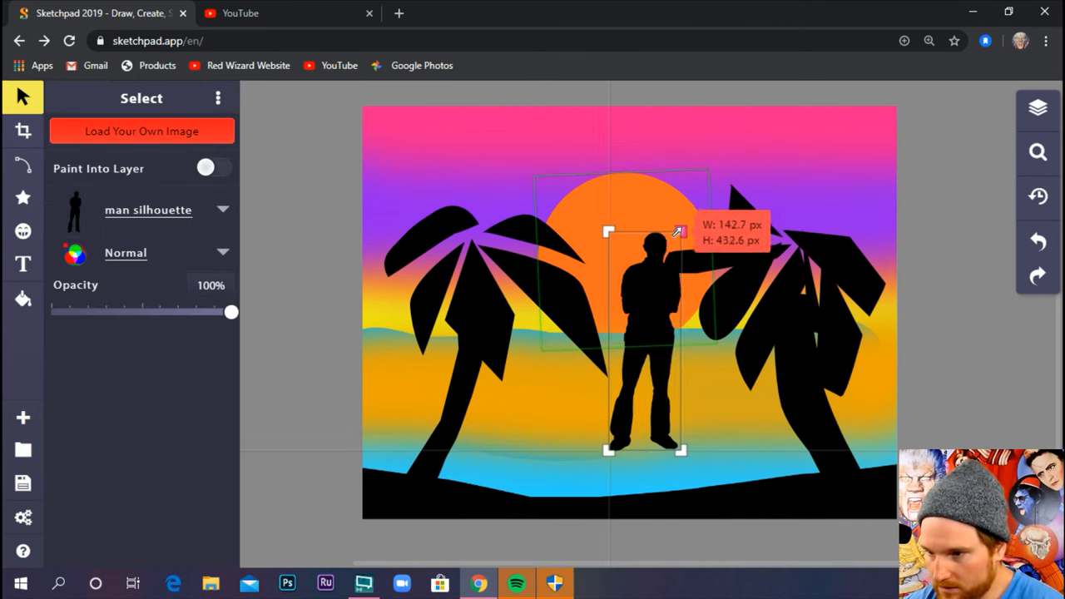
Step: Shrink the silhouette to a small figure and place it on the black beach between the palms
left_click_drag(679, 232, 636, 363)
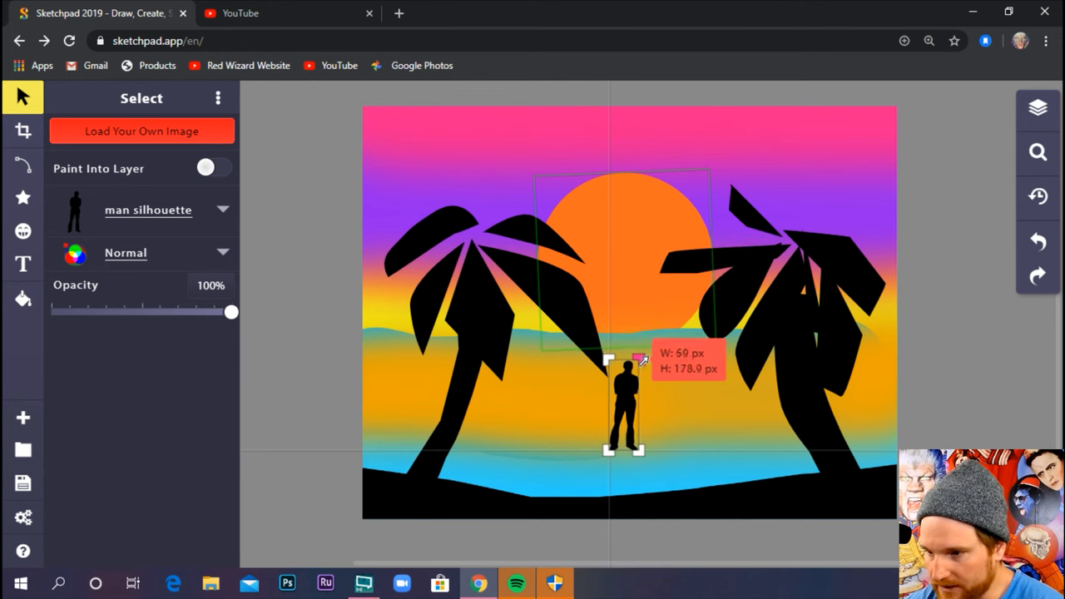
left_click_drag(624, 416, 665, 425)
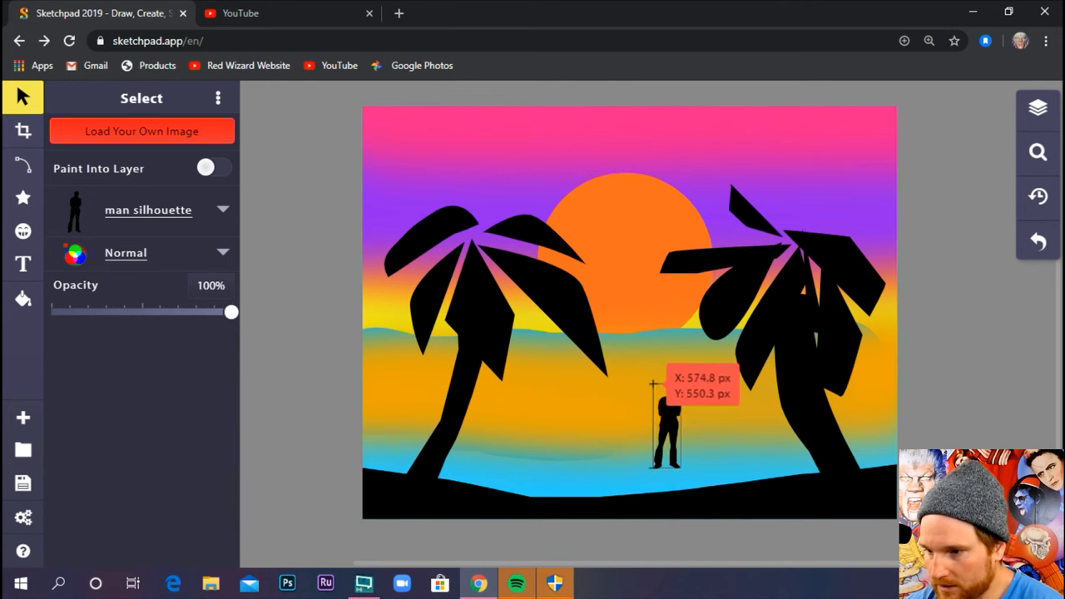
left_click(669, 433)
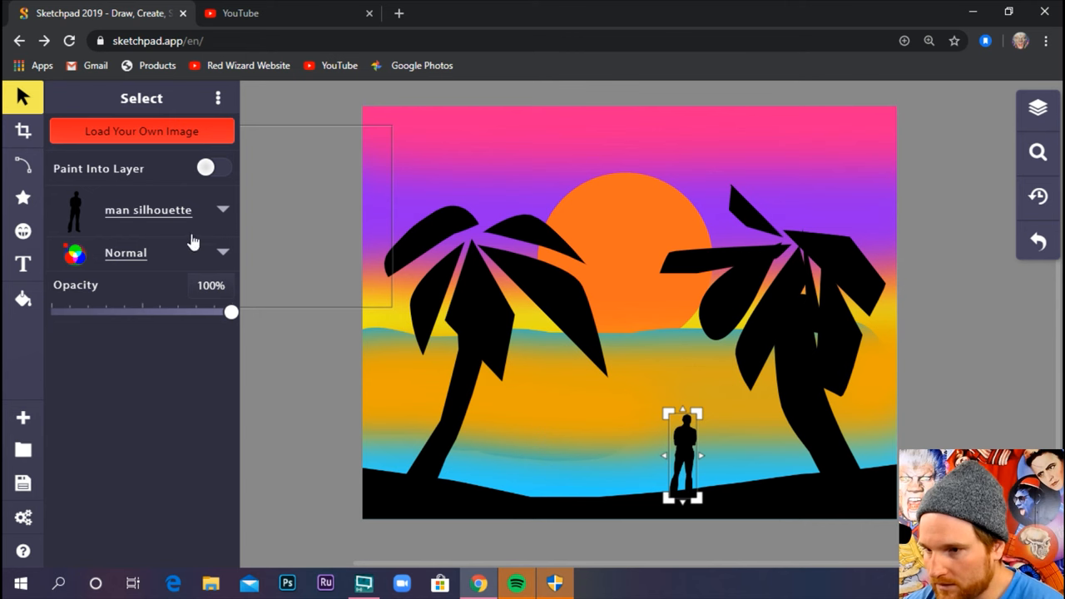
mouse_move(975, 326)
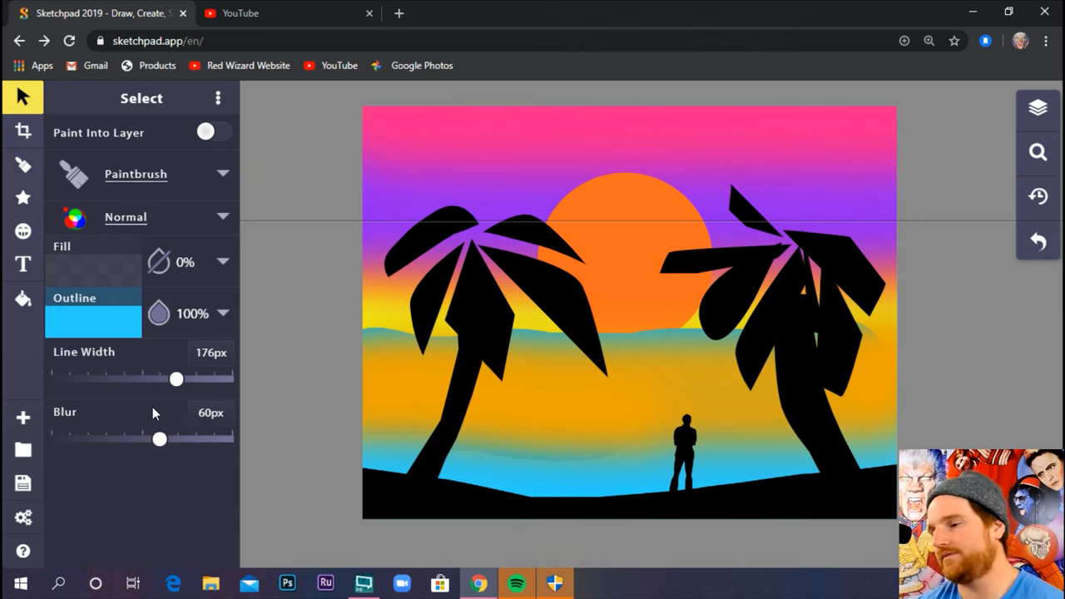
mouse_move(177, 396)
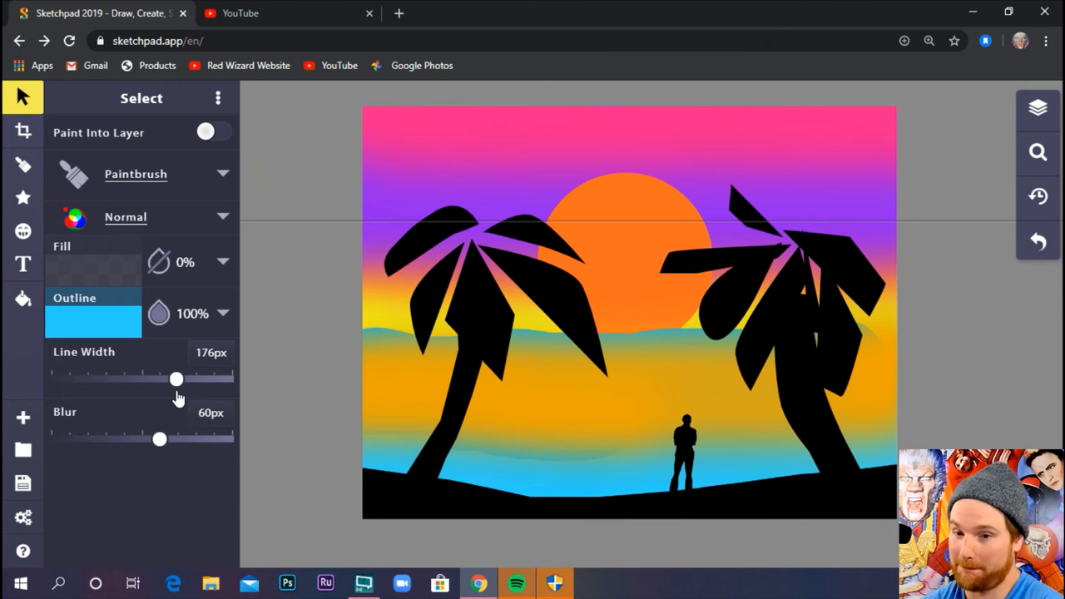